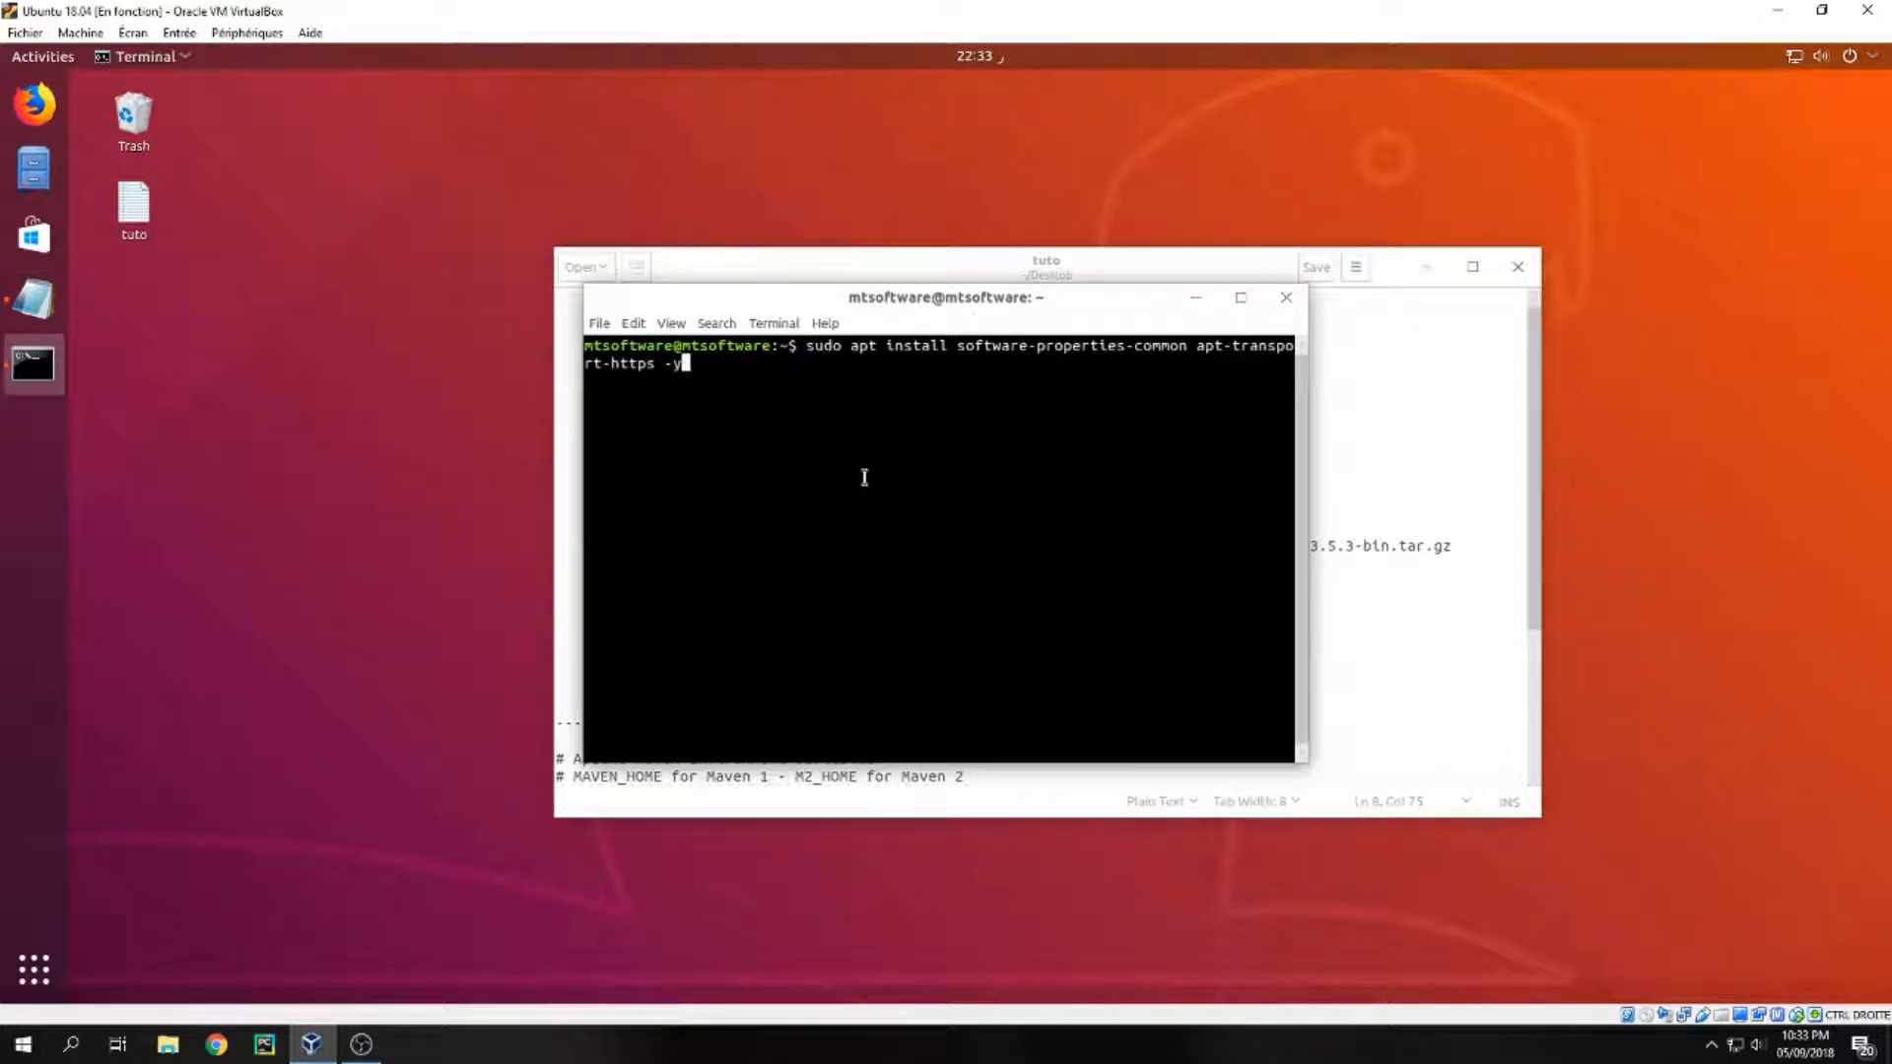
Install software-properties-common and apt-transport-https, then paste the webupd8team Java PPA command.
key(Return)
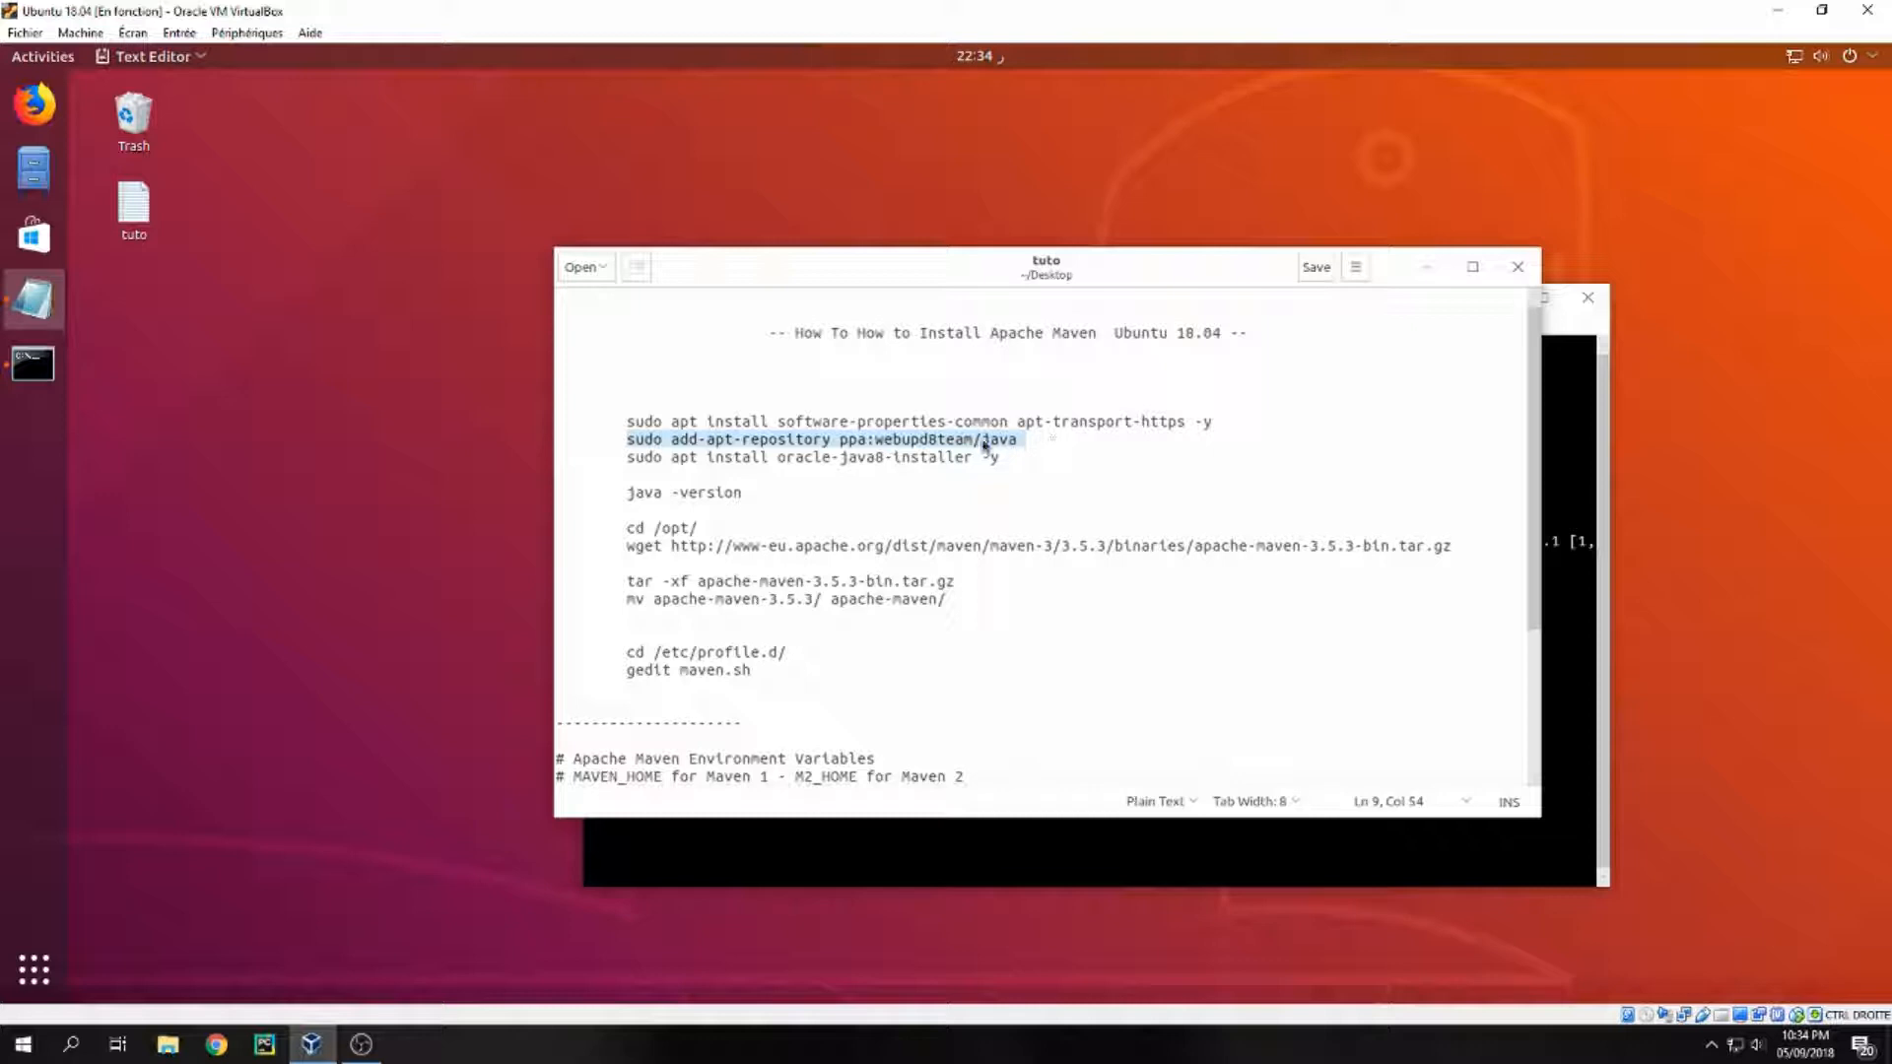
right_click(784, 759)
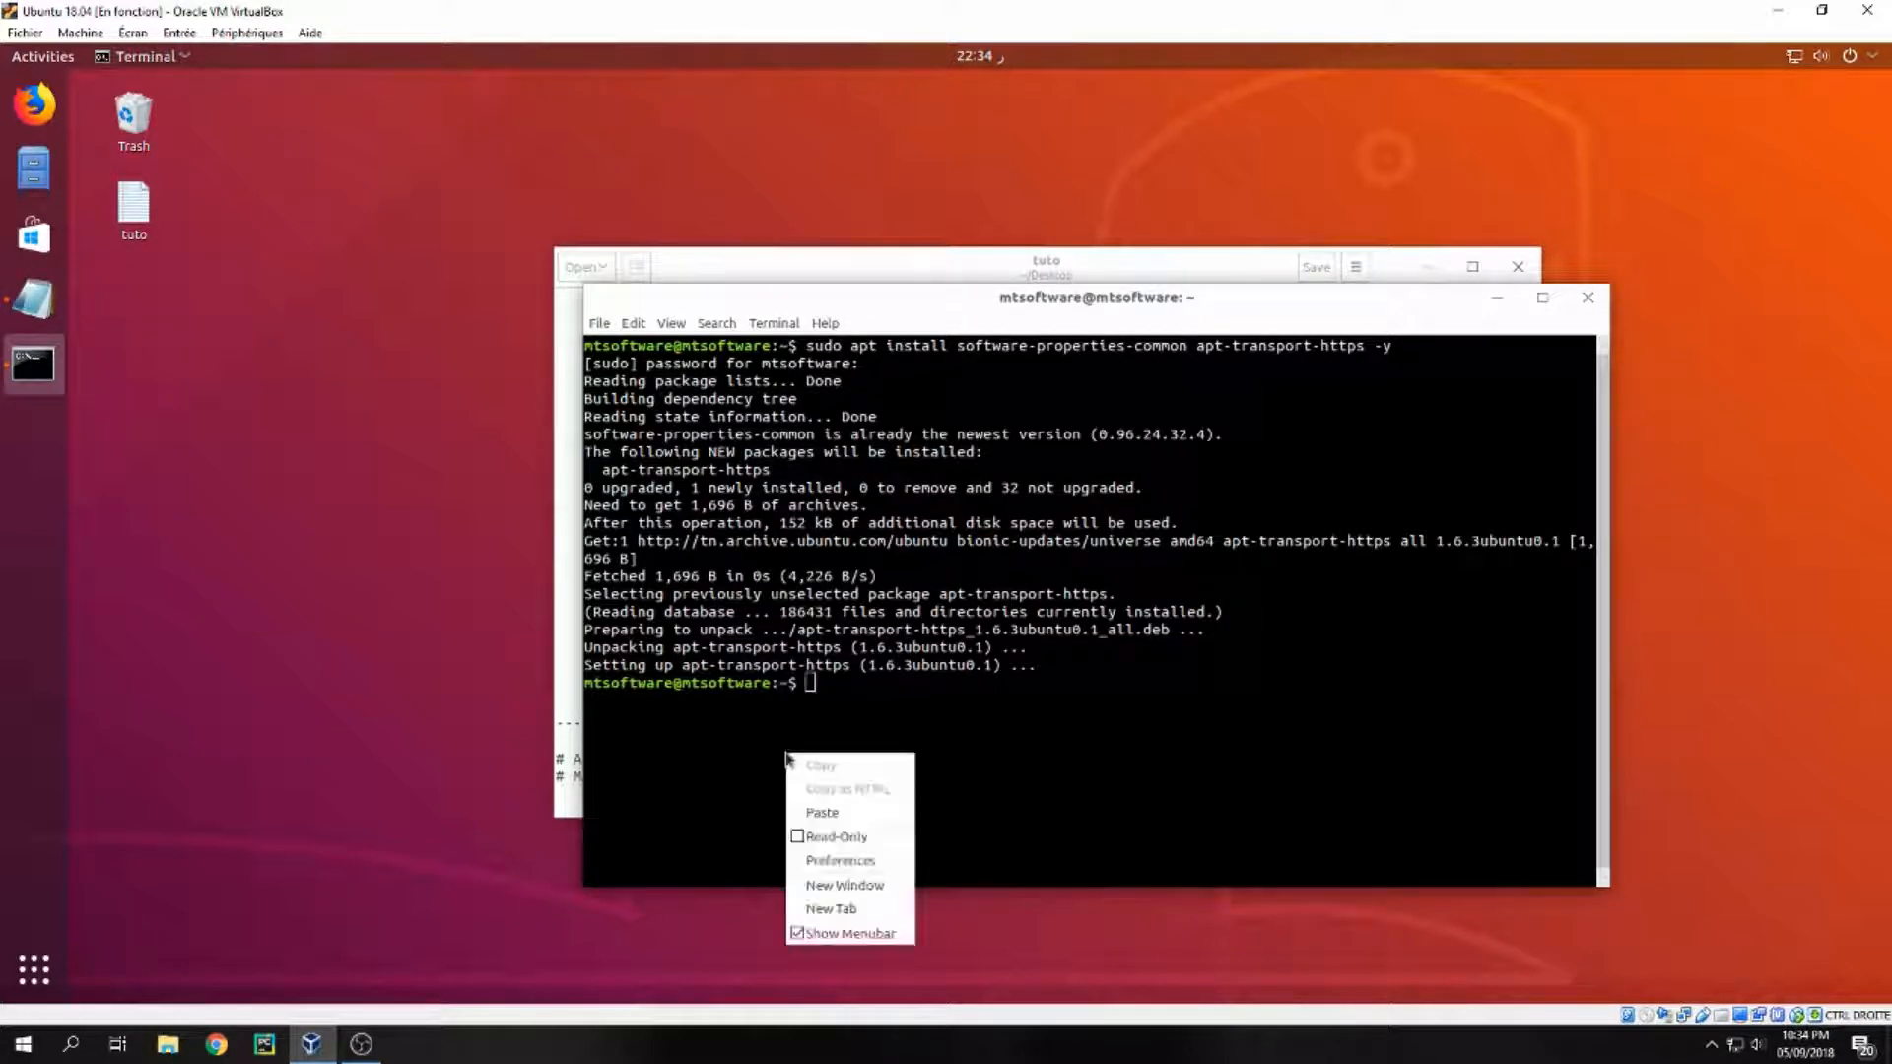
click(822, 811)
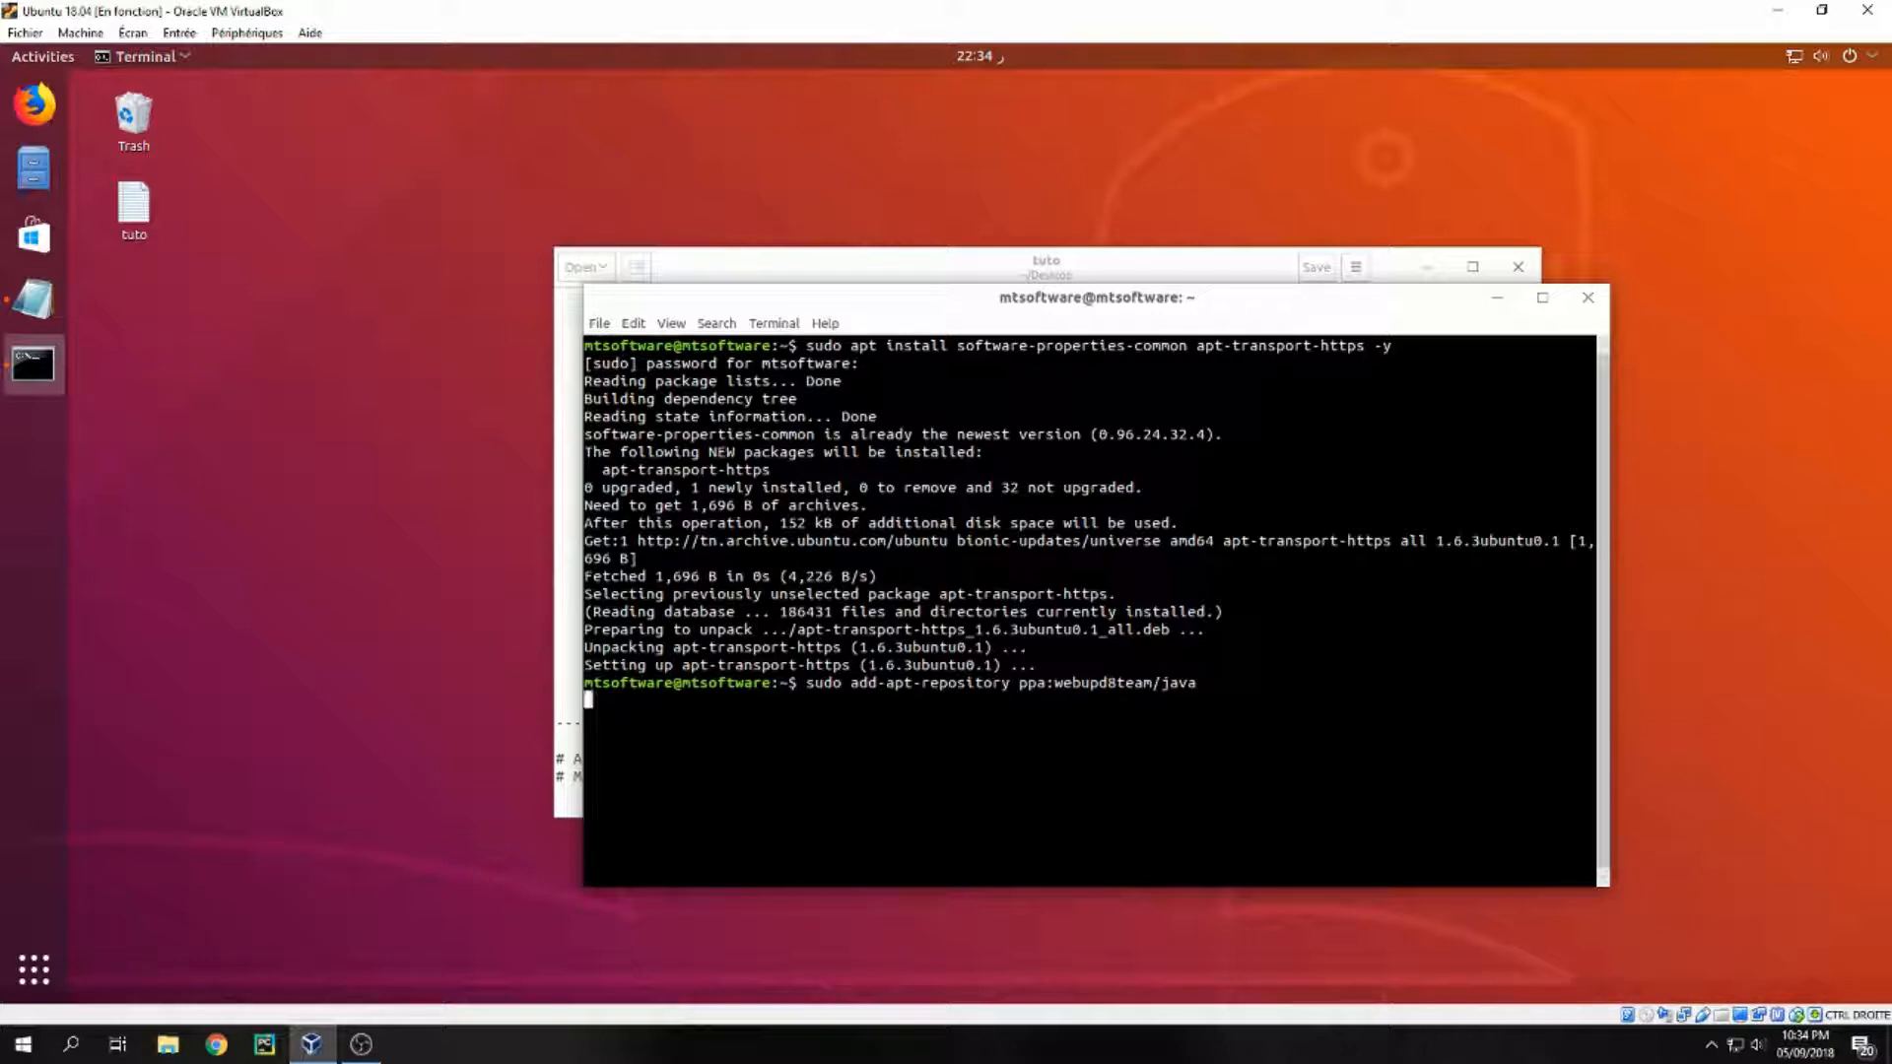
Add the webupd8team Java PPA, clear the screen, and paste the oracle-java8-installer command.
key(Return)
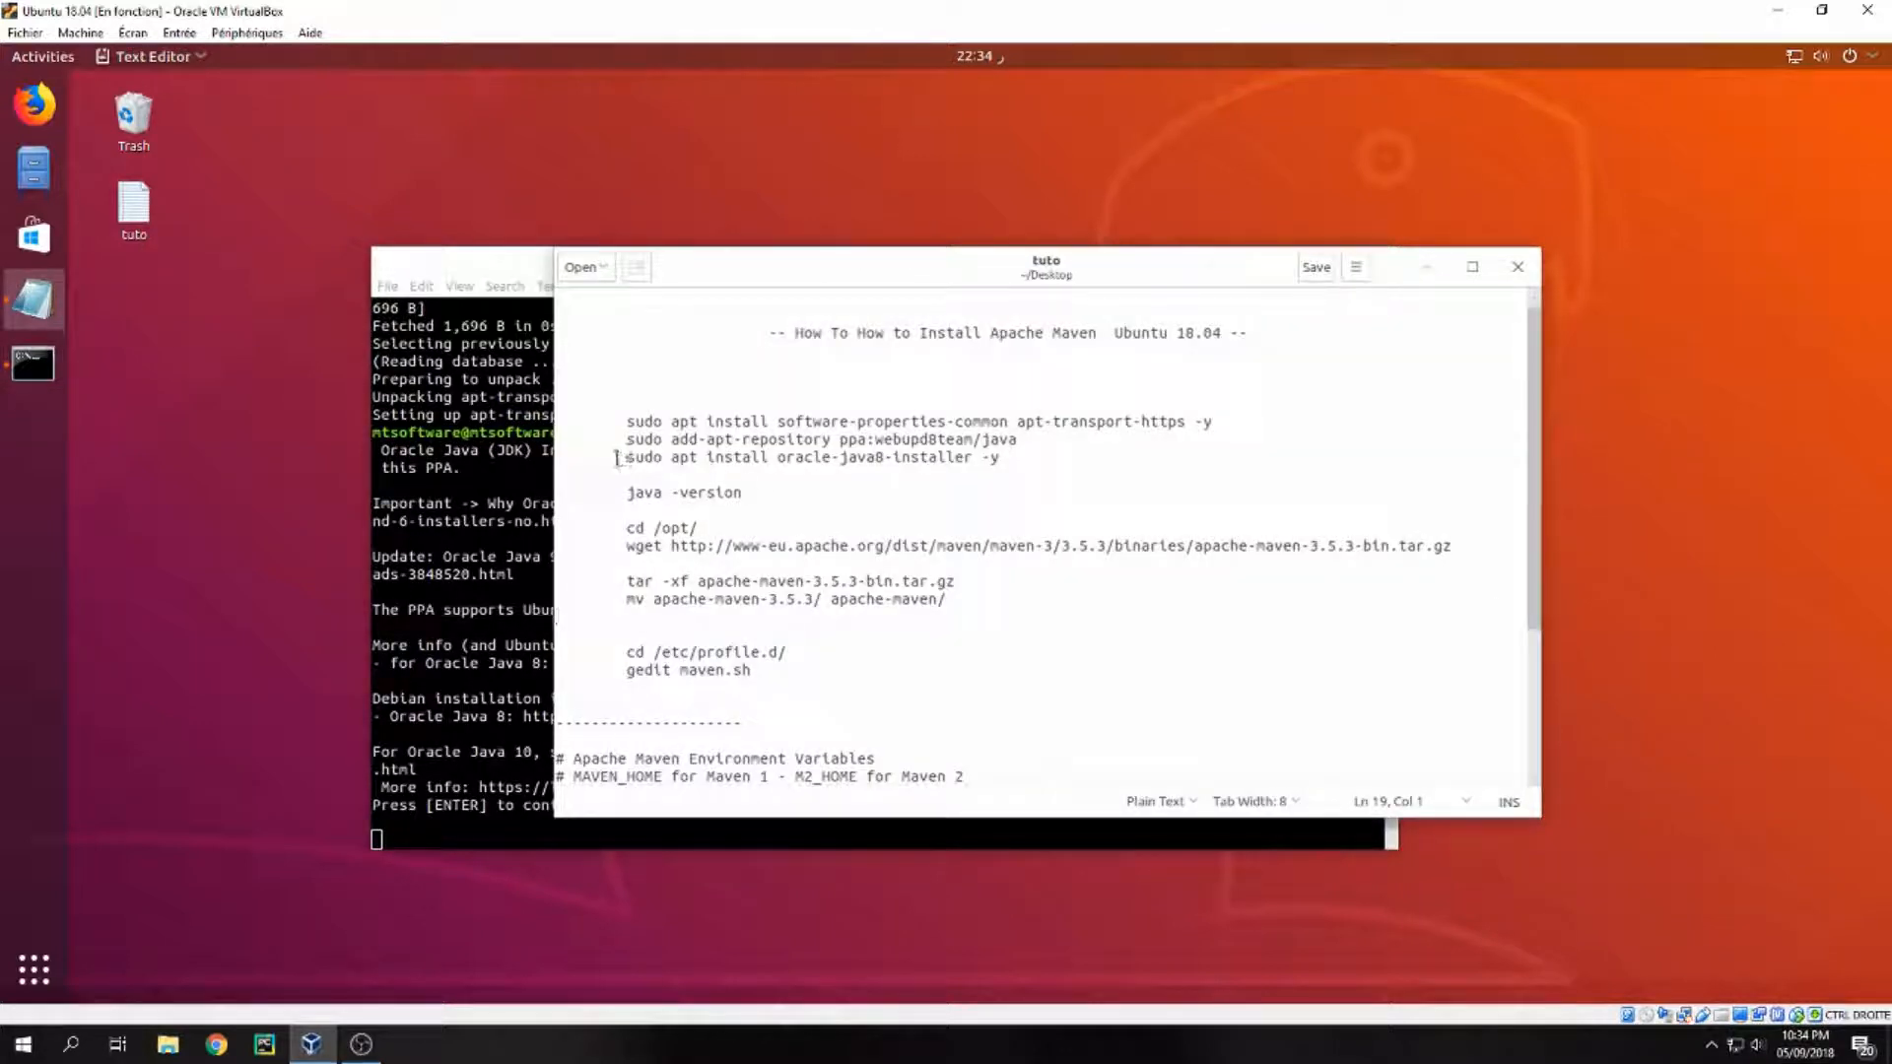
right_click(808, 457)
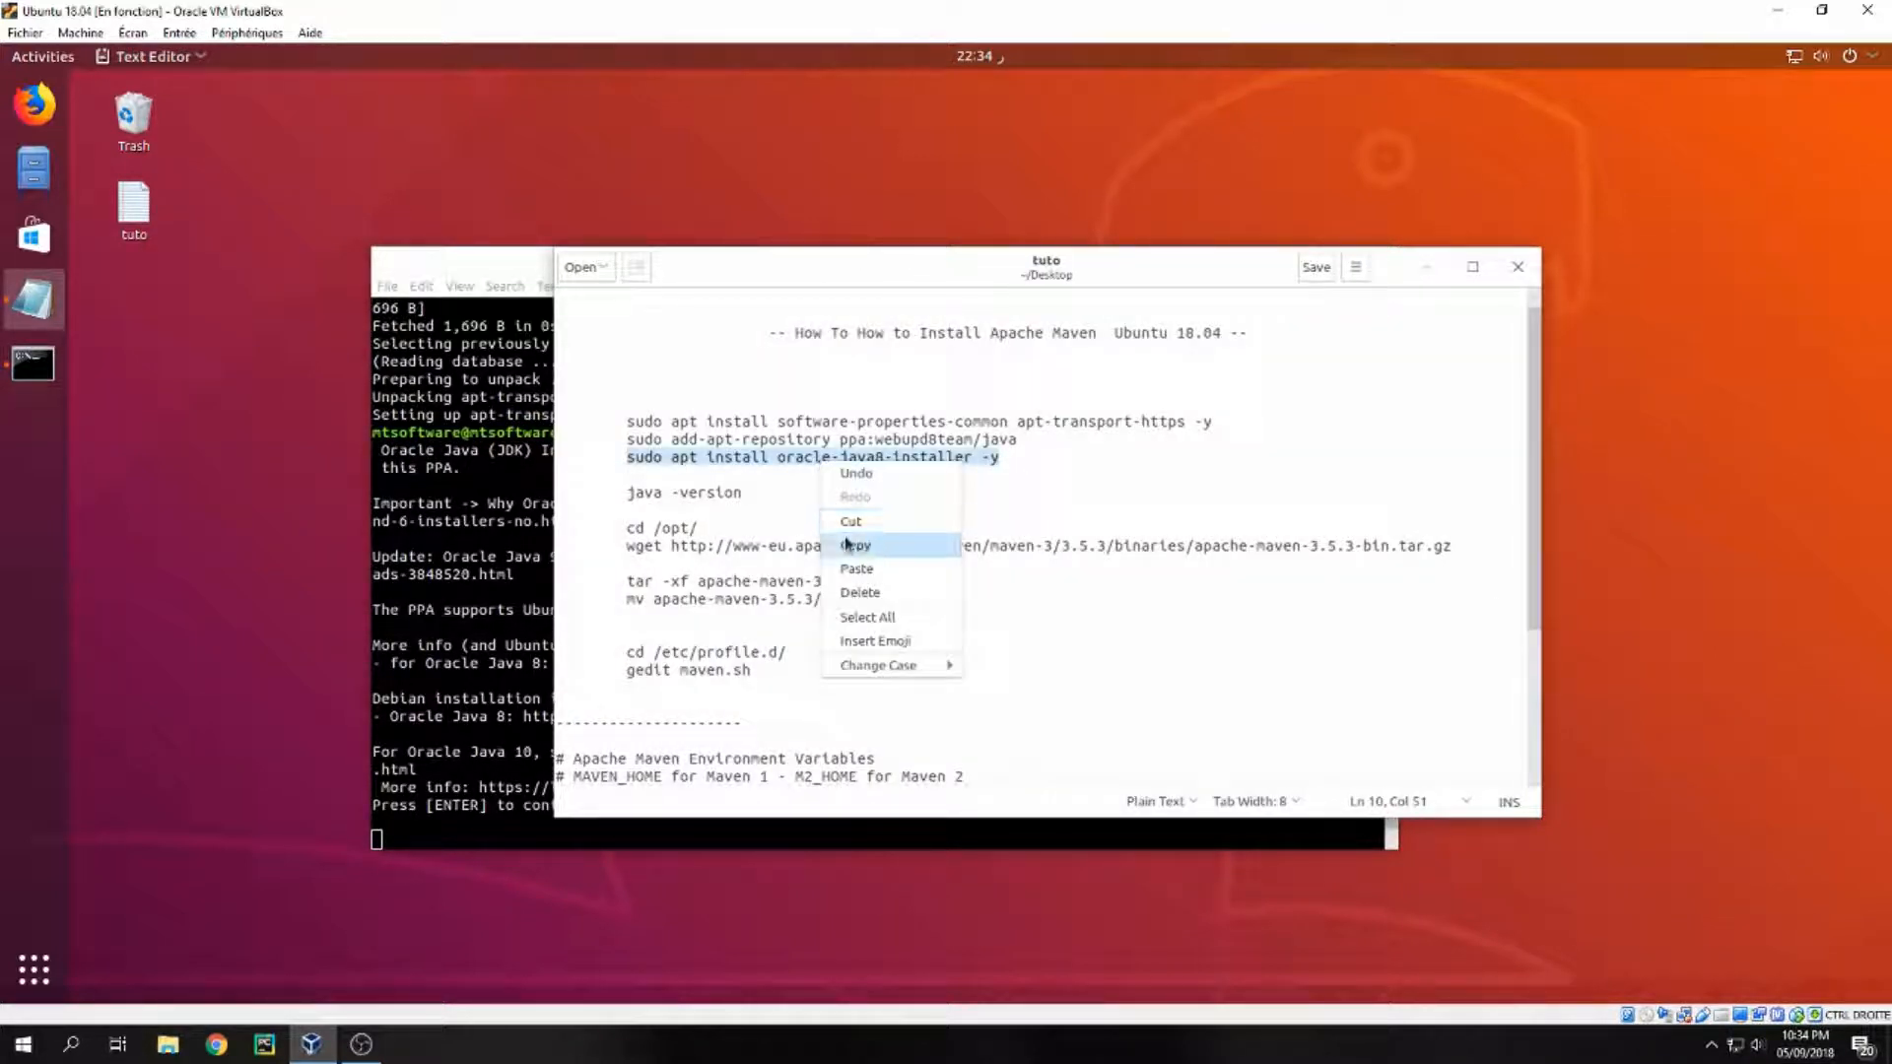
click(854, 544)
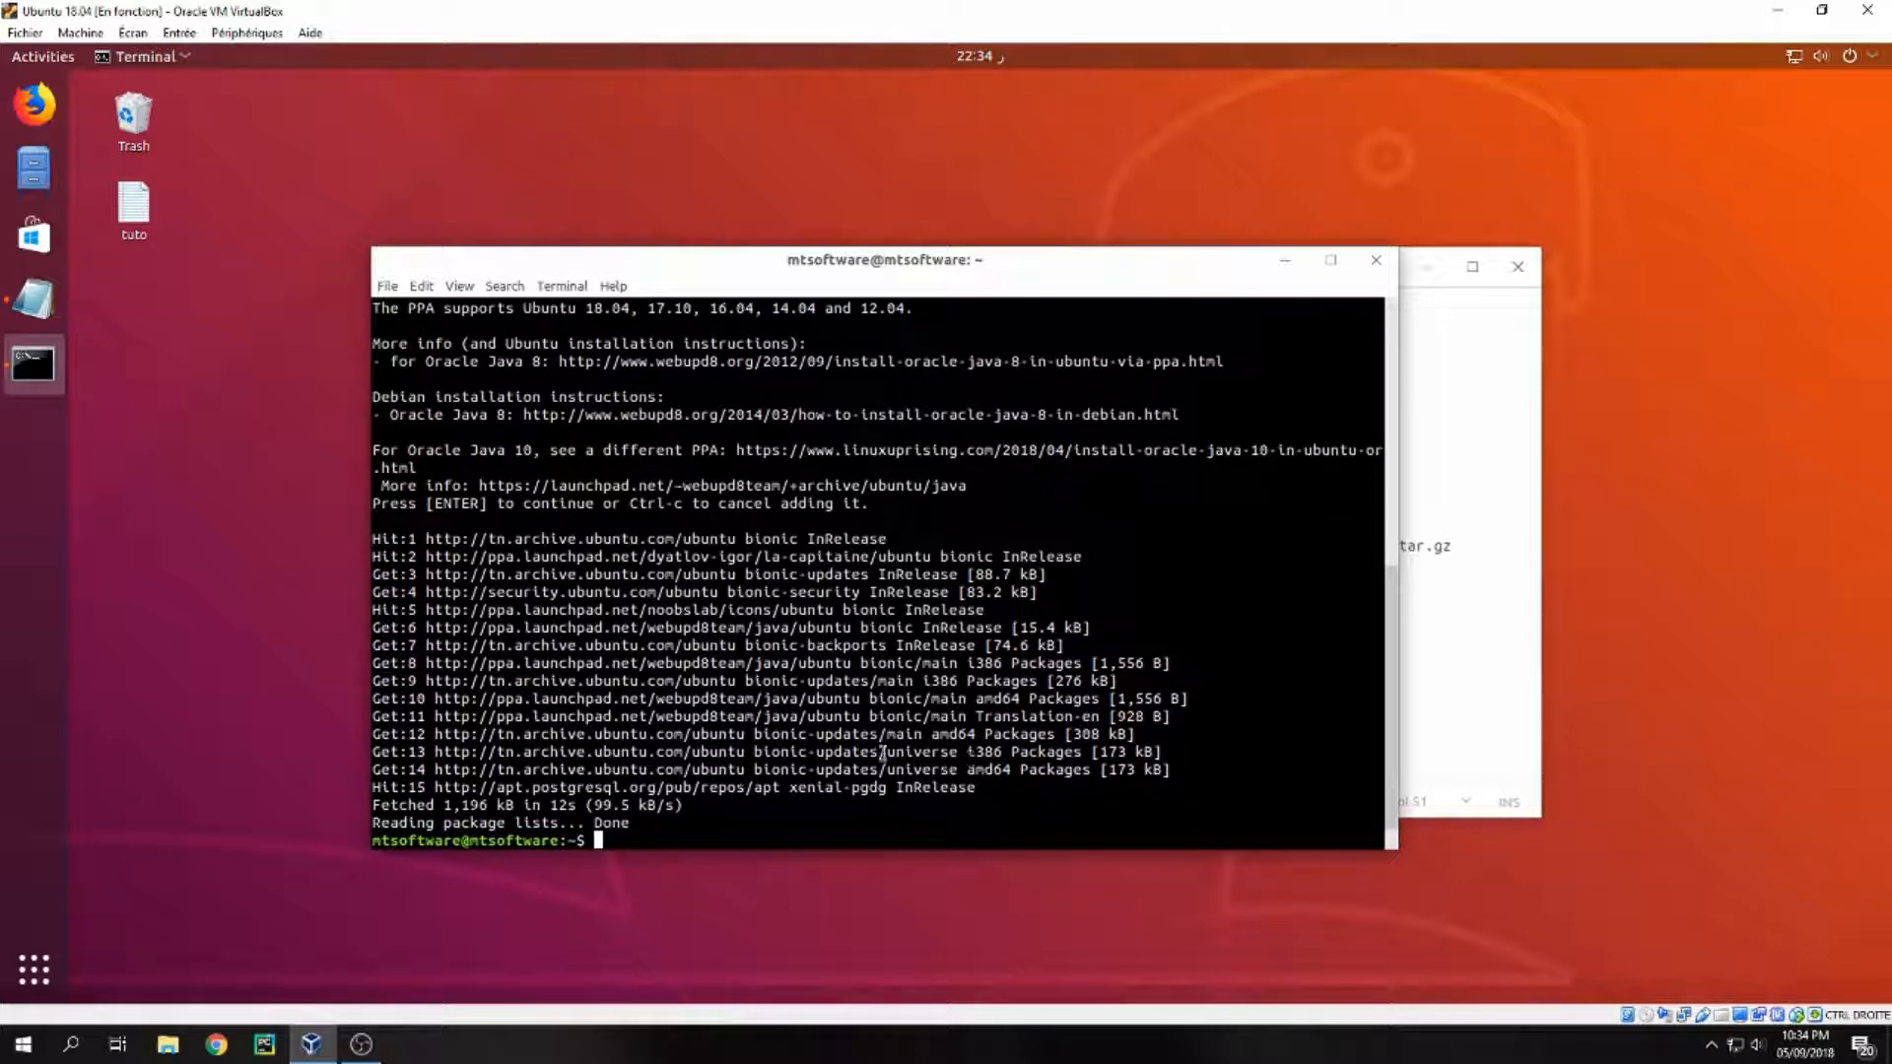
text(clear)
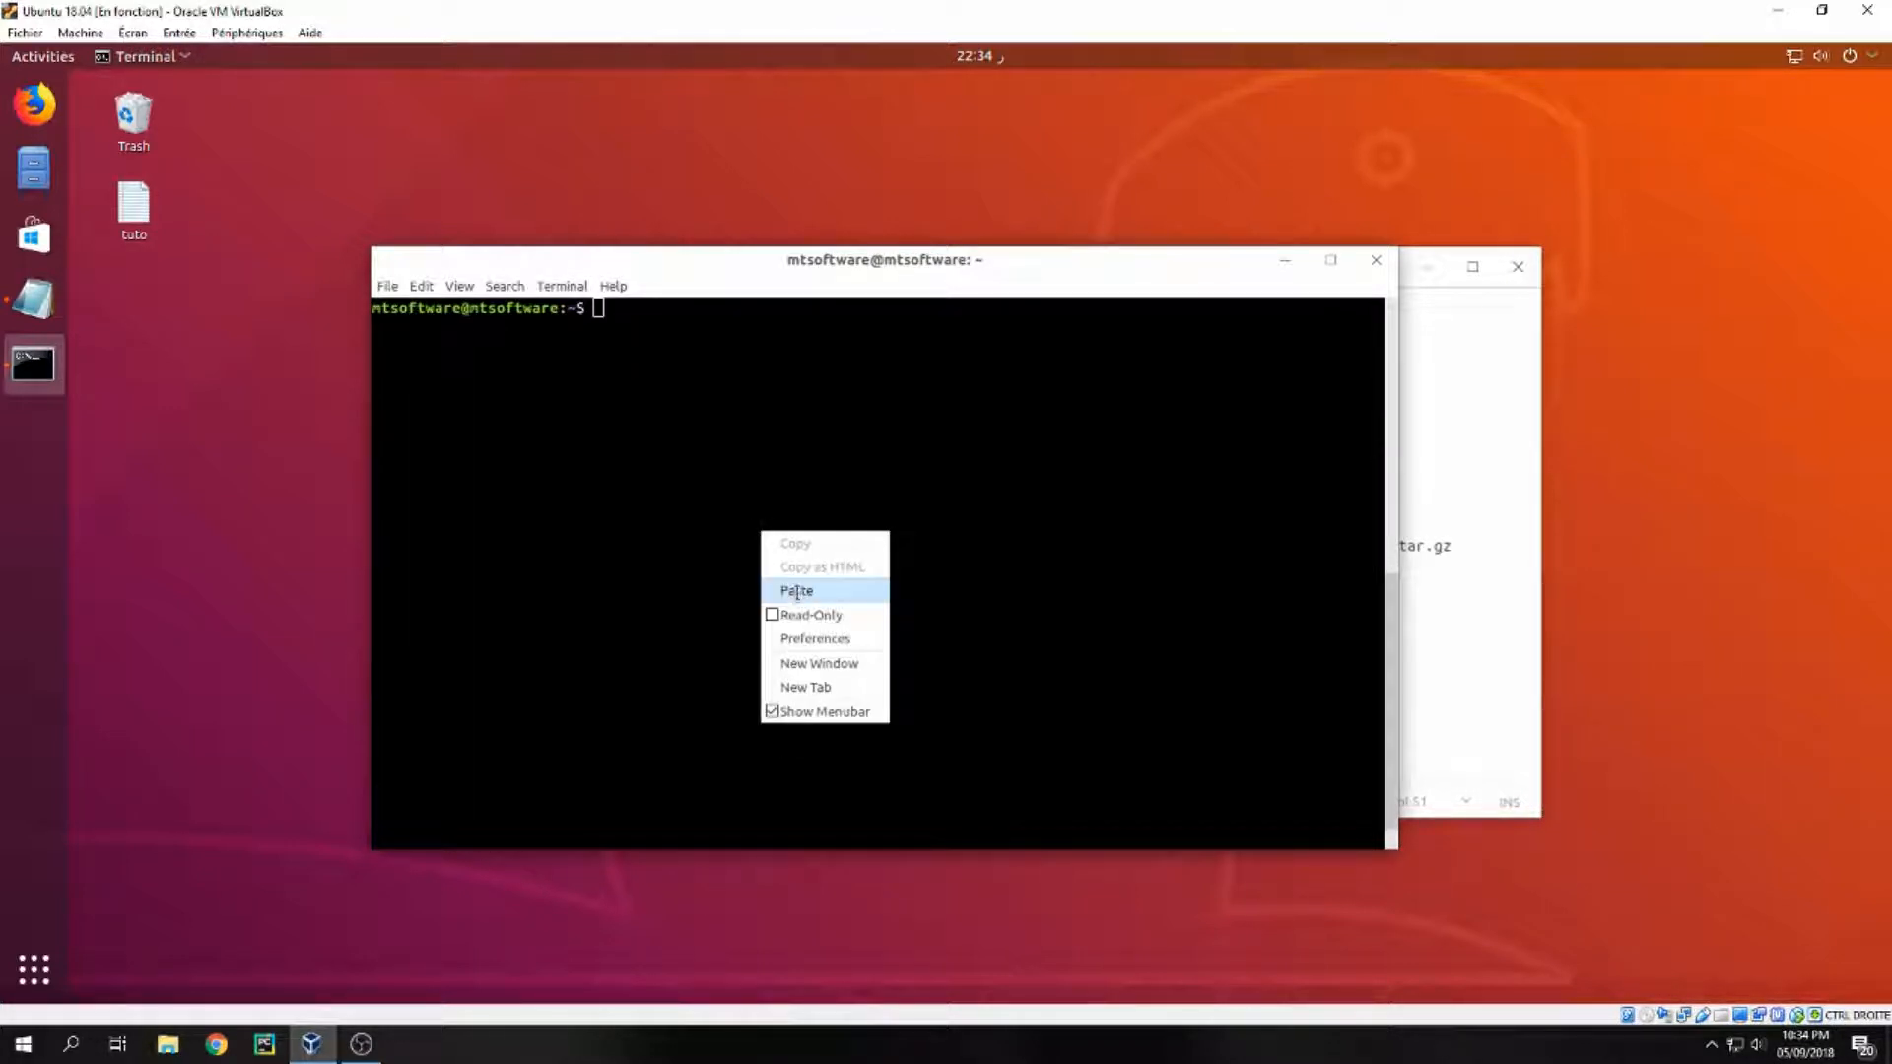
click(796, 591)
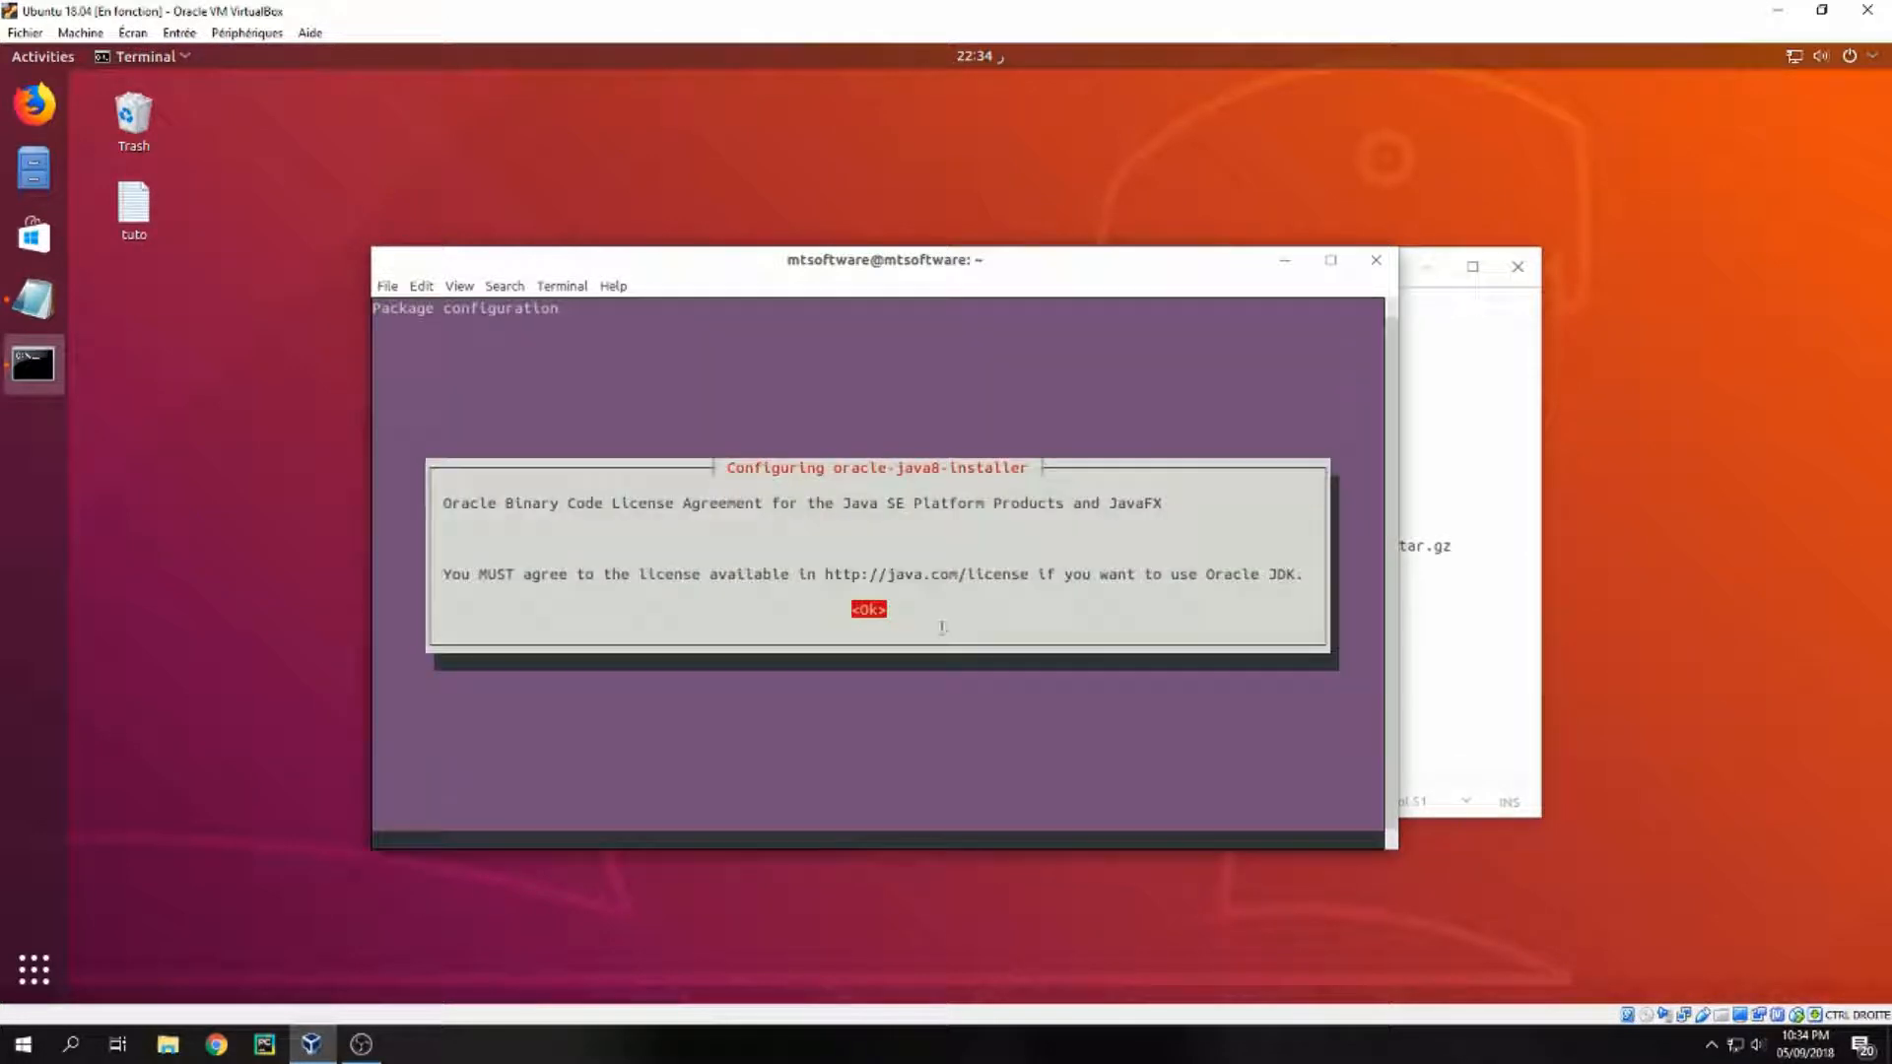
Acknowledge the Oracle license screen so the Java 8 installation proceeds.
click(867, 608)
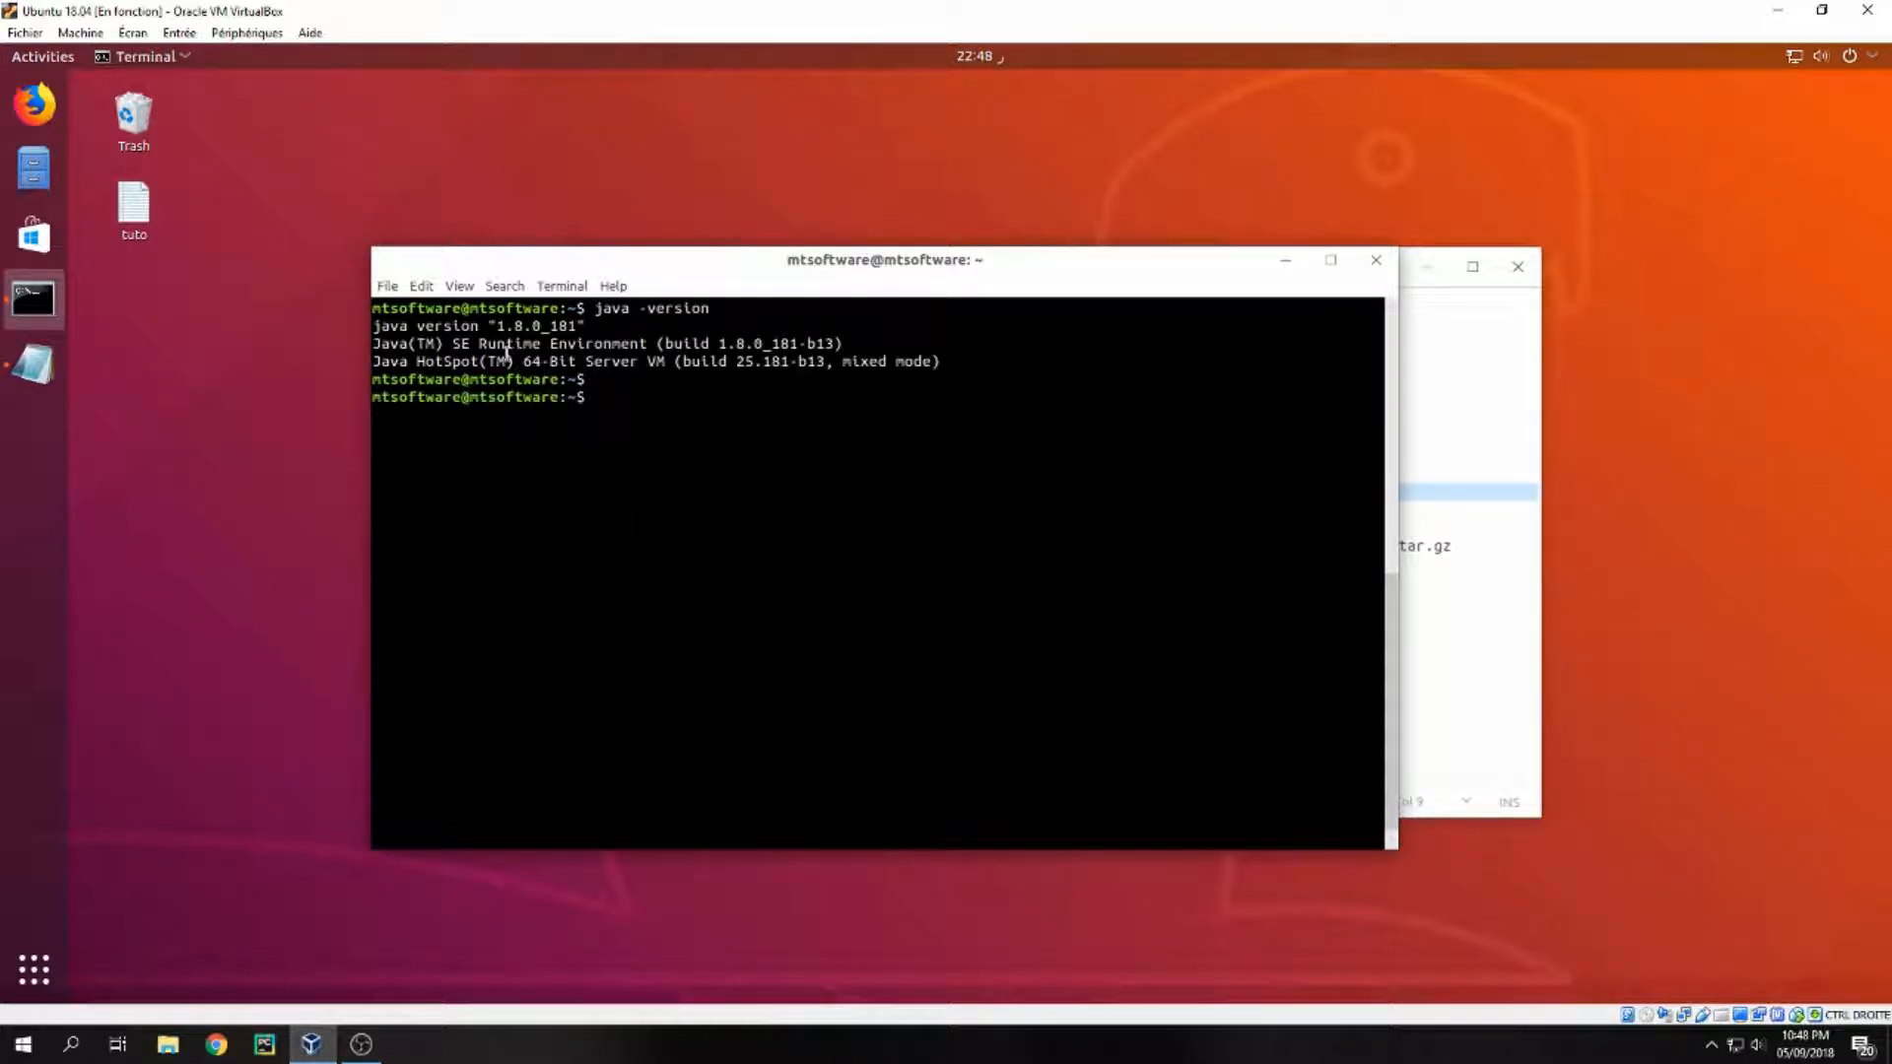
Download apache-maven-3.5.4-bin.tar.gz into /opt, retrying with sudo after Permission denied.
double_click(532, 326)
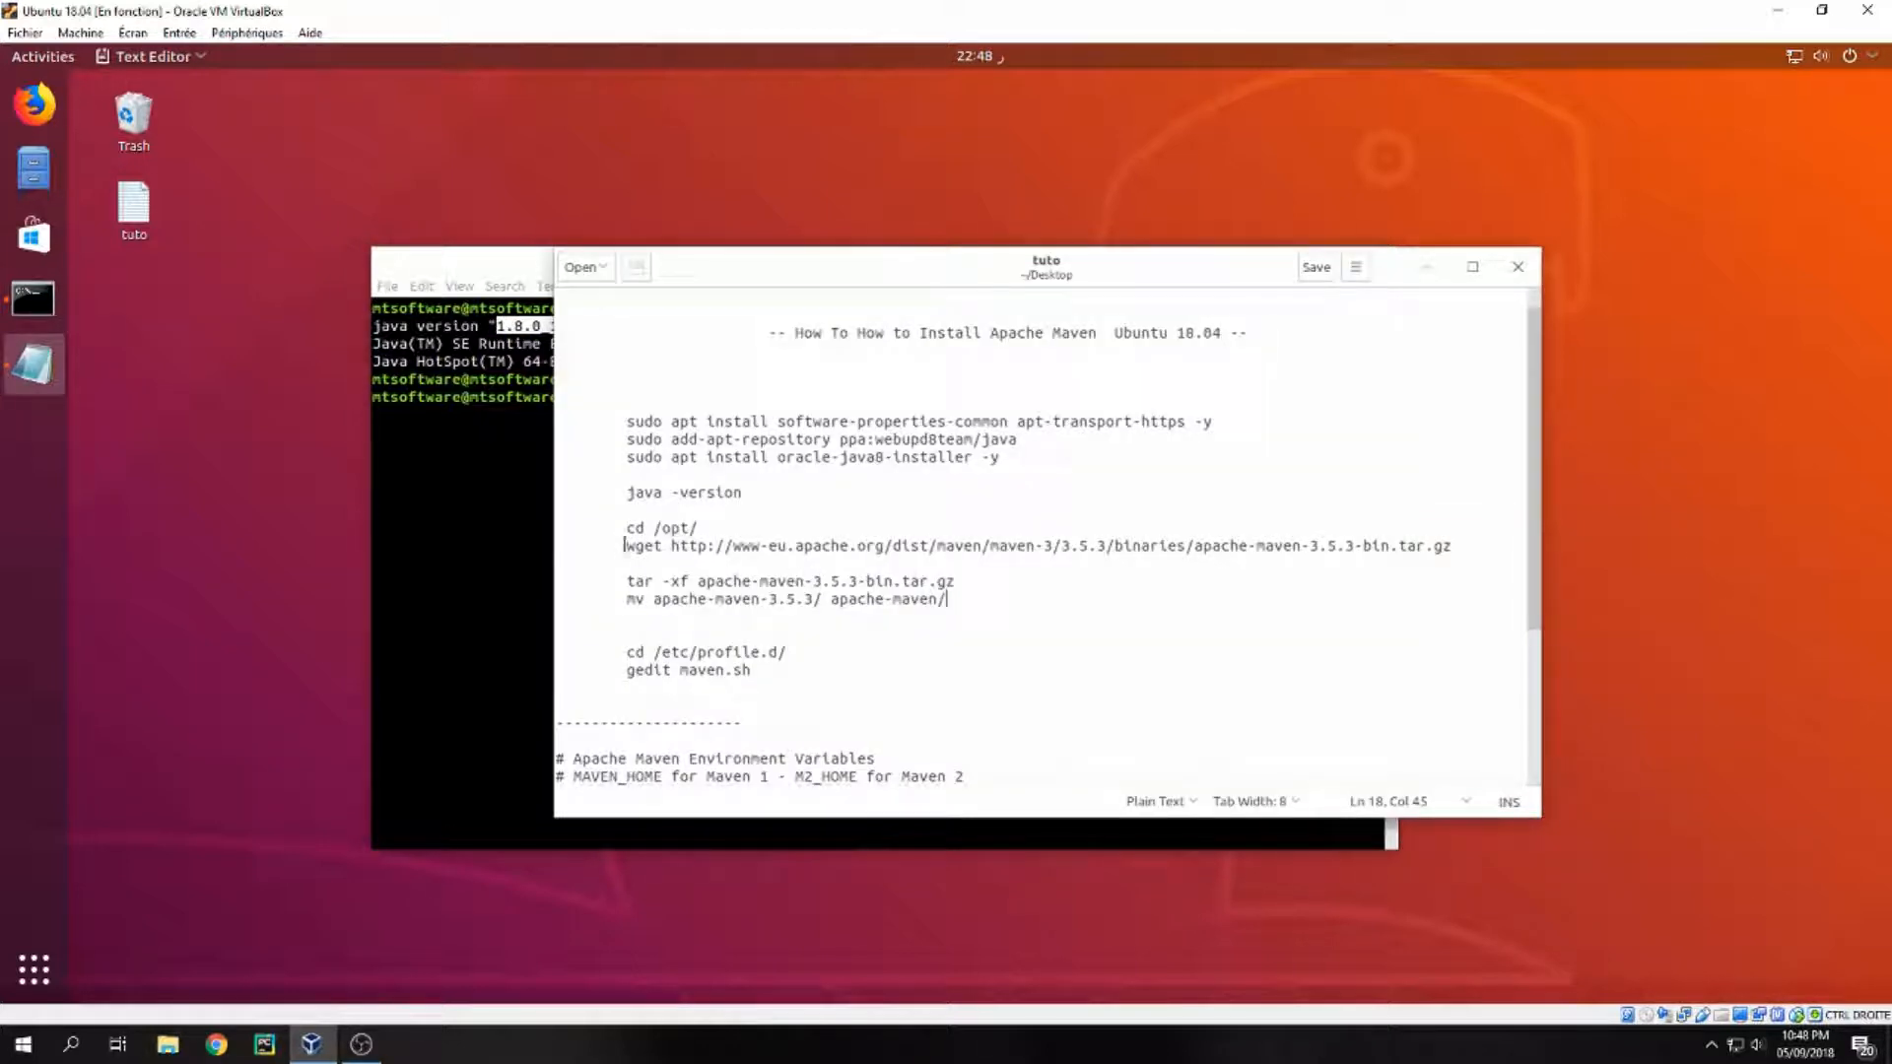
right_click(661, 527)
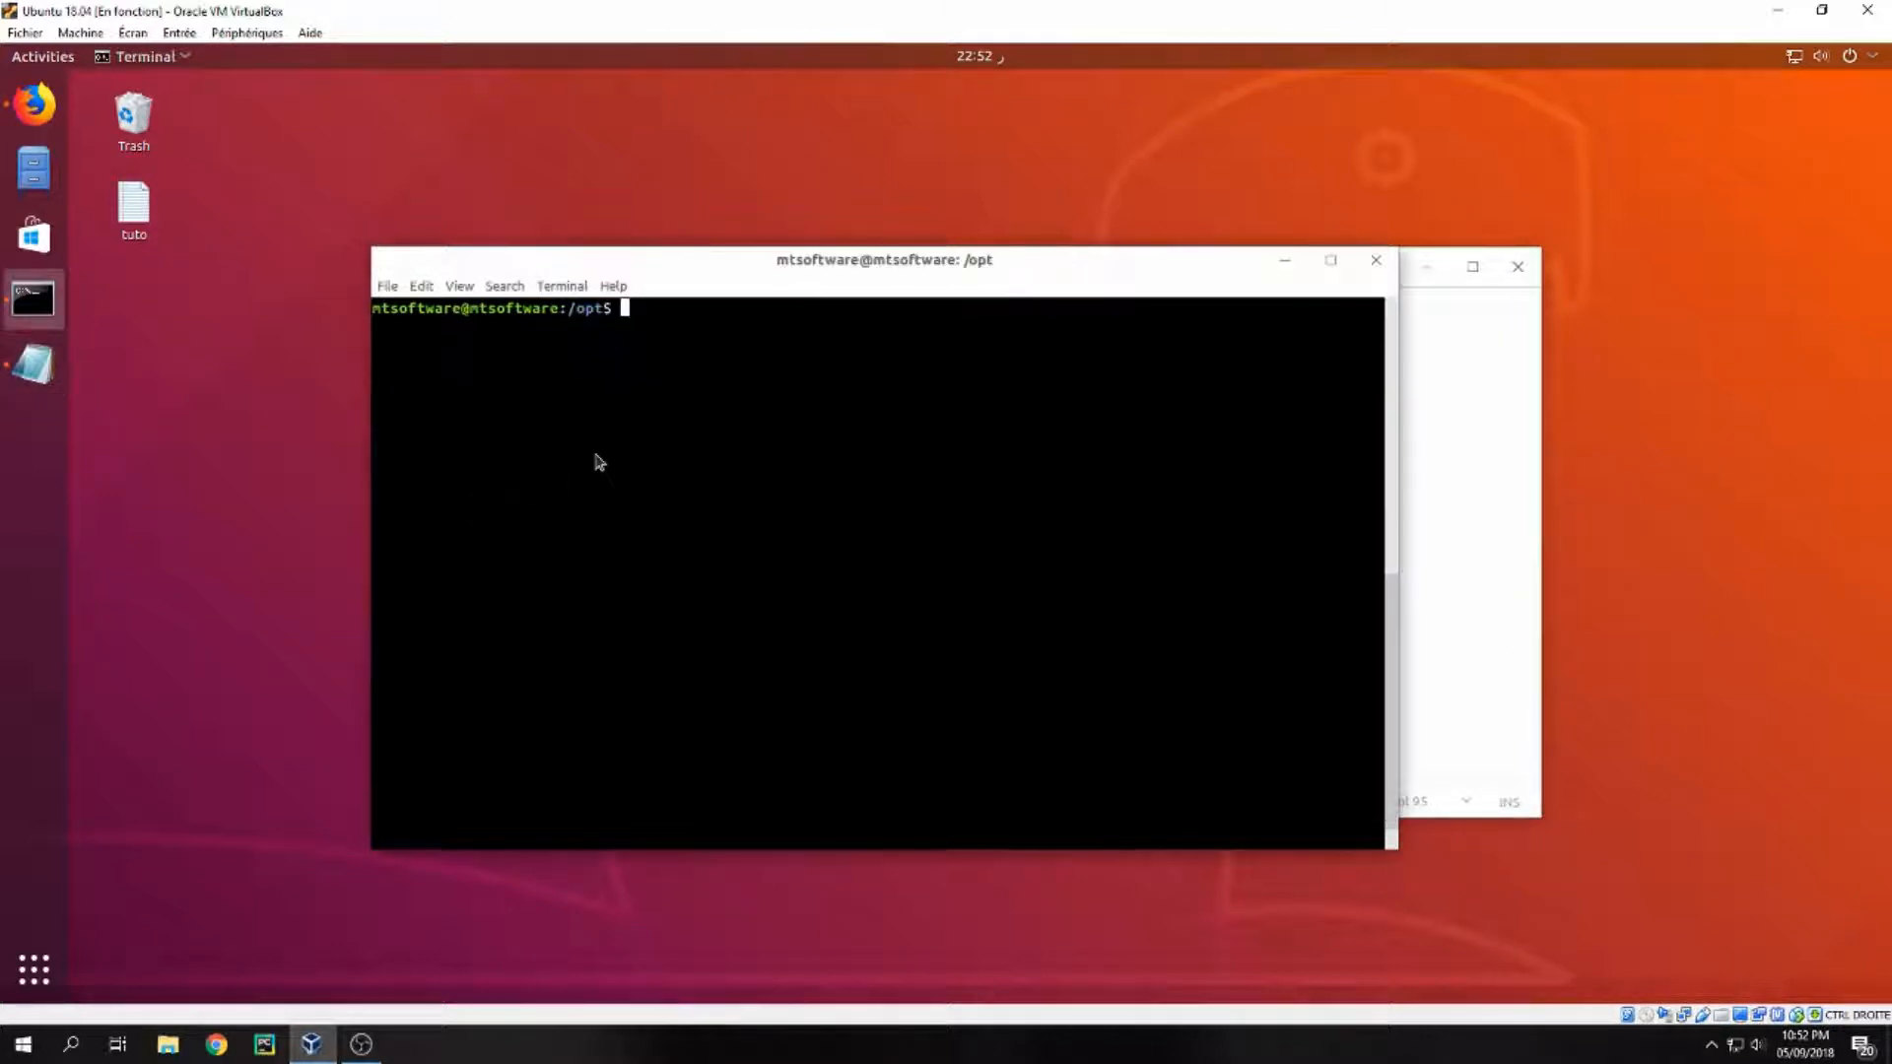
key(Return)
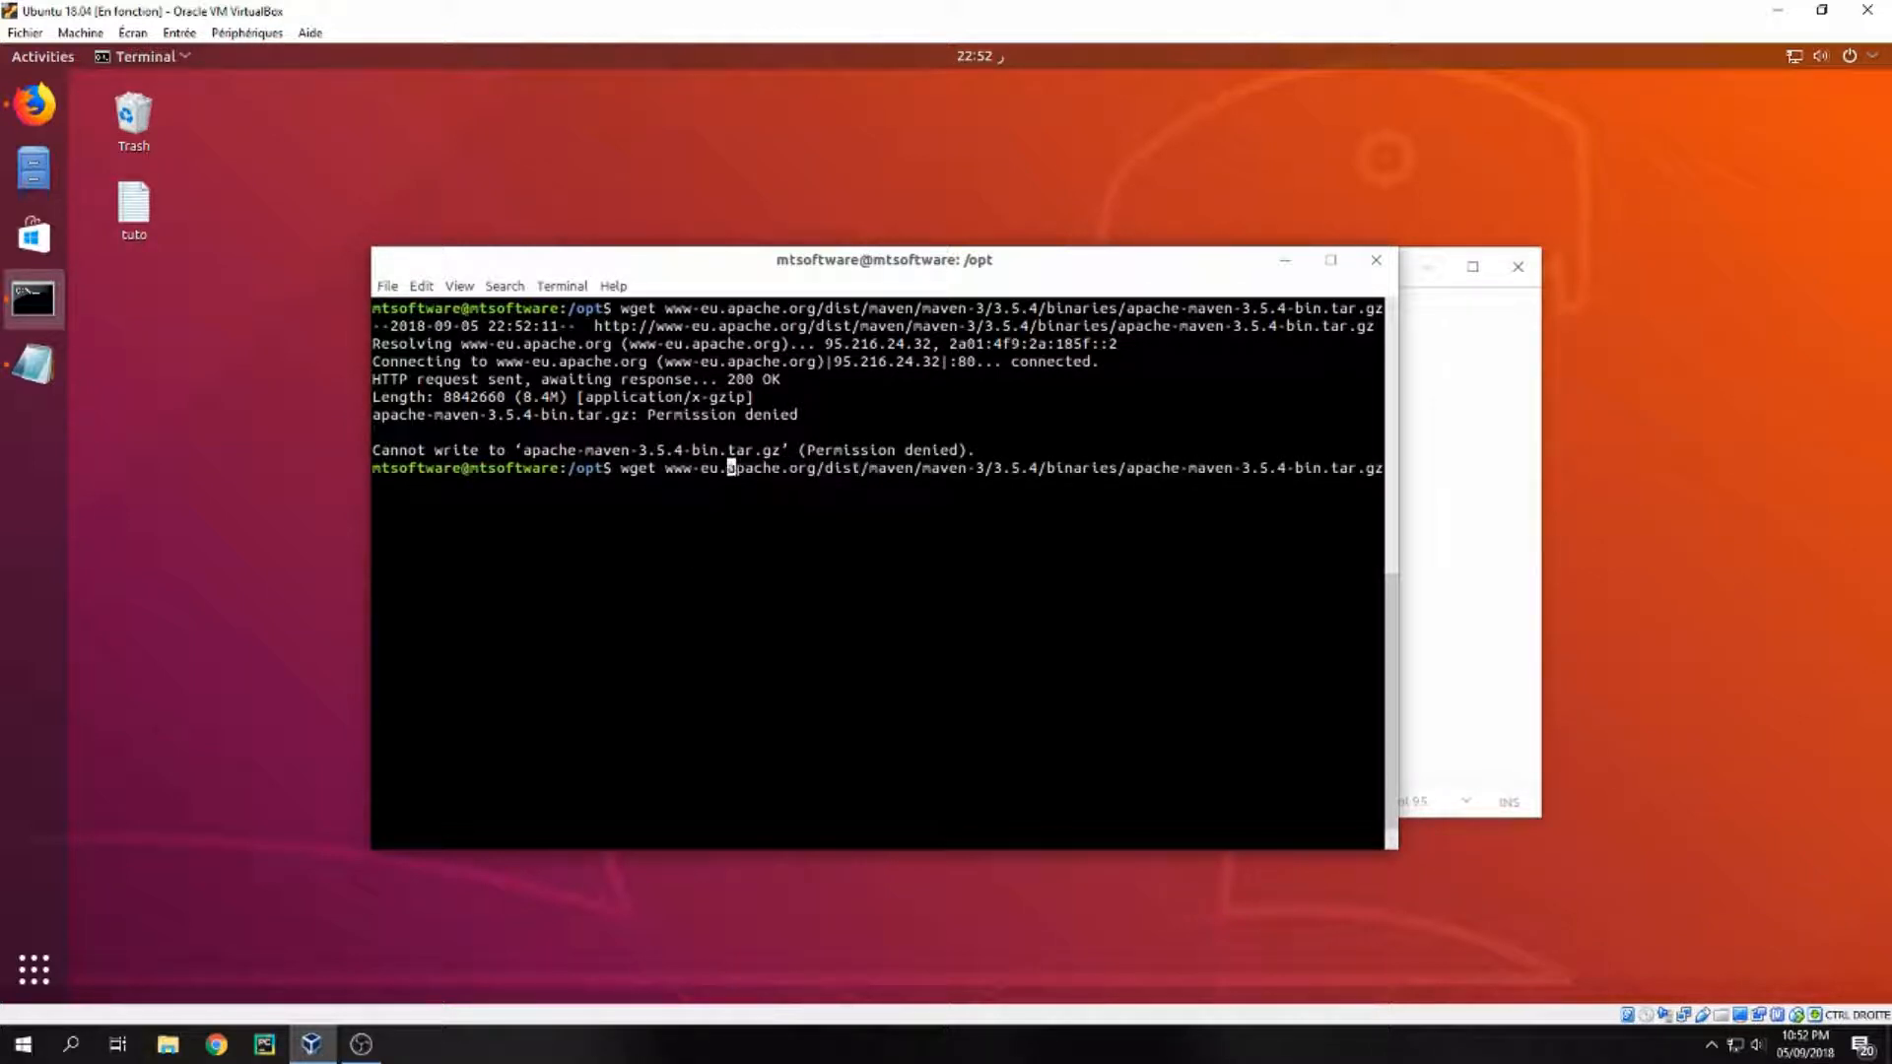
key(Return)
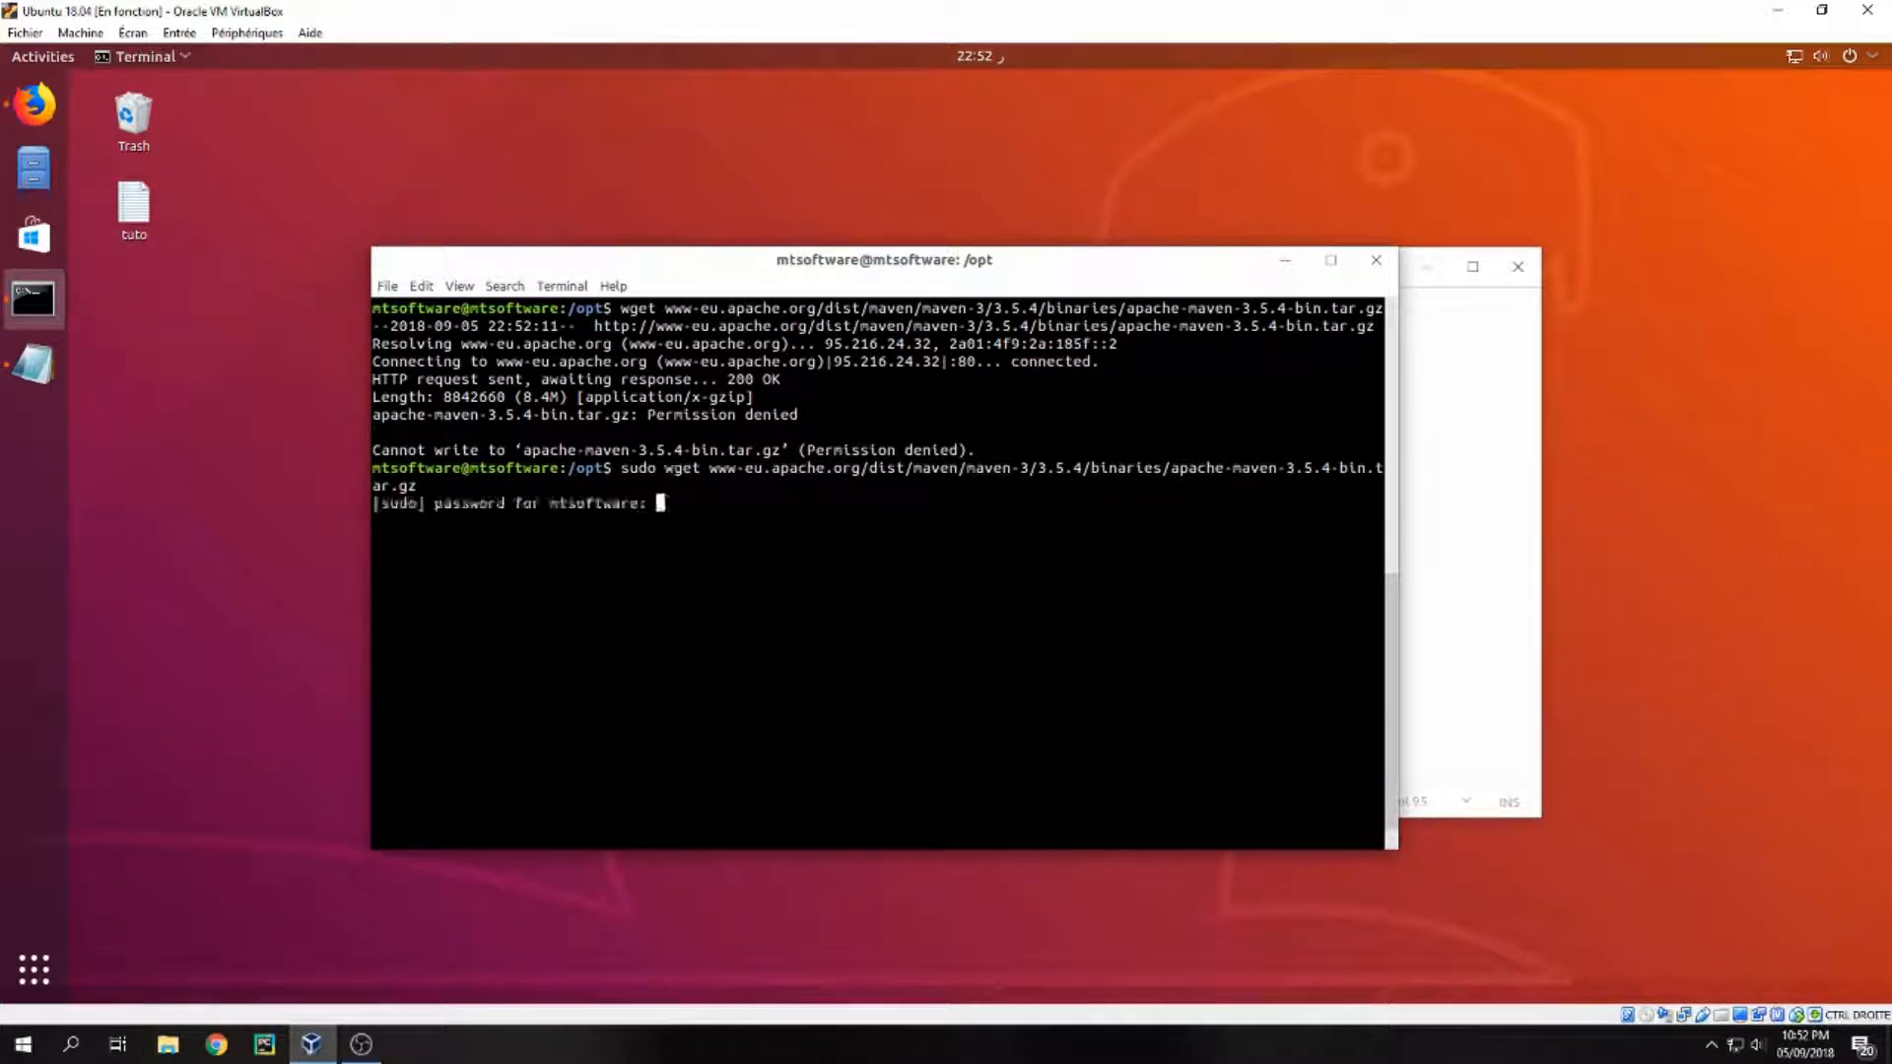
key(Return)
text(sudo)
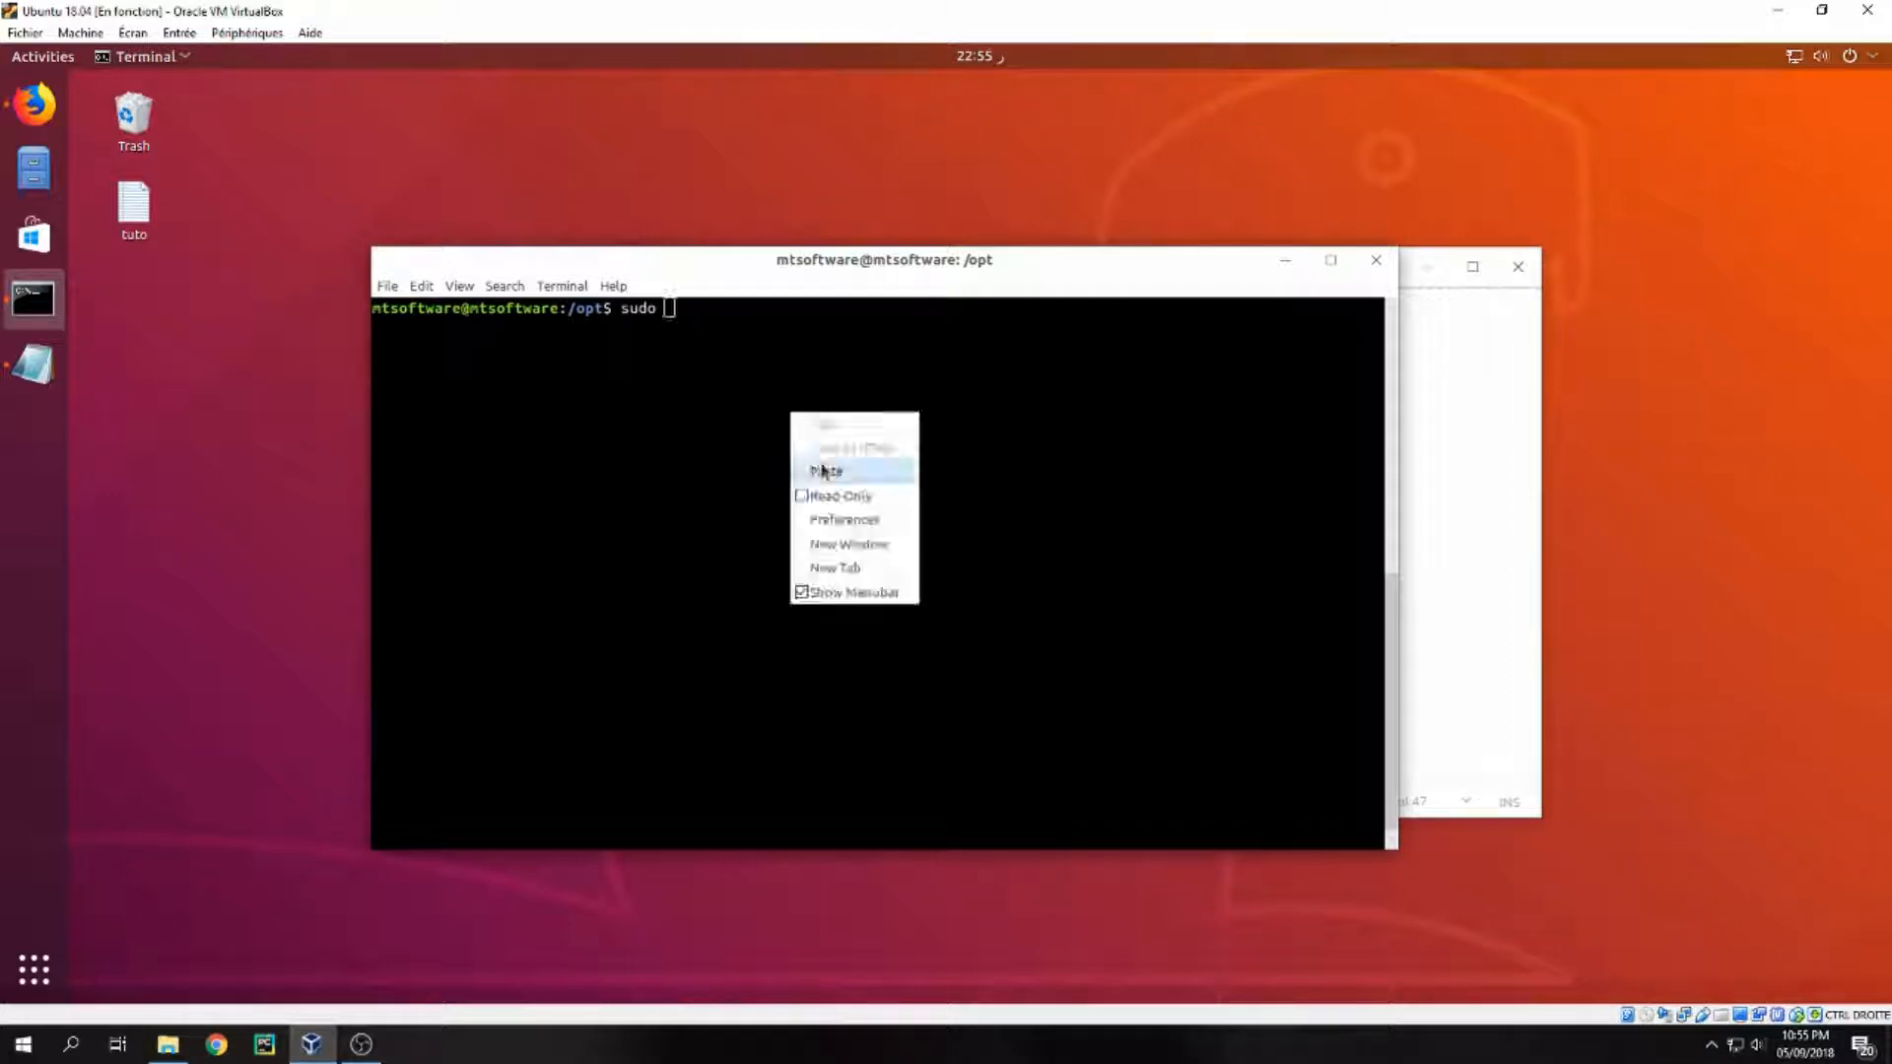
Extract the Maven archive in /opt and rename apache-maven-3.5.4 to apache-maven using sudo.
click(825, 471)
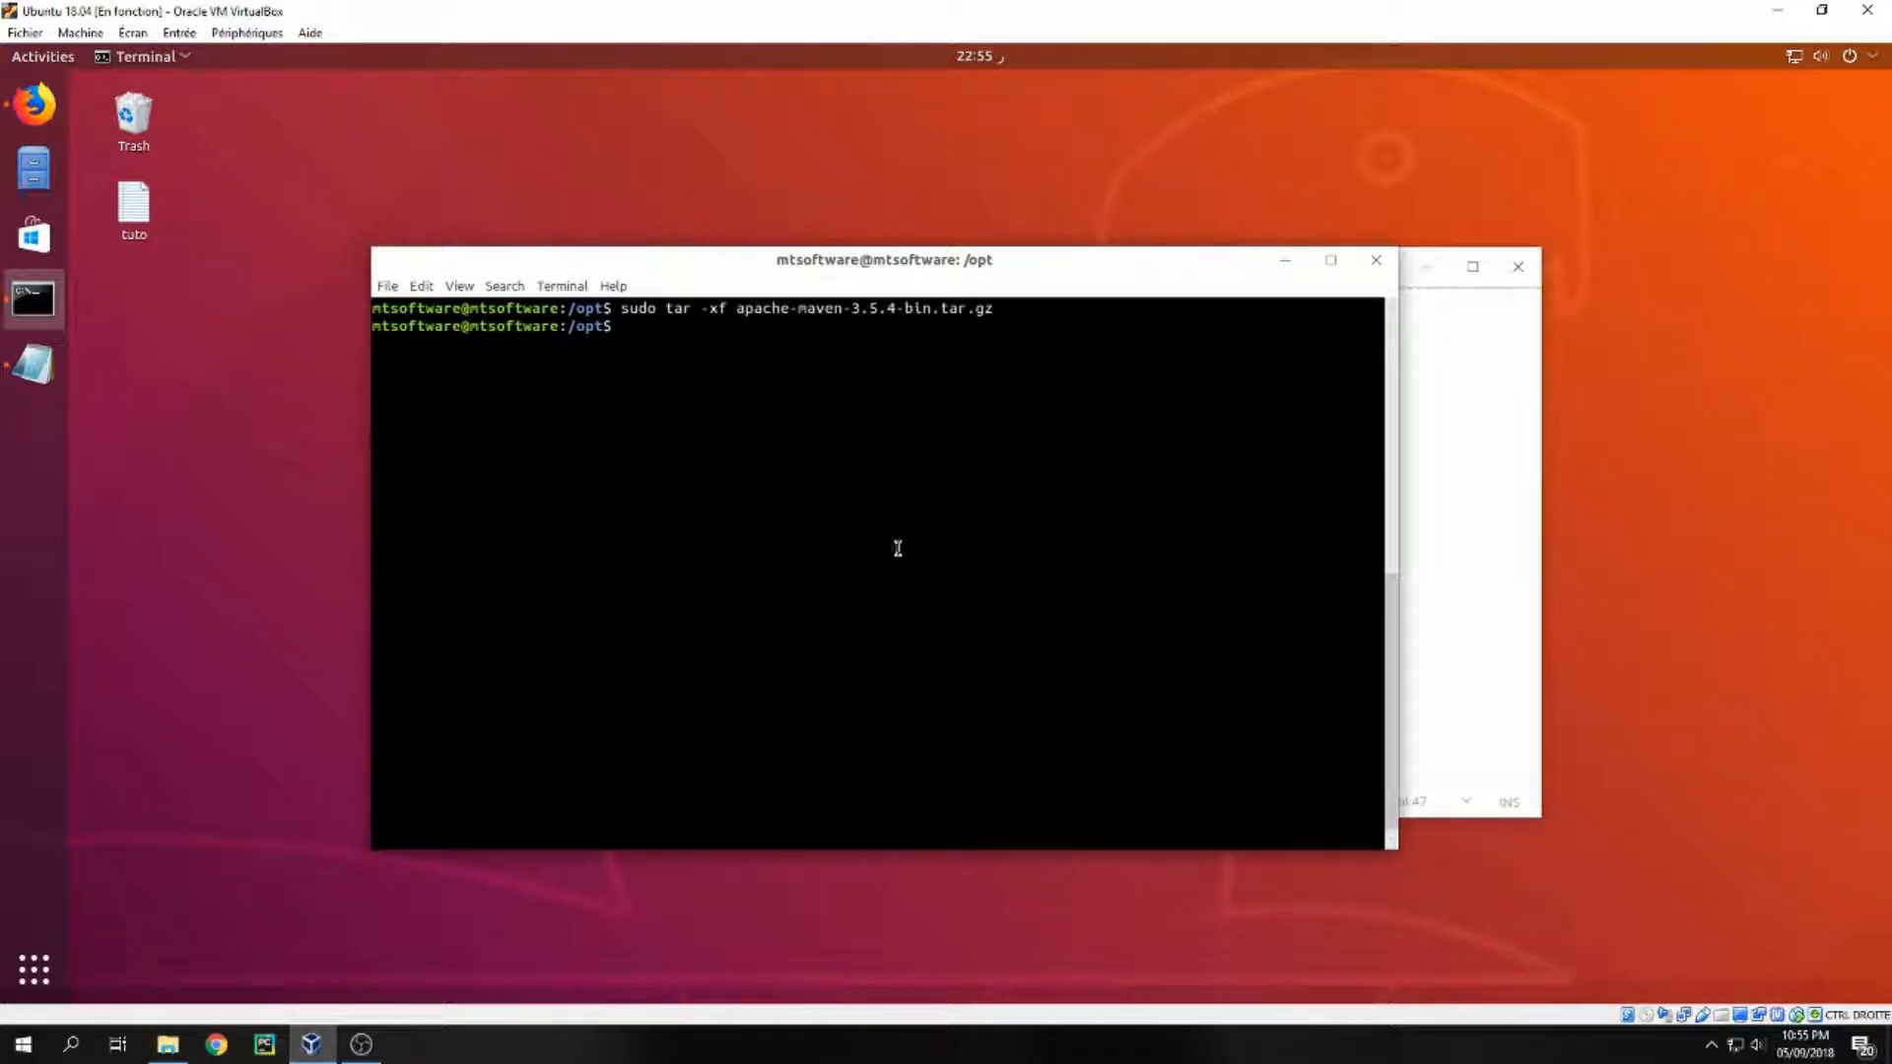
mouse_move(1296, 462)
text(ls)
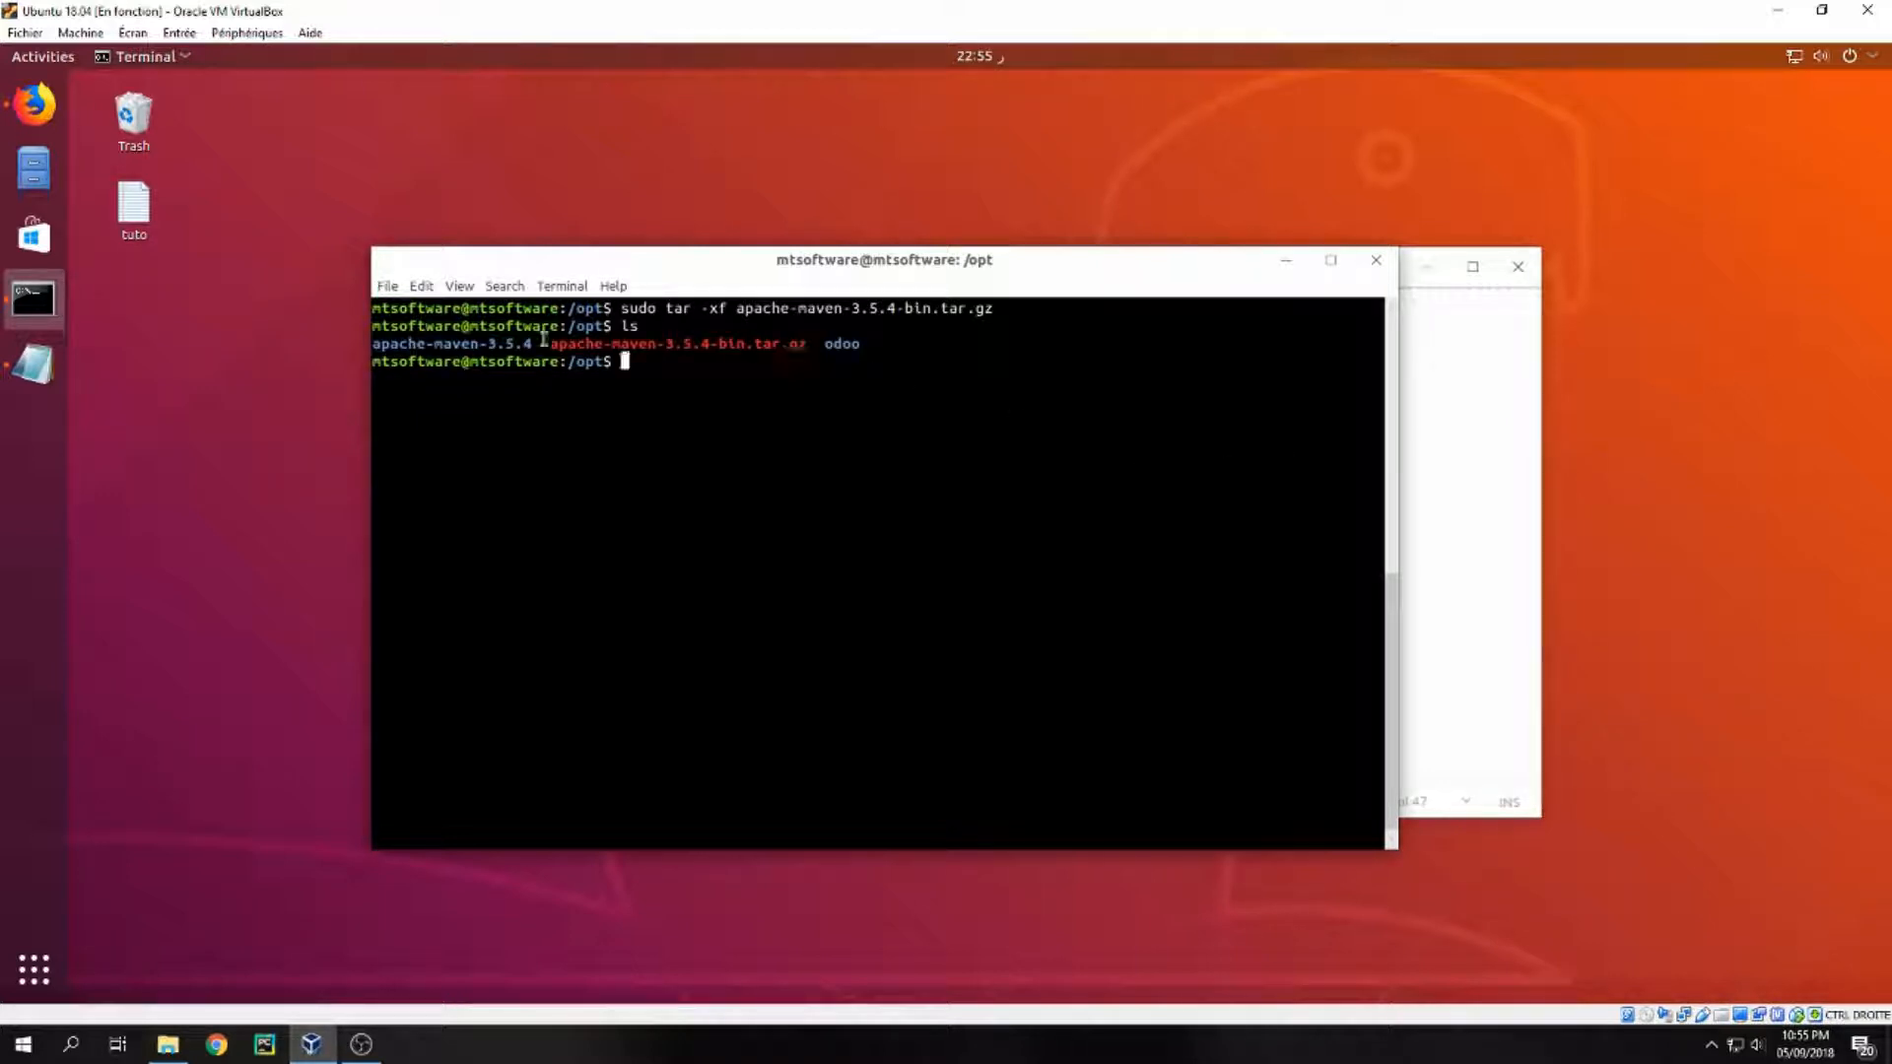
right_click(452, 343)
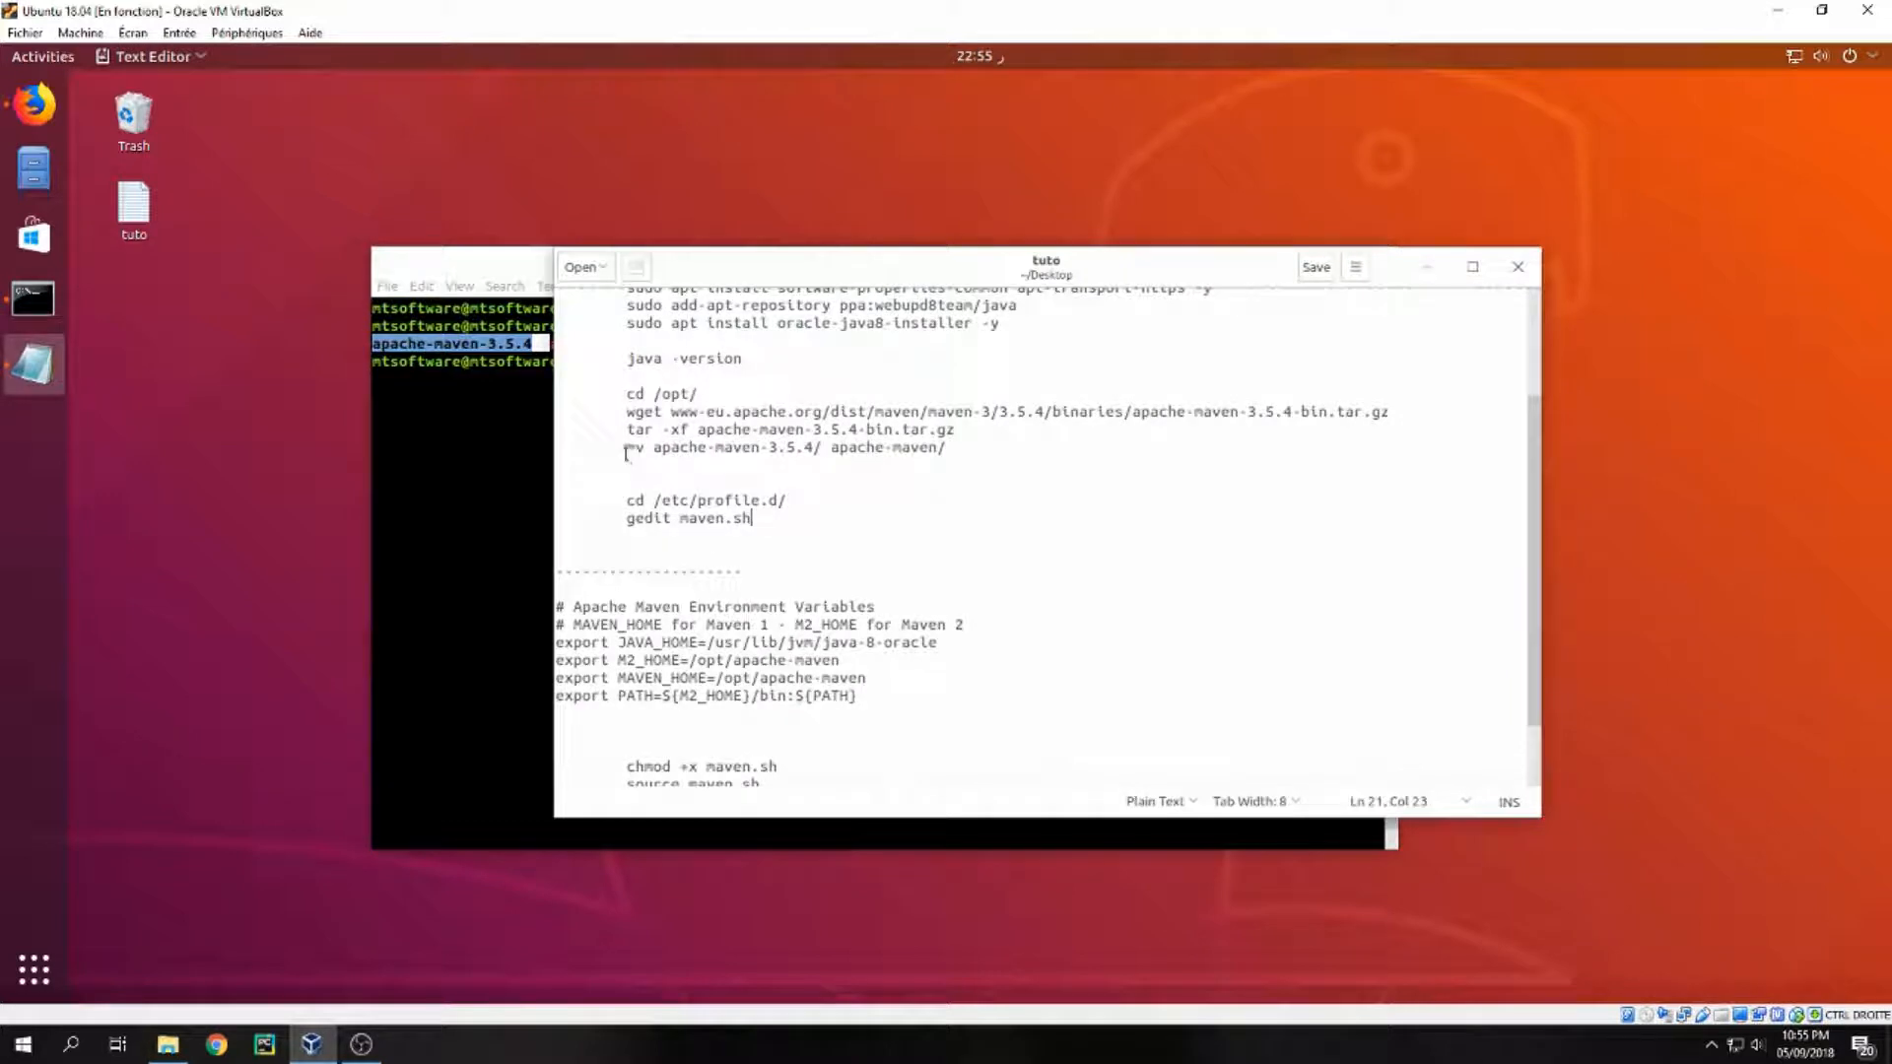
right_click(784, 447)
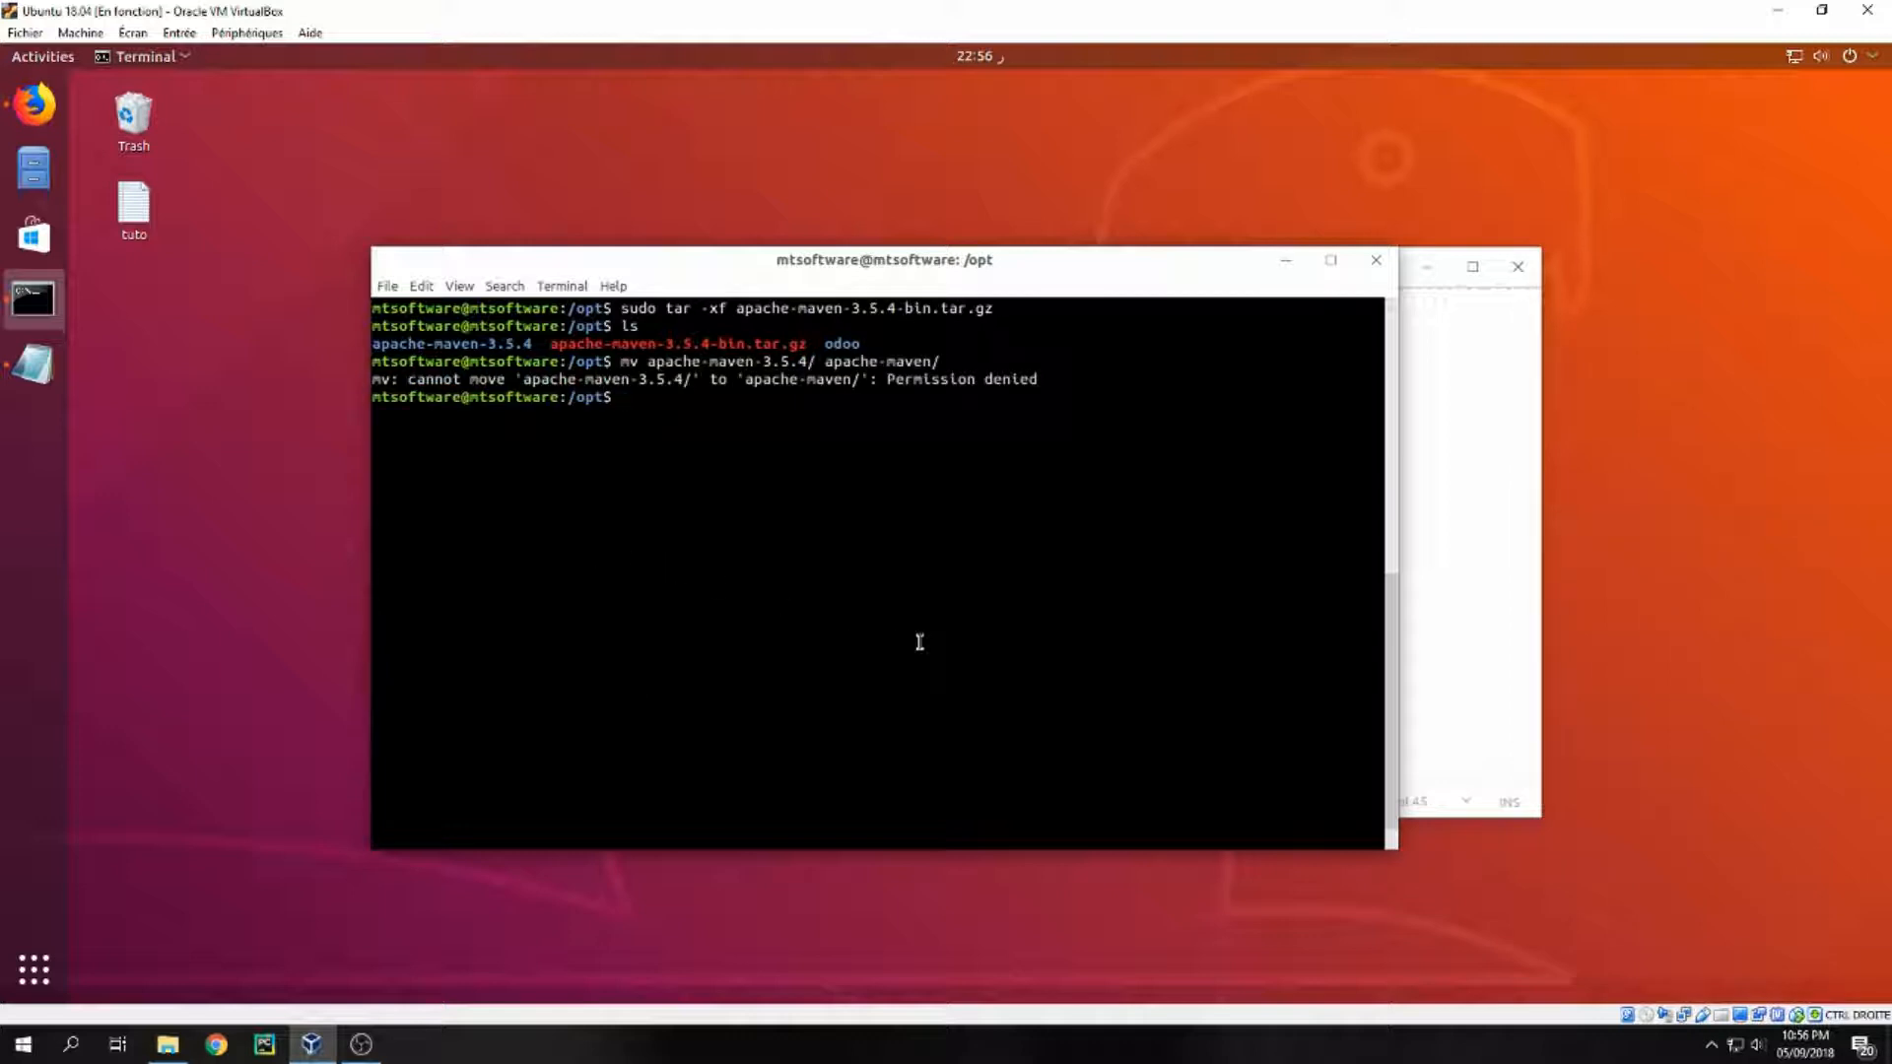
key(Up)
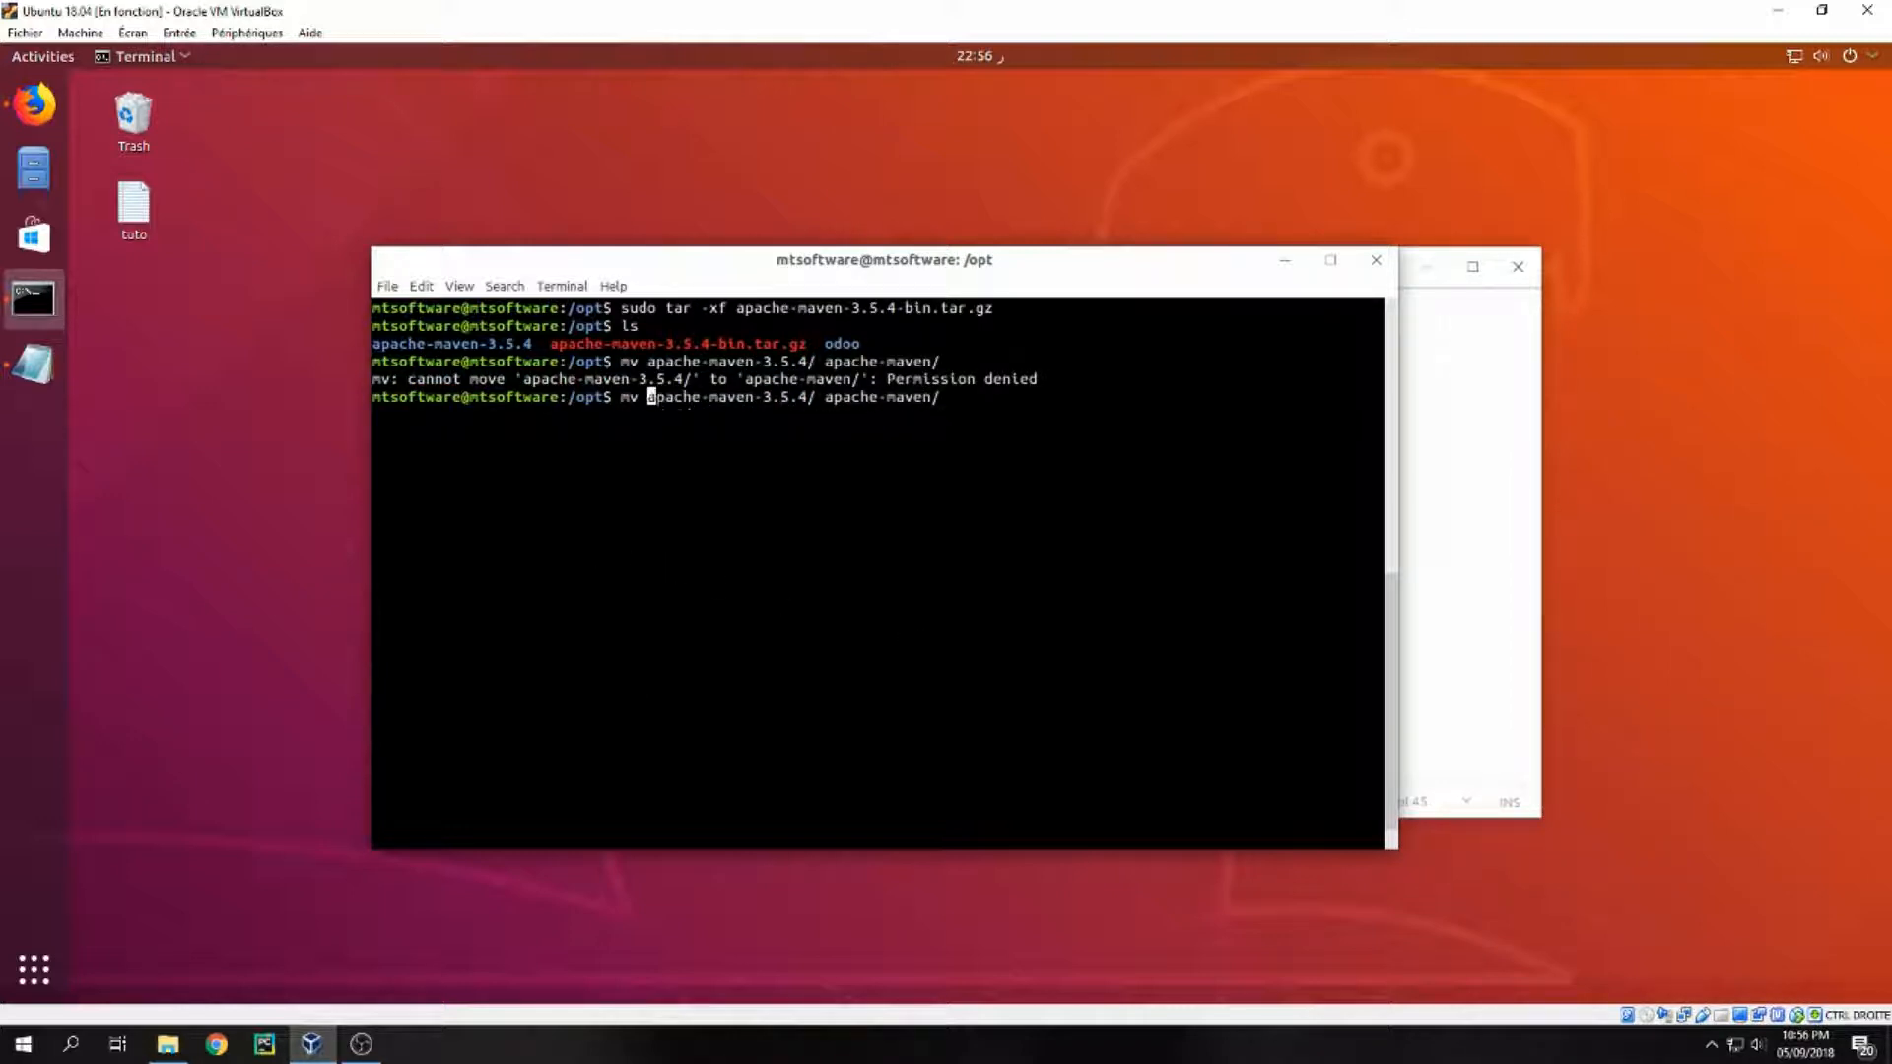
text(sudo )
key(Return)
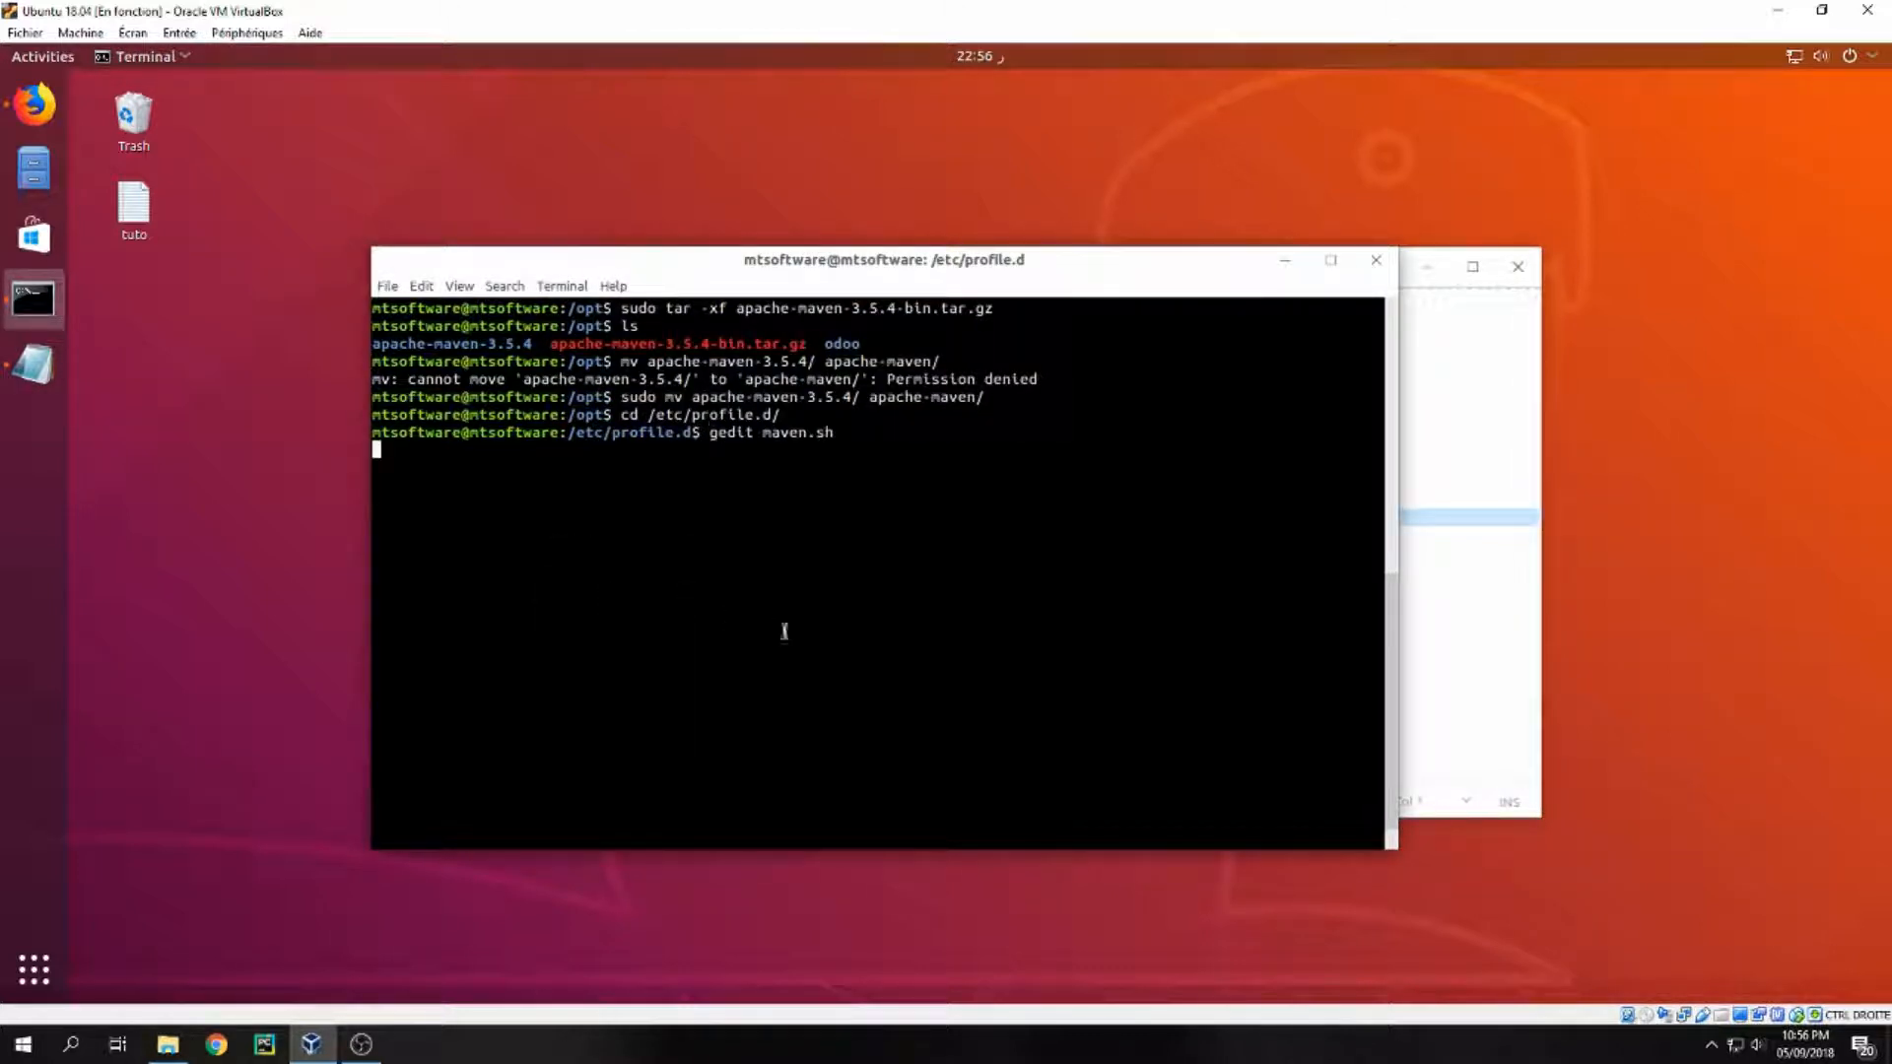
Open maven.sh in gedit, add the Maven and Java export lines, and dismiss the permission error.
key(Return)
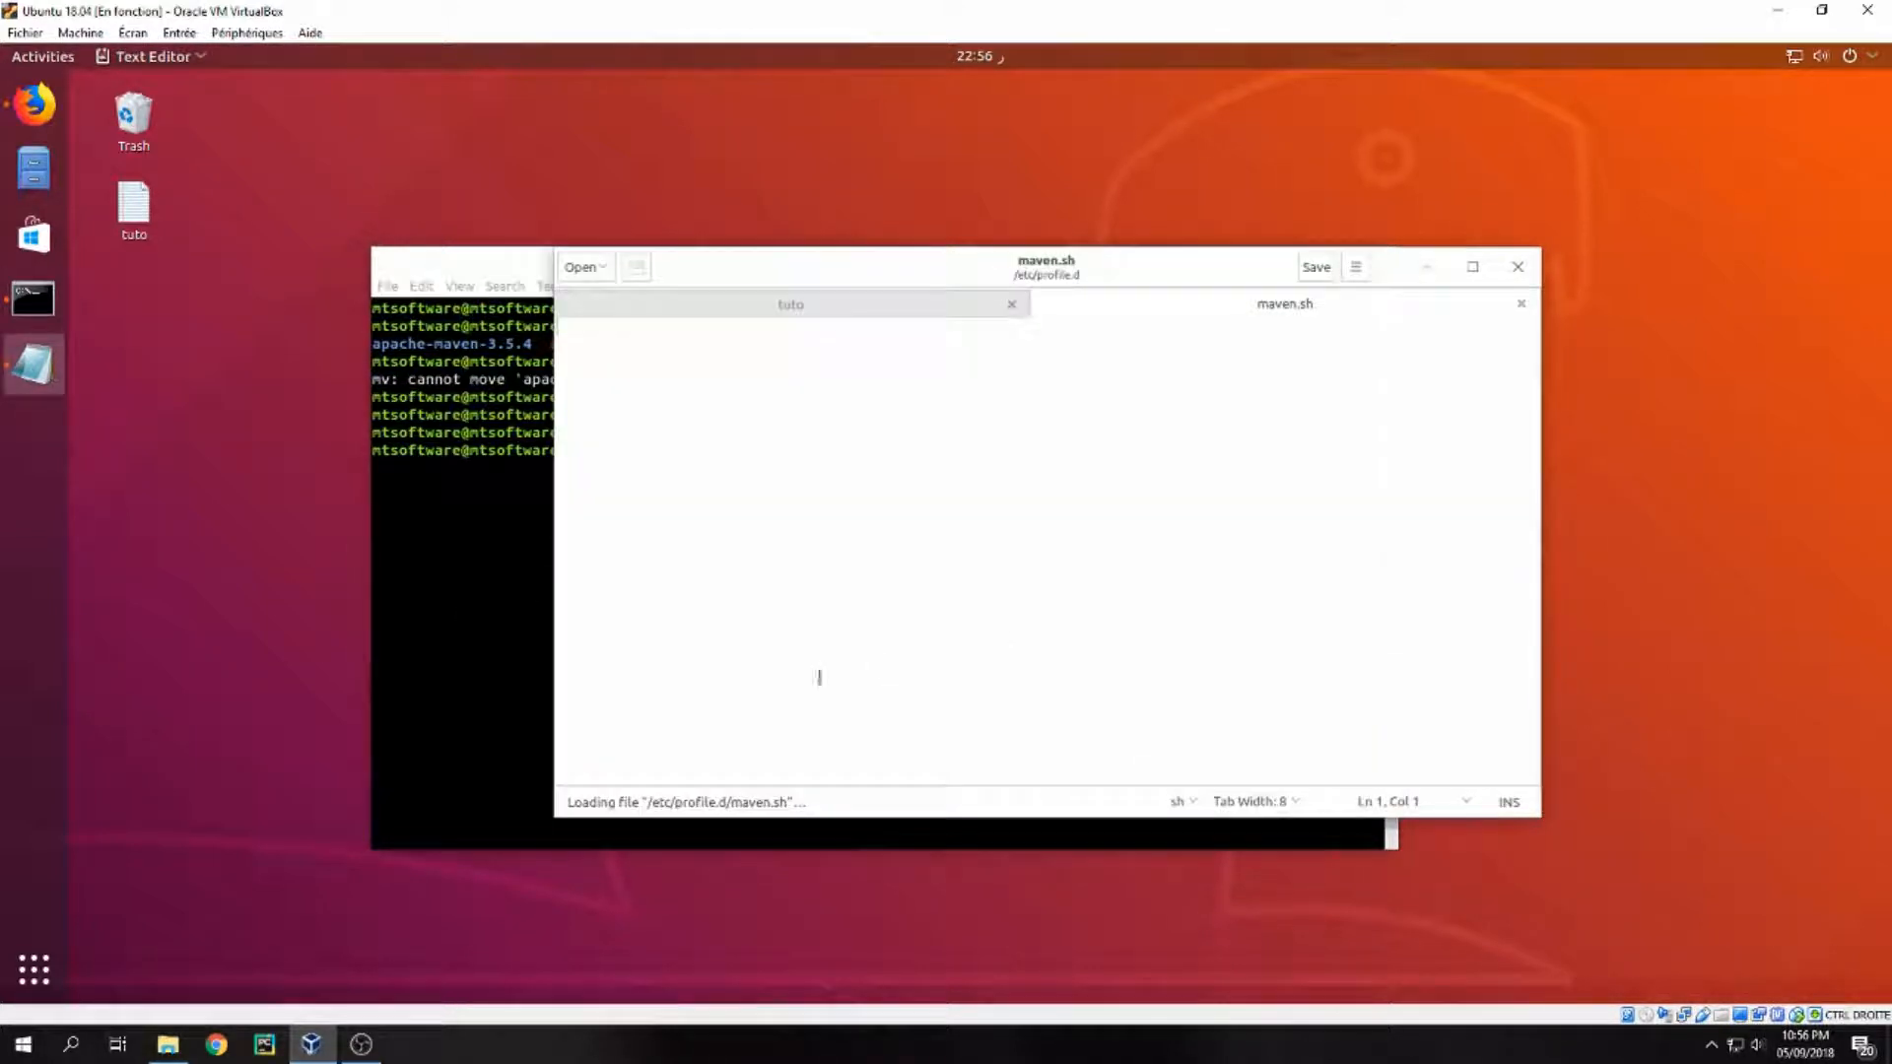
click(790, 305)
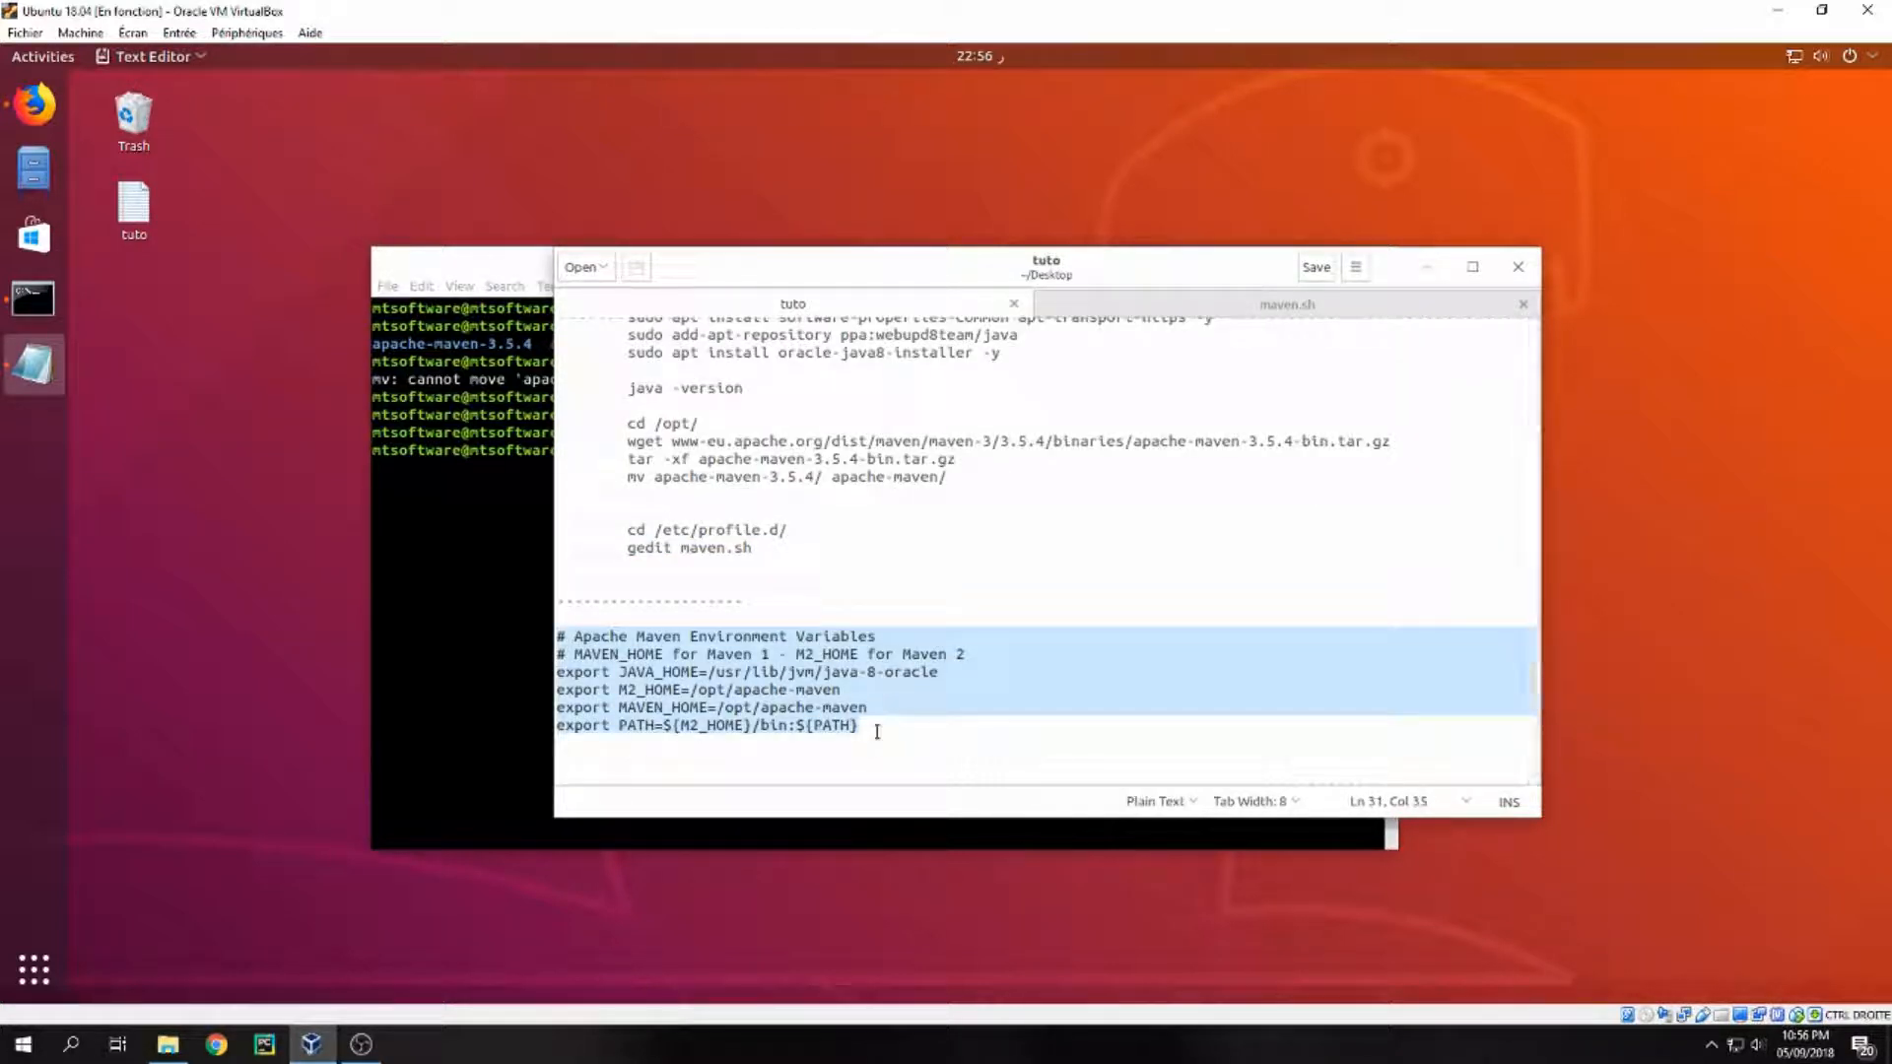
click(1286, 304)
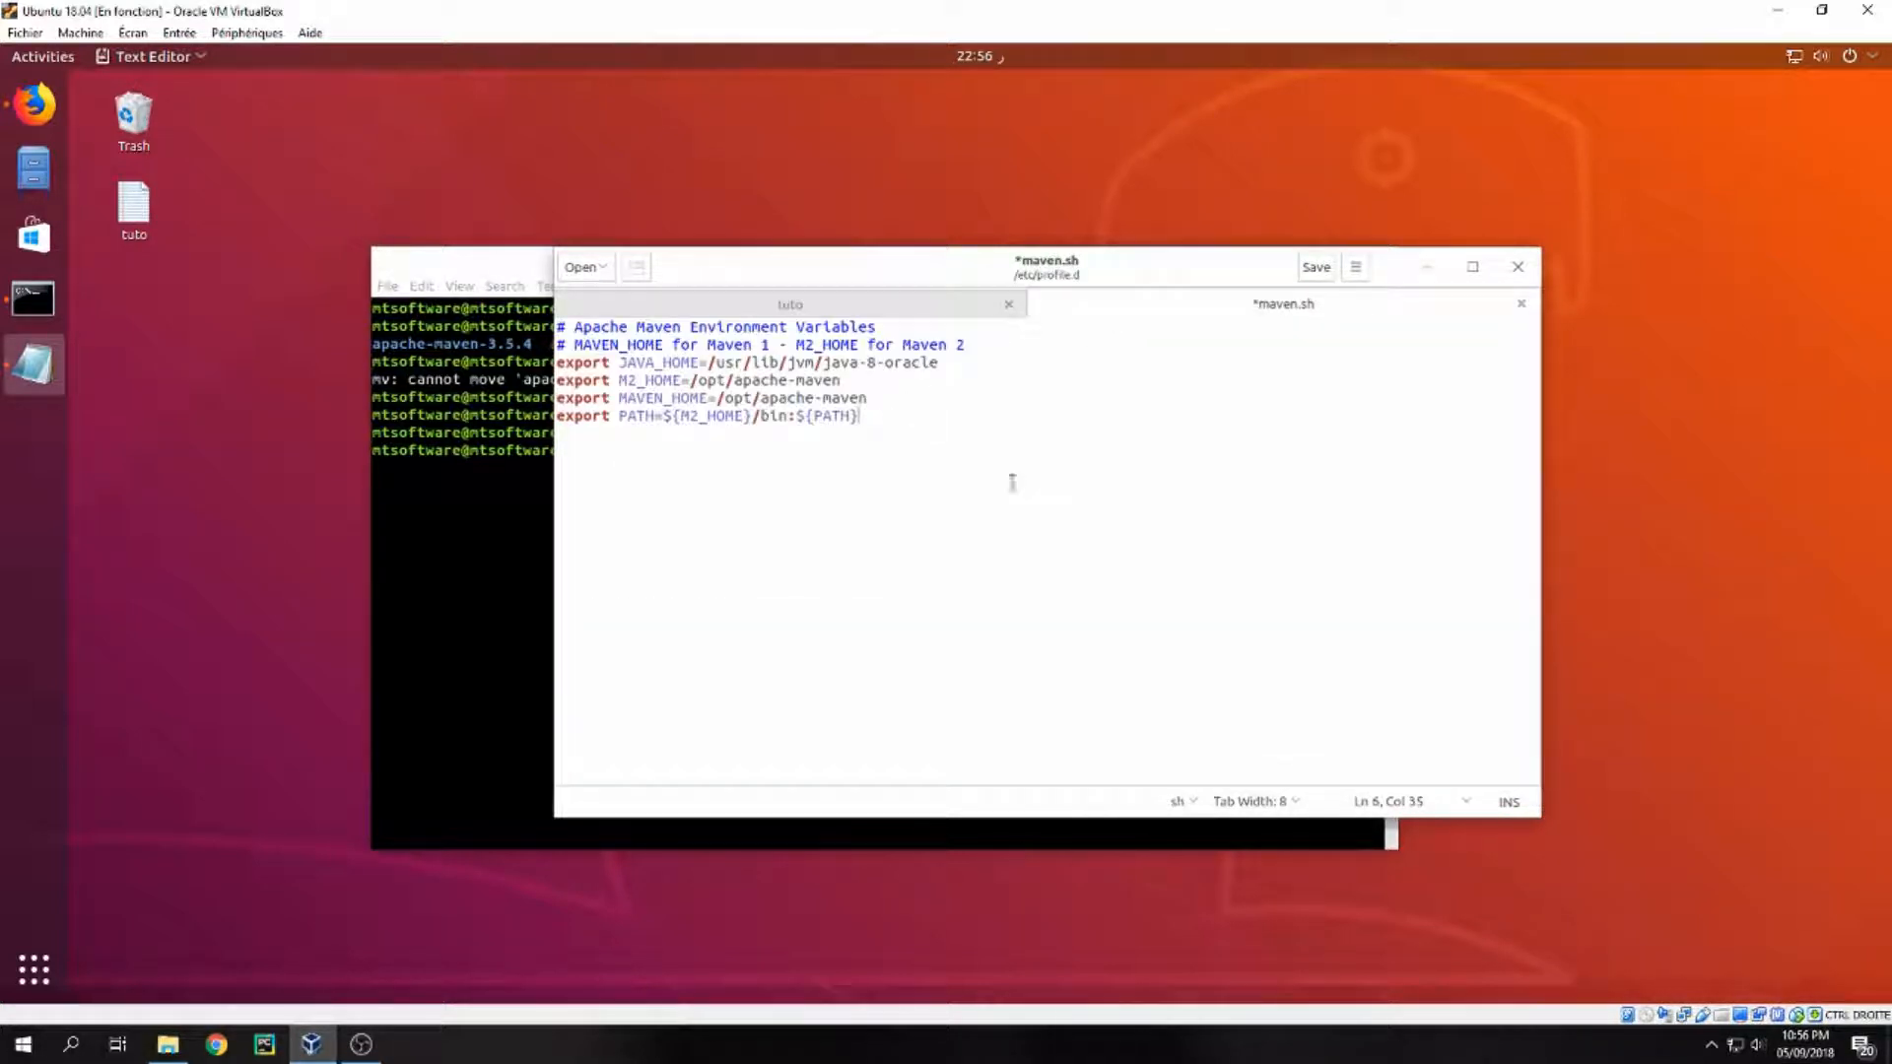
click(1315, 267)
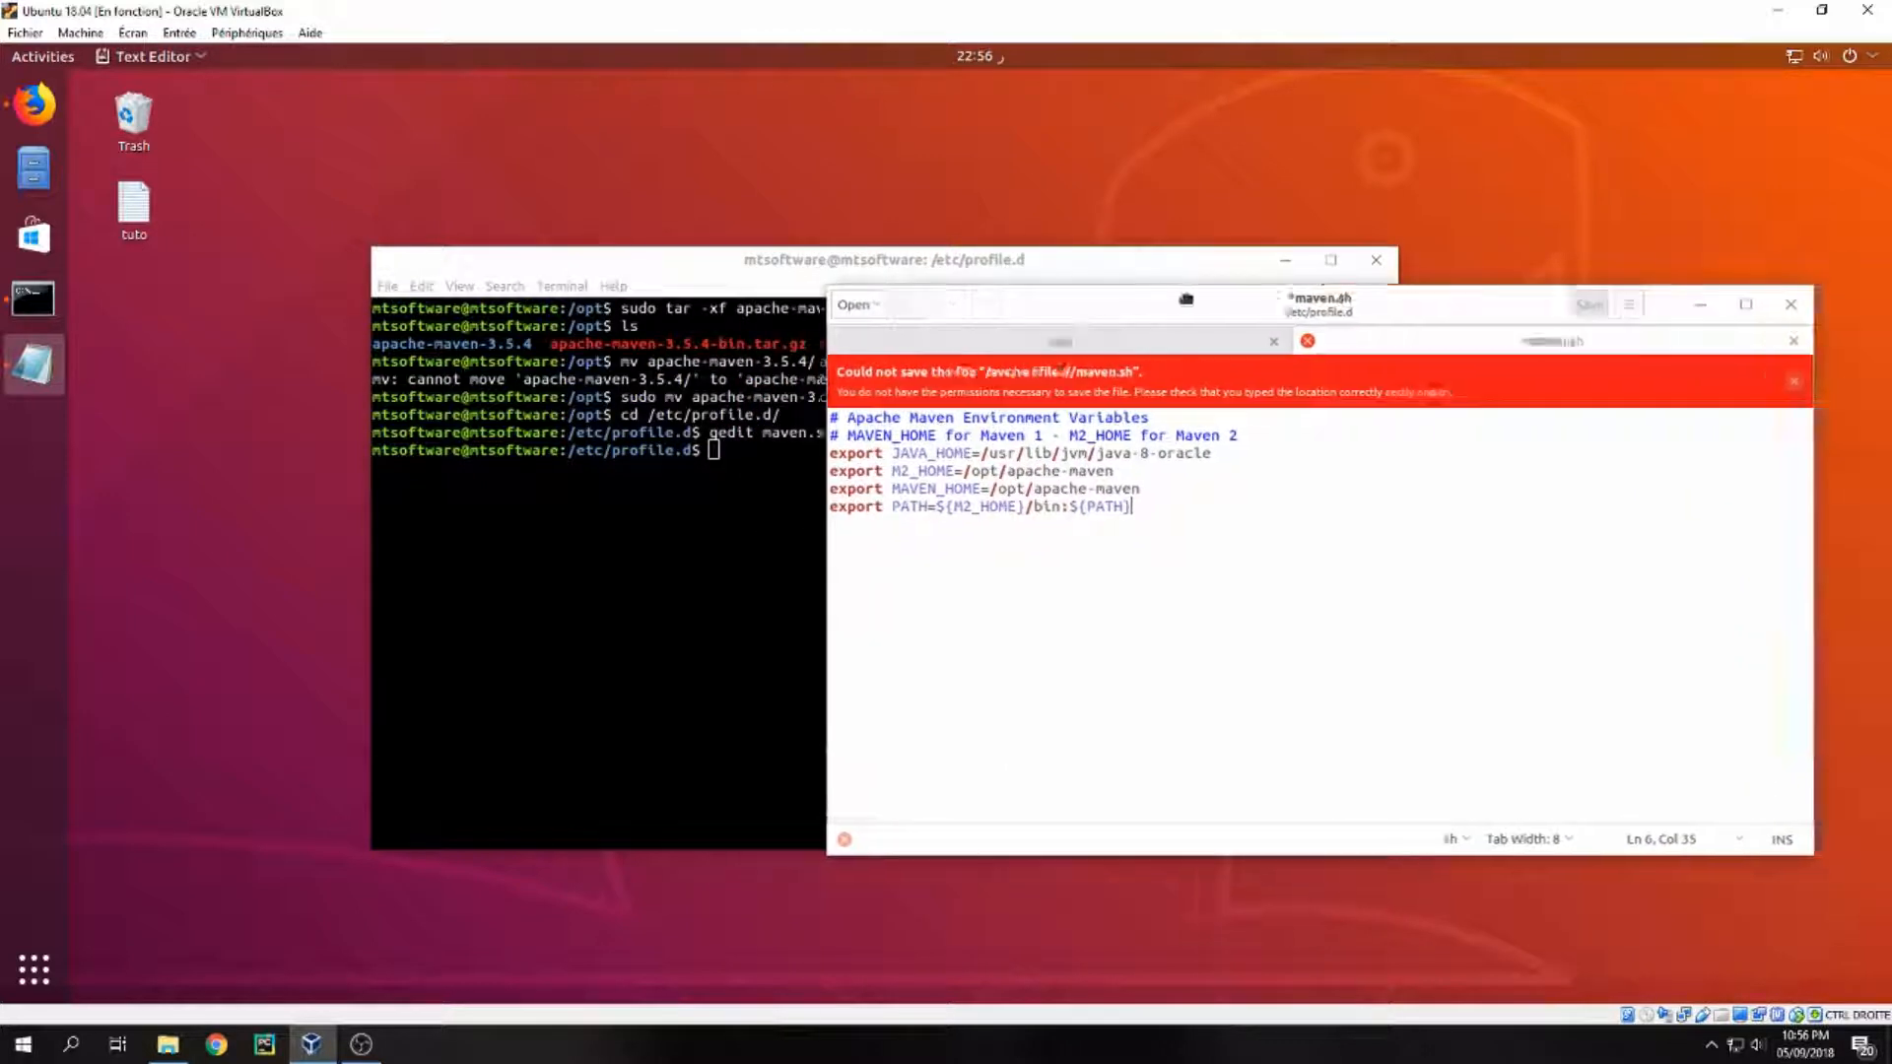
click(1794, 382)
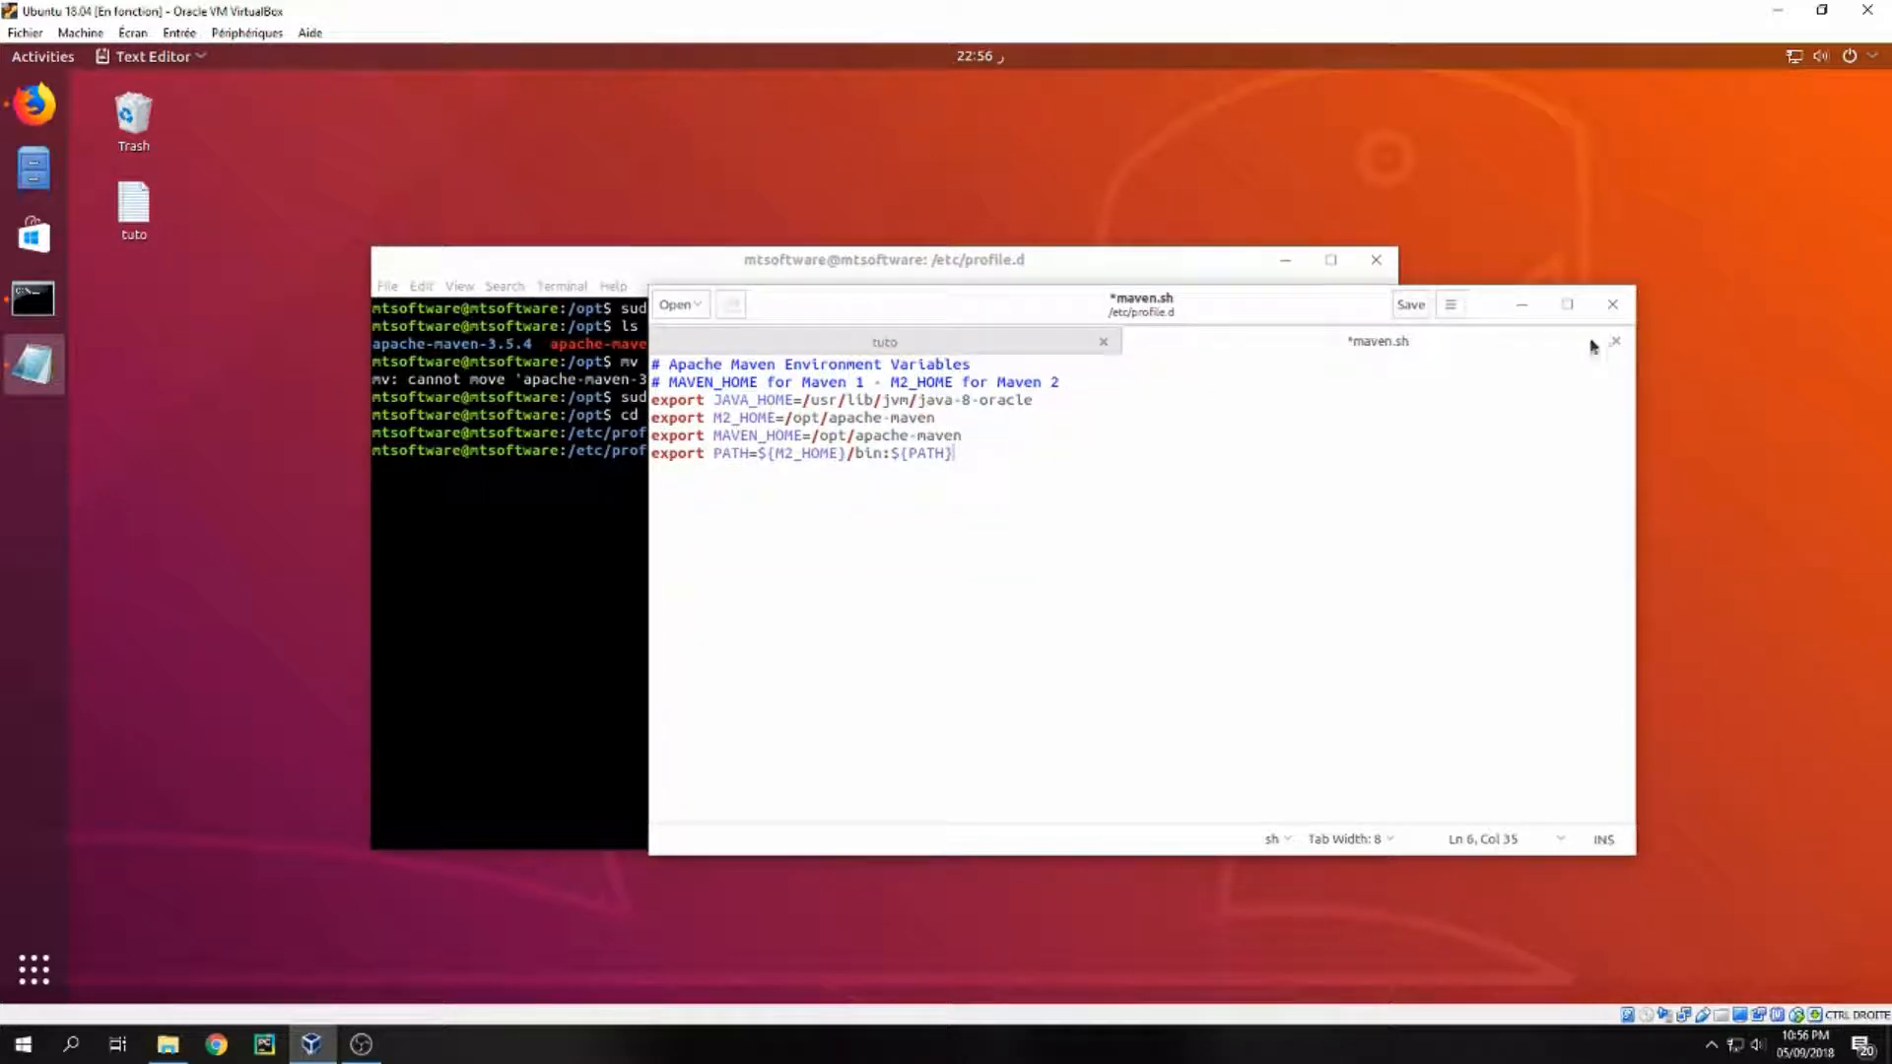
mouse_move(1213, 483)
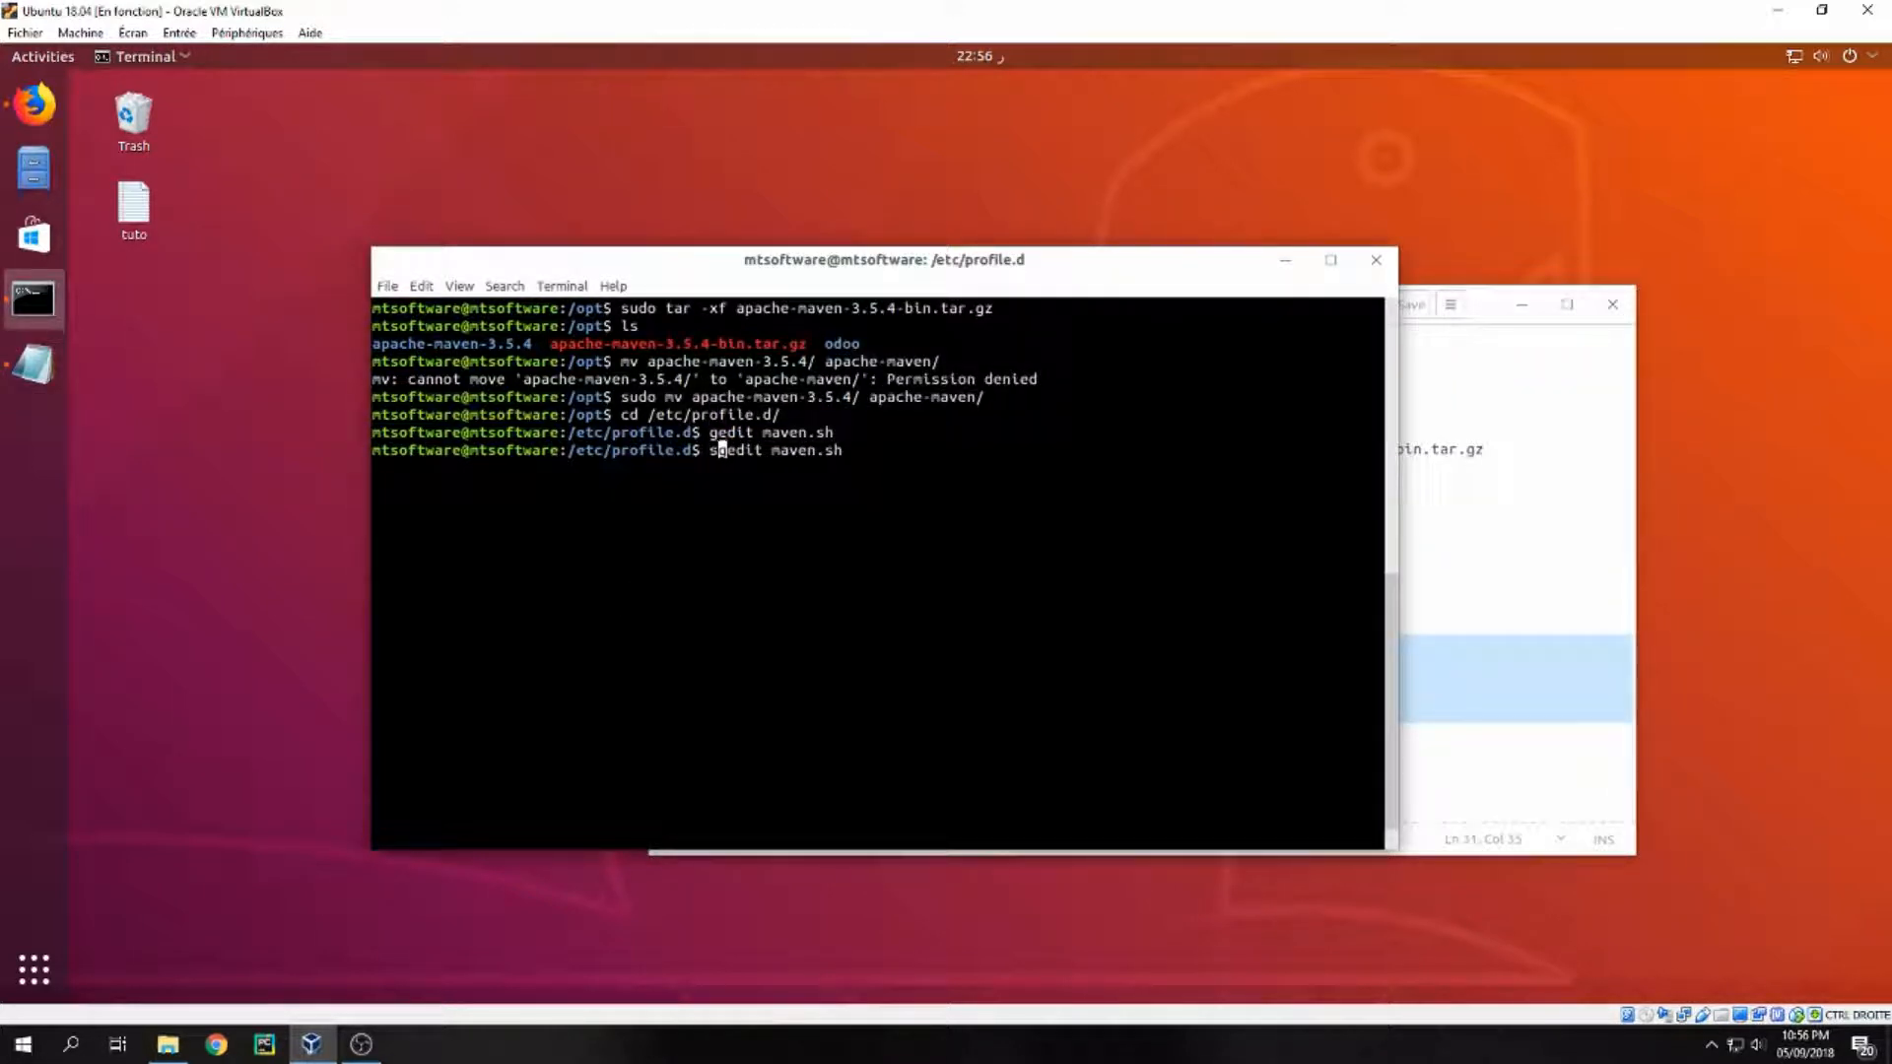
Reopen maven.sh with sudo gedit, save and close it, then select the chmod +x line.
key(Return)
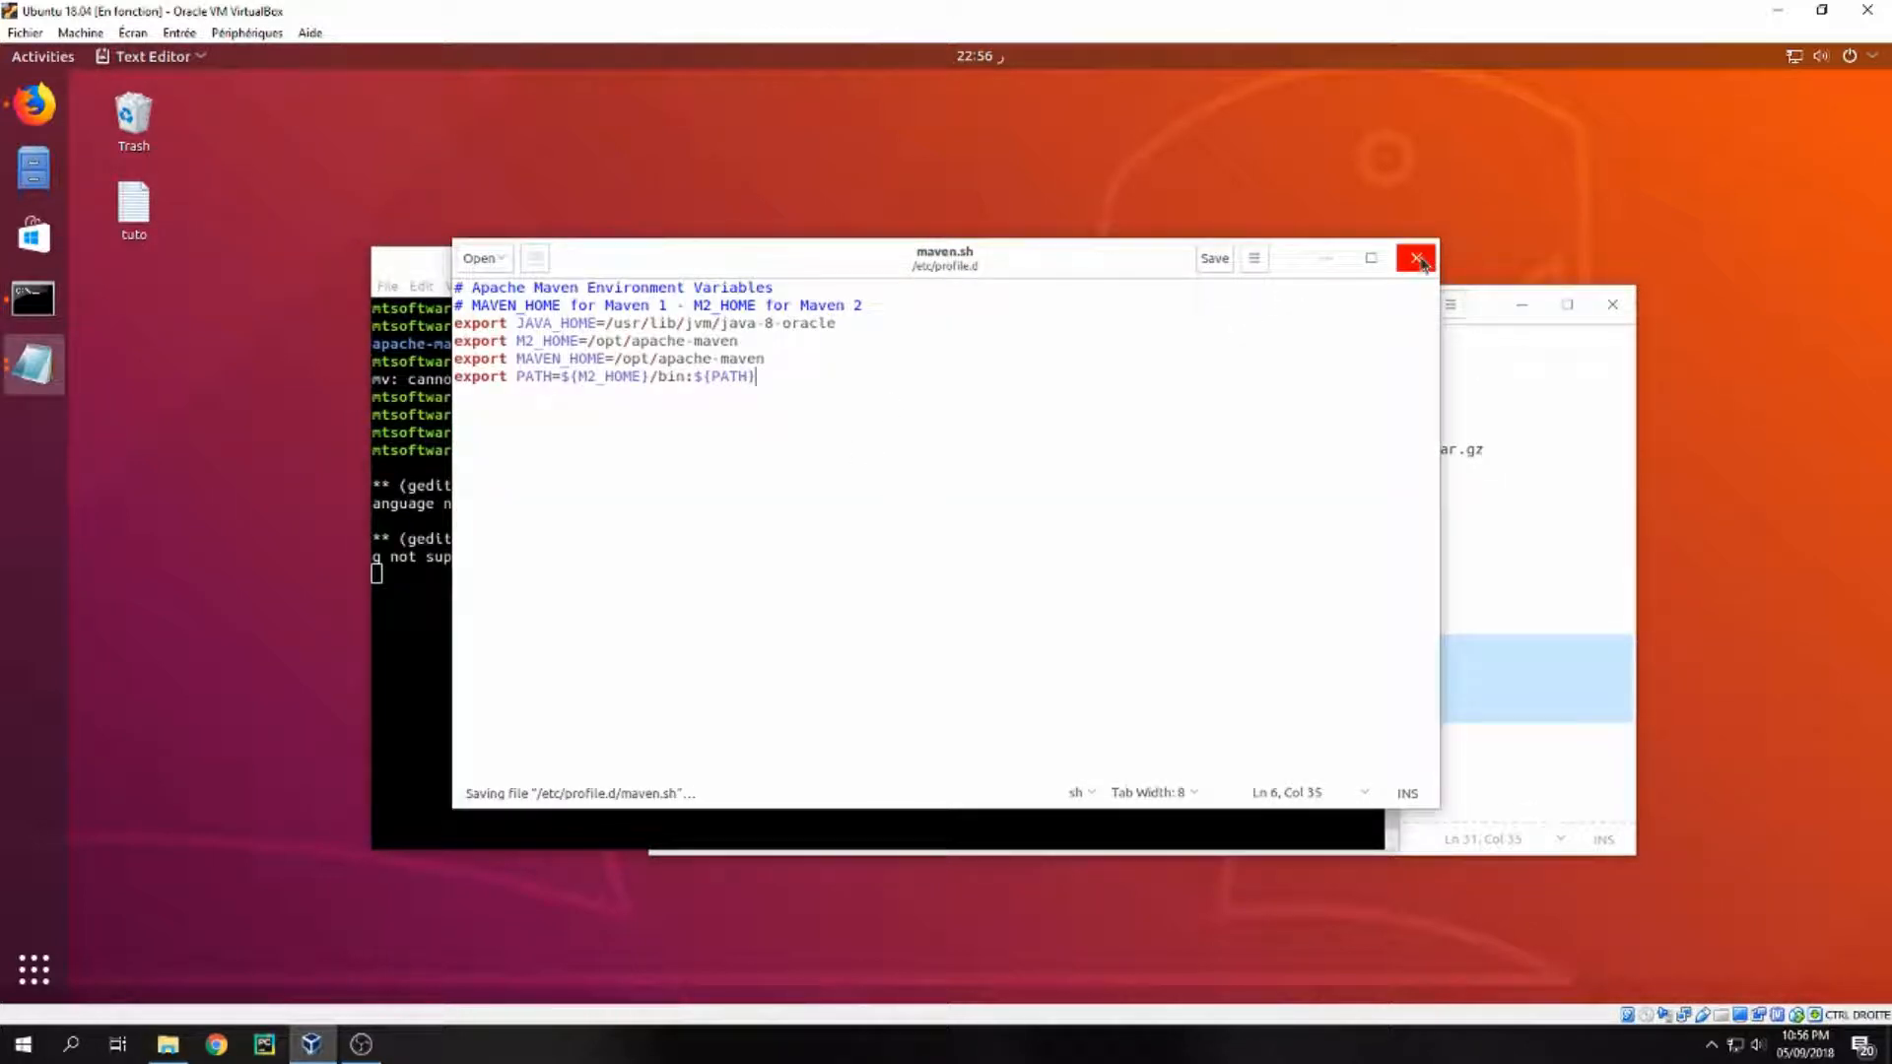
click(1417, 258)
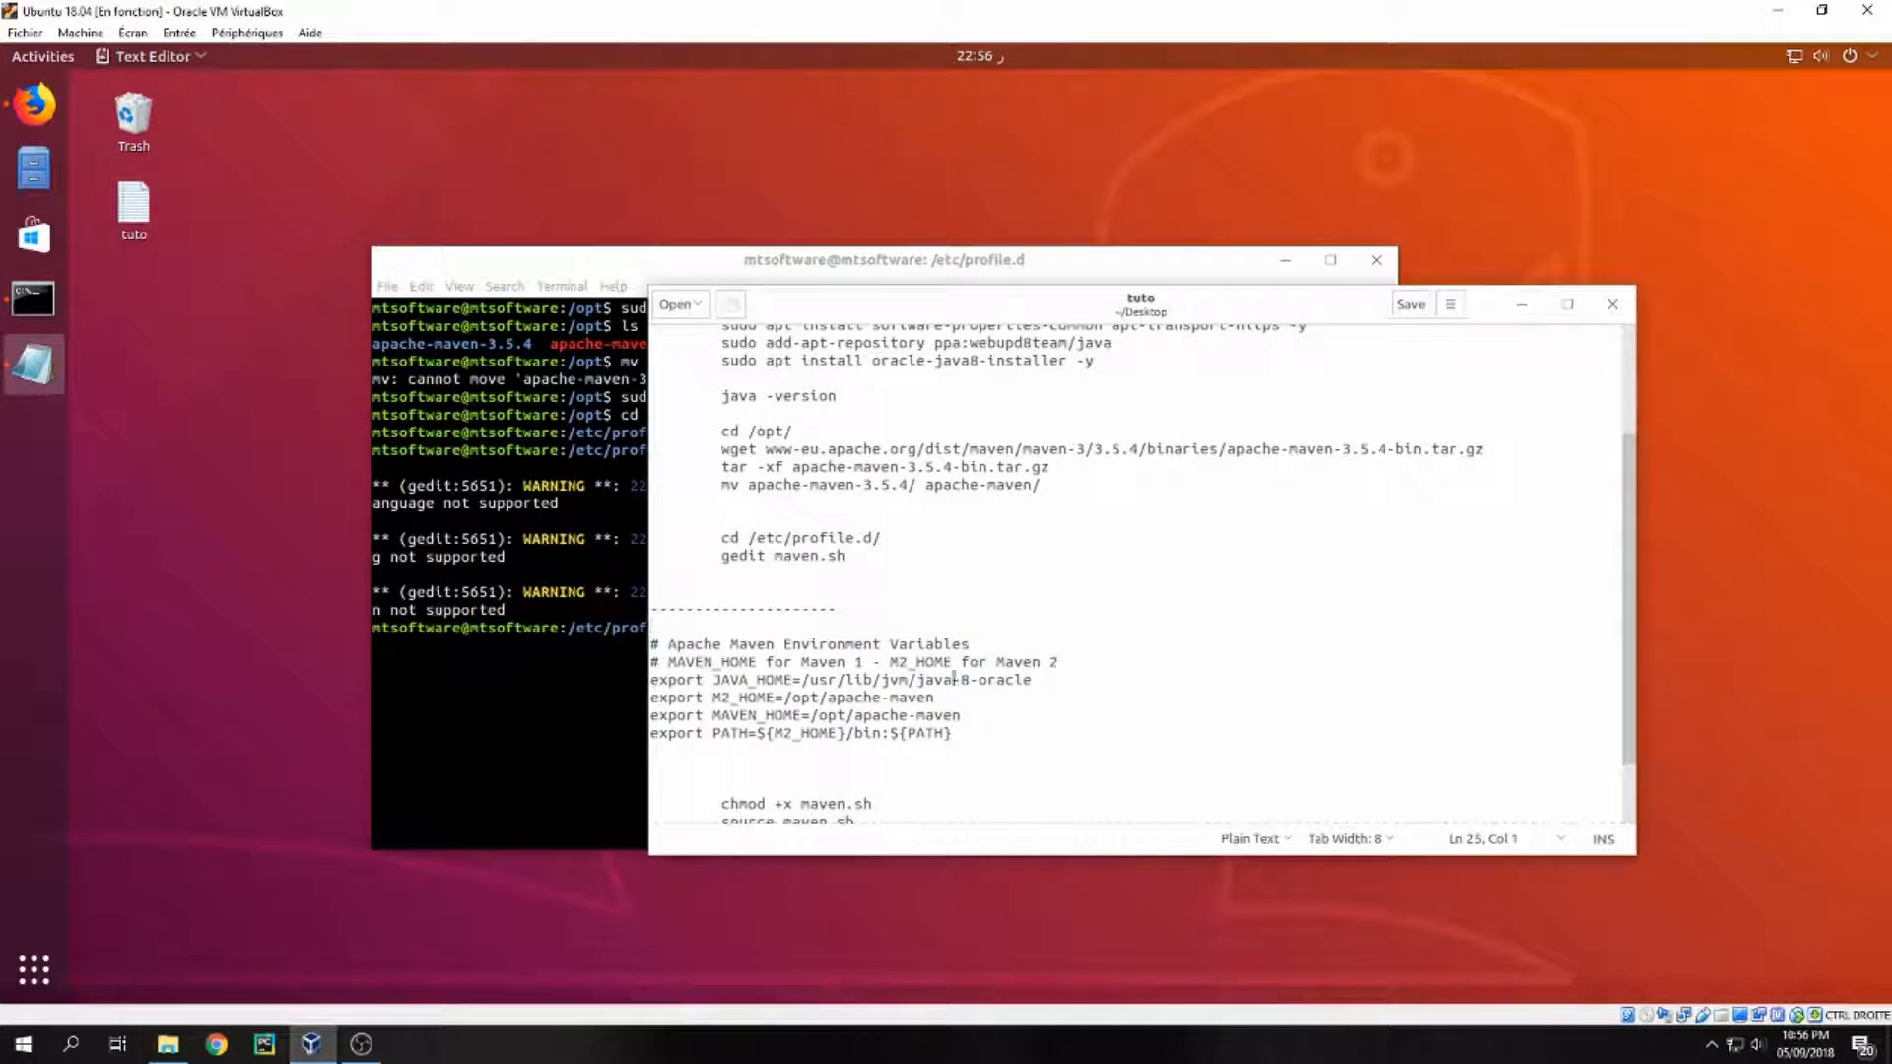
double_click(749, 804)
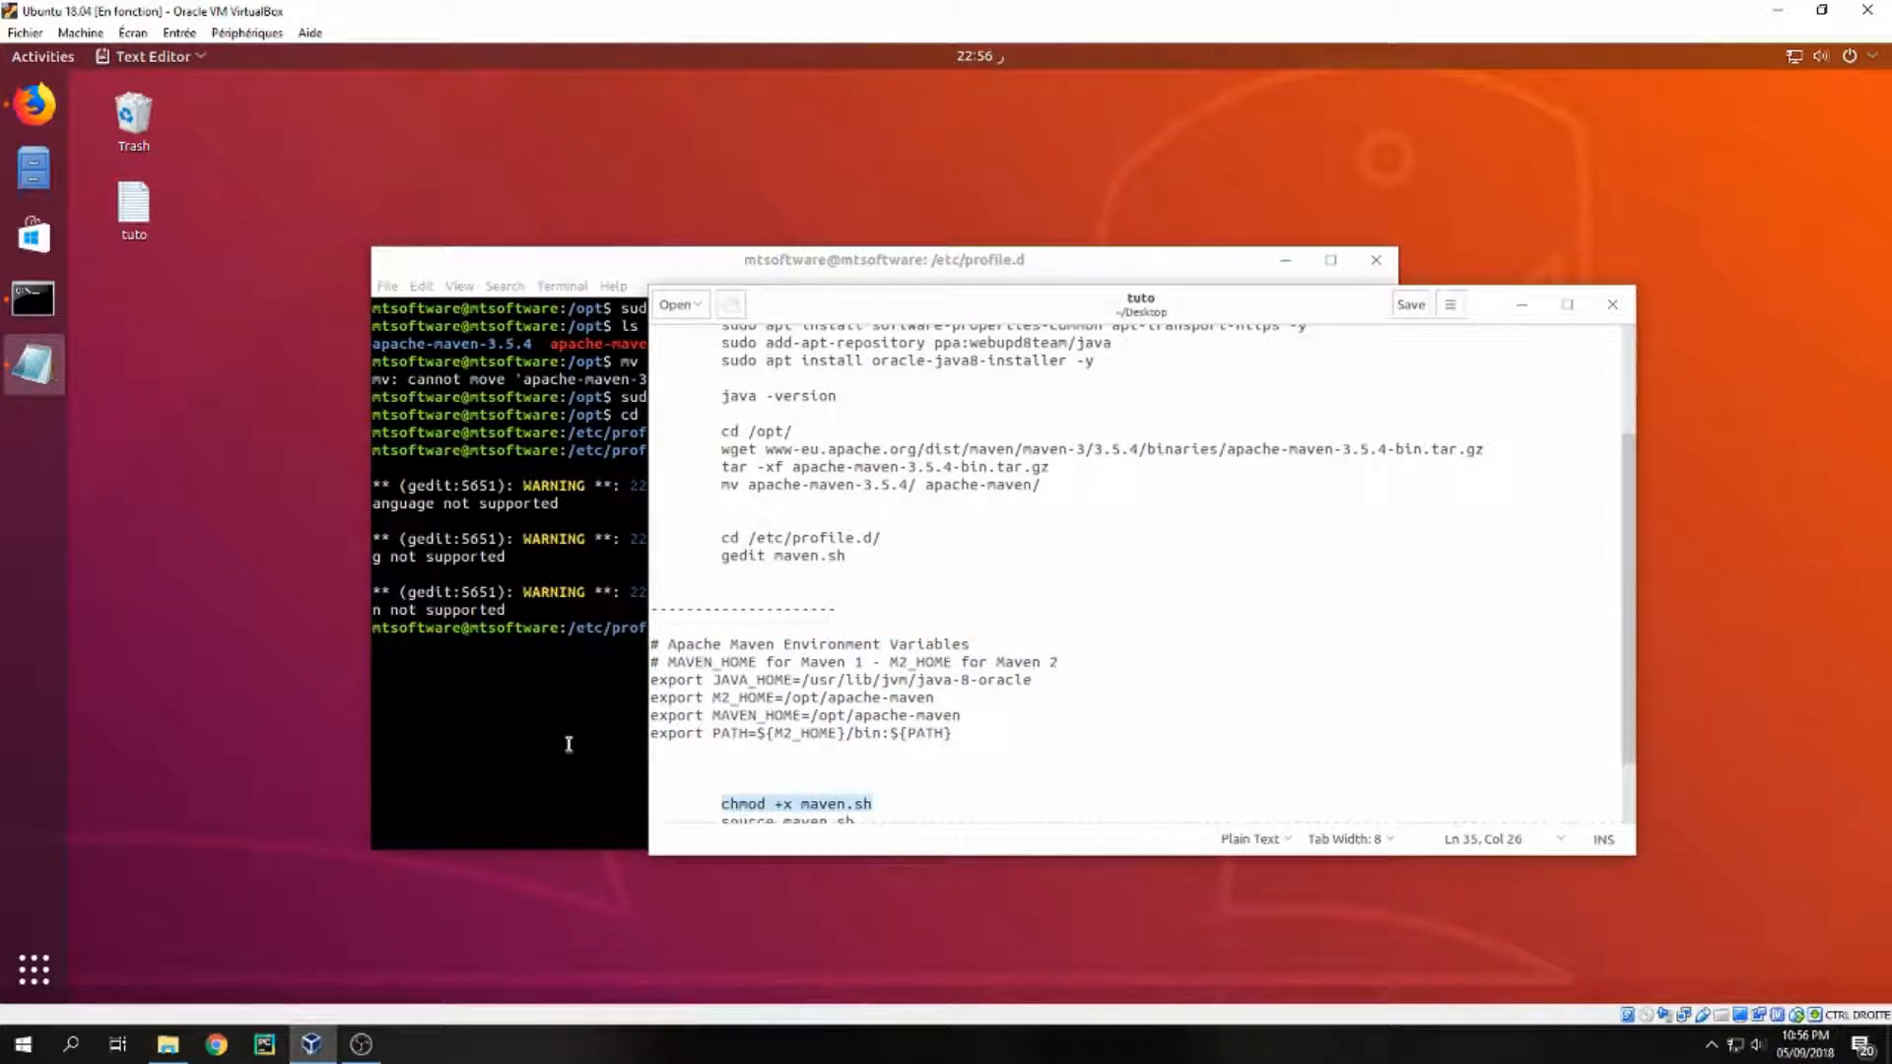
Paste the chmod +x maven.sh command and switch to a root shell with sudo su.
right_click(568, 743)
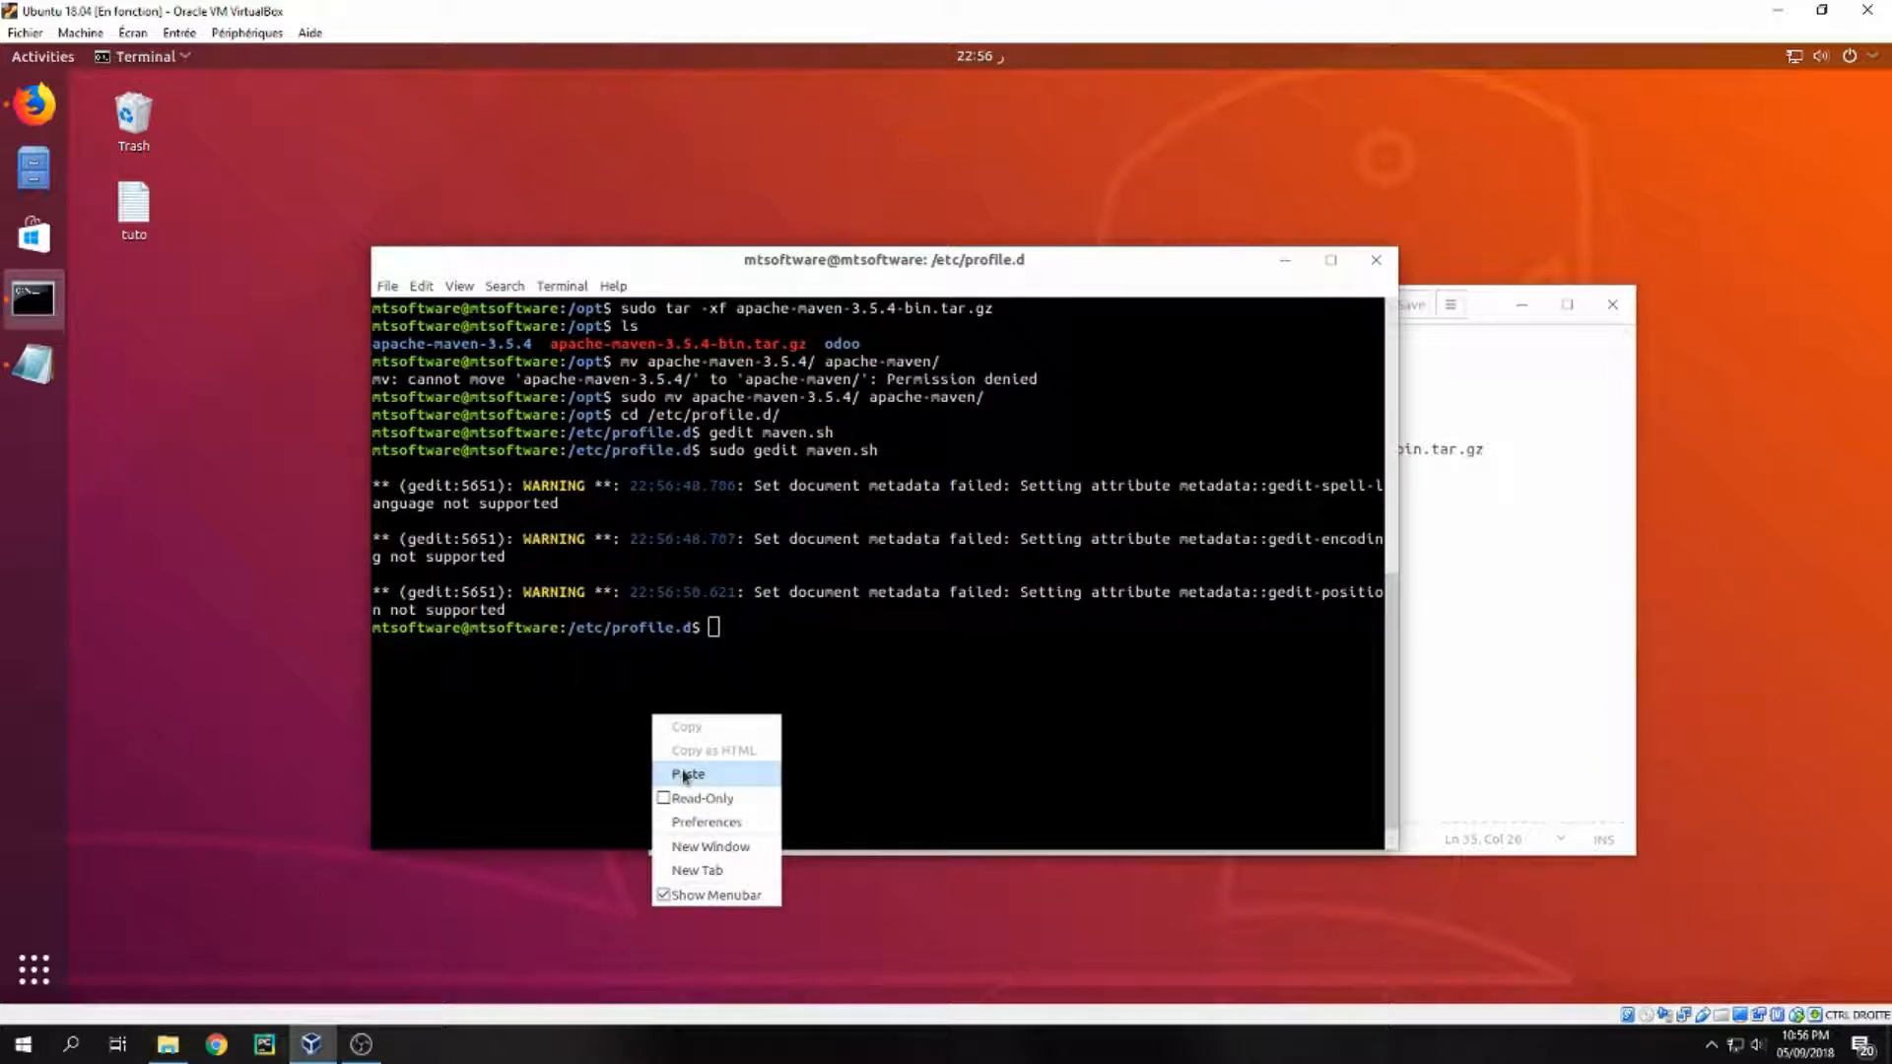
click(688, 773)
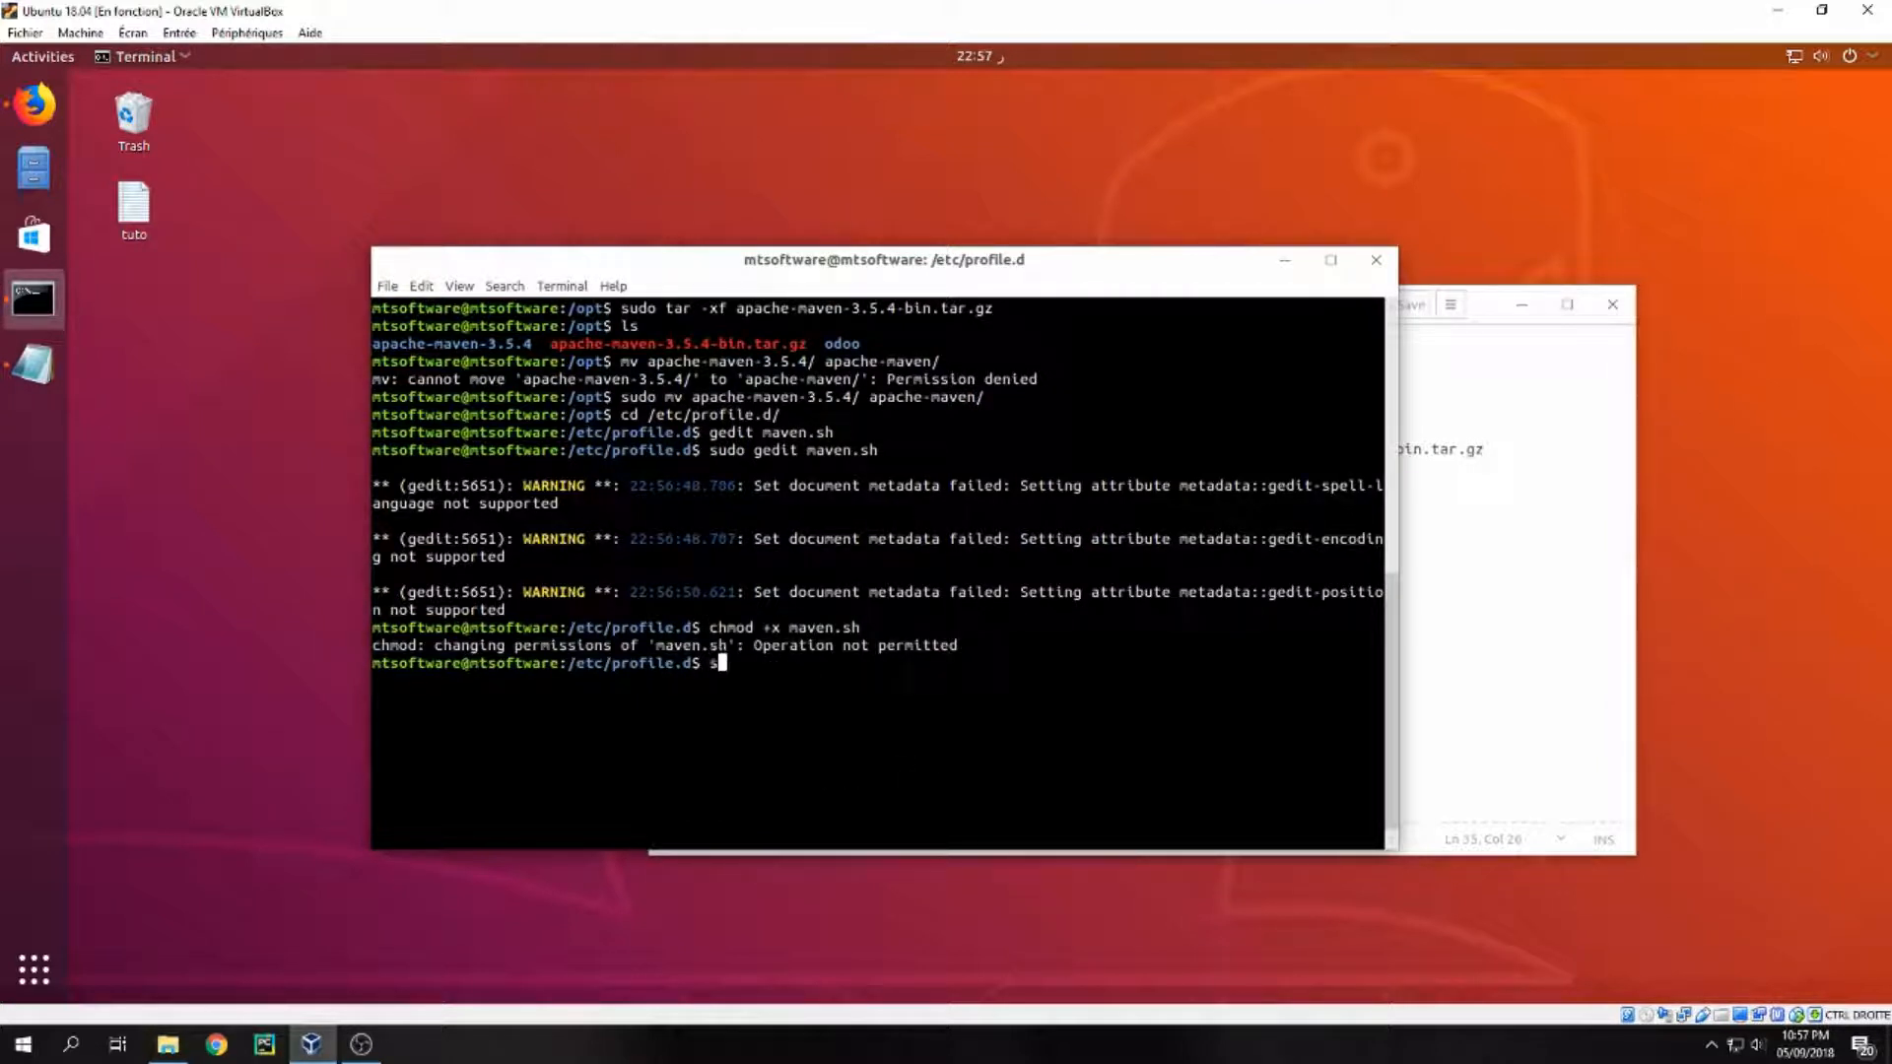
text(sudo su)
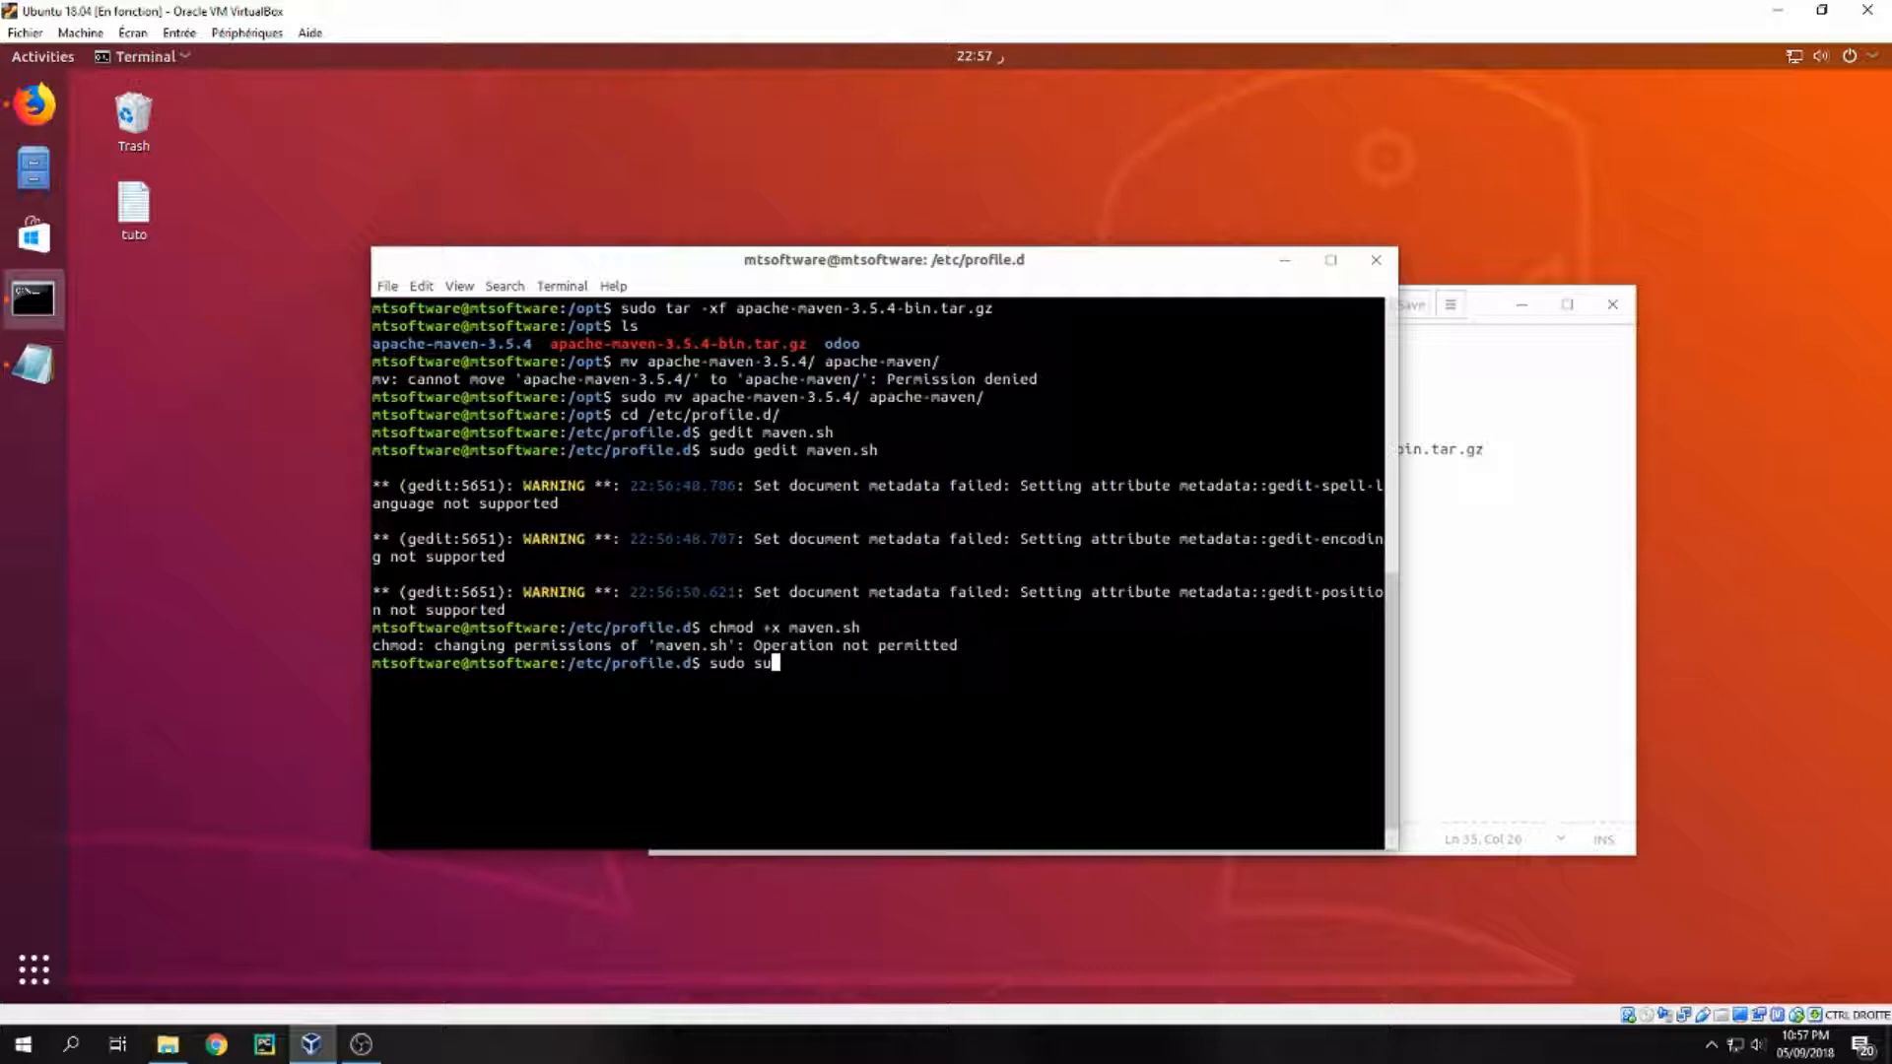
text(postgresql)
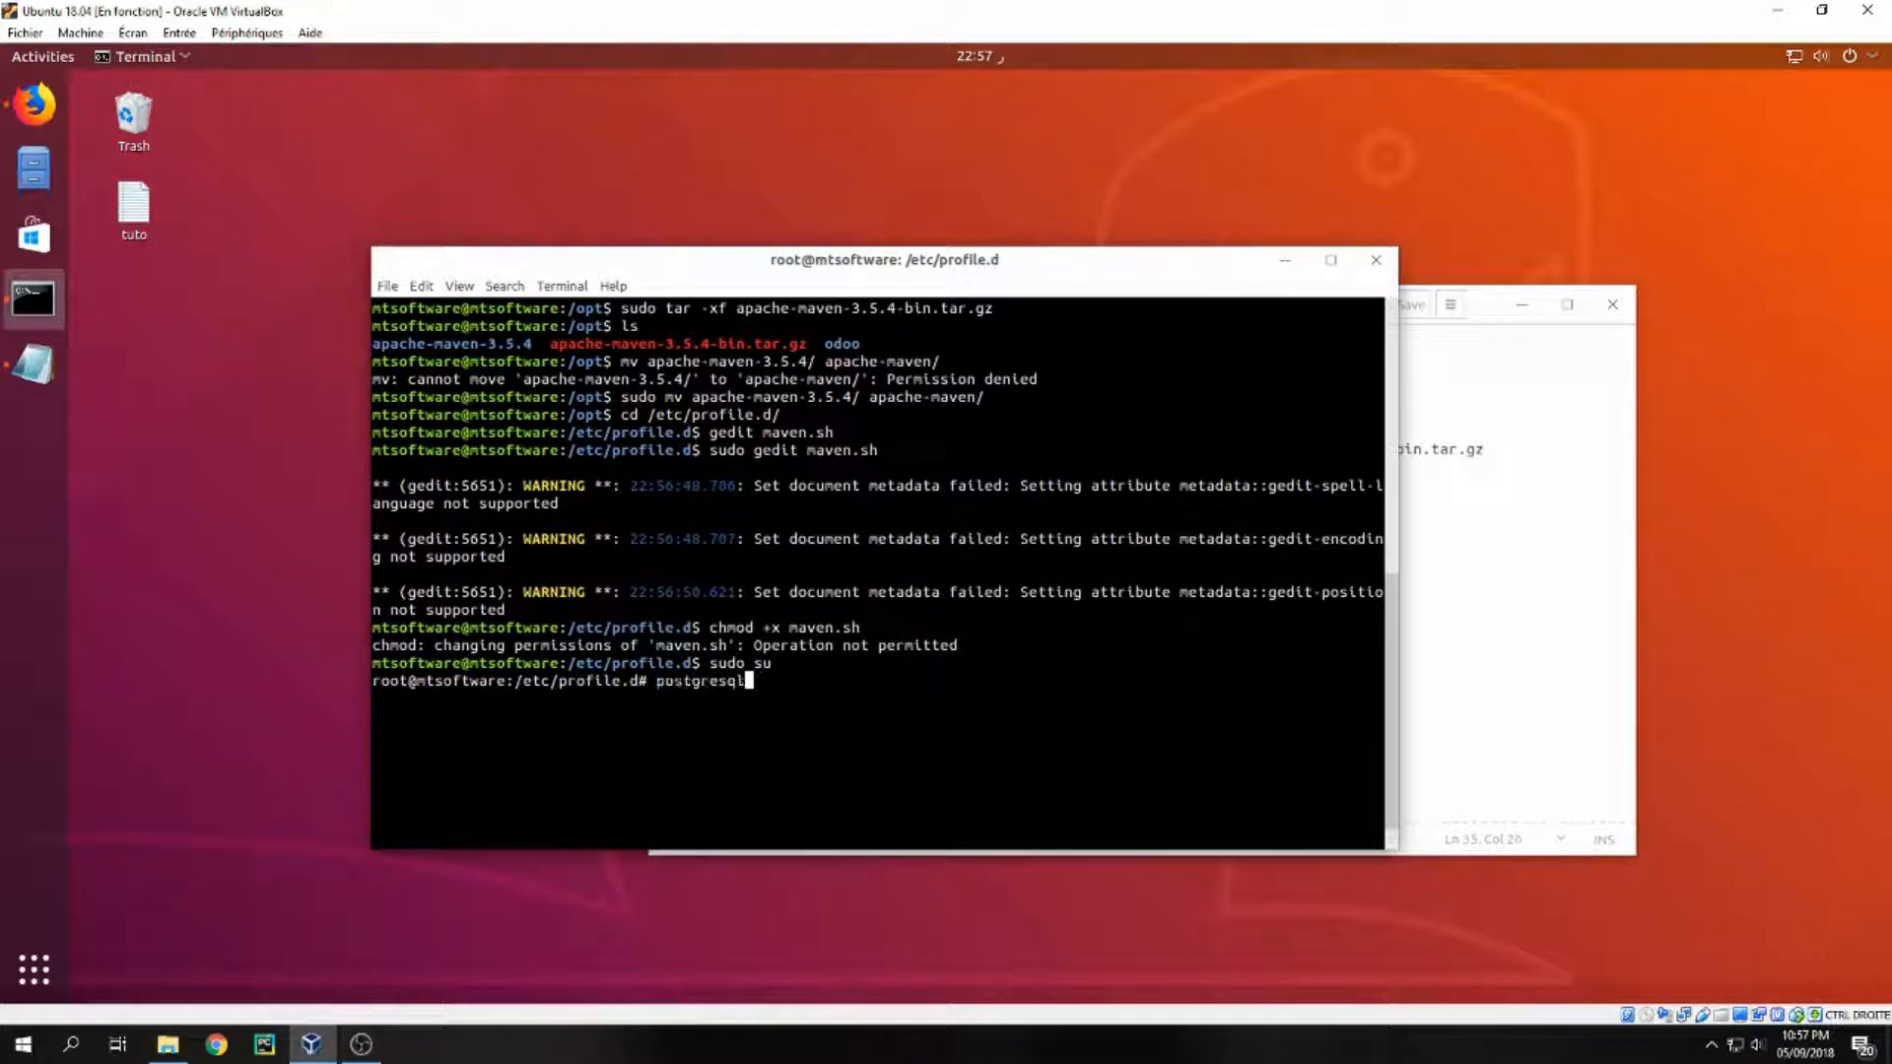
key(Backspace)
text(chmod +x maven.sh)
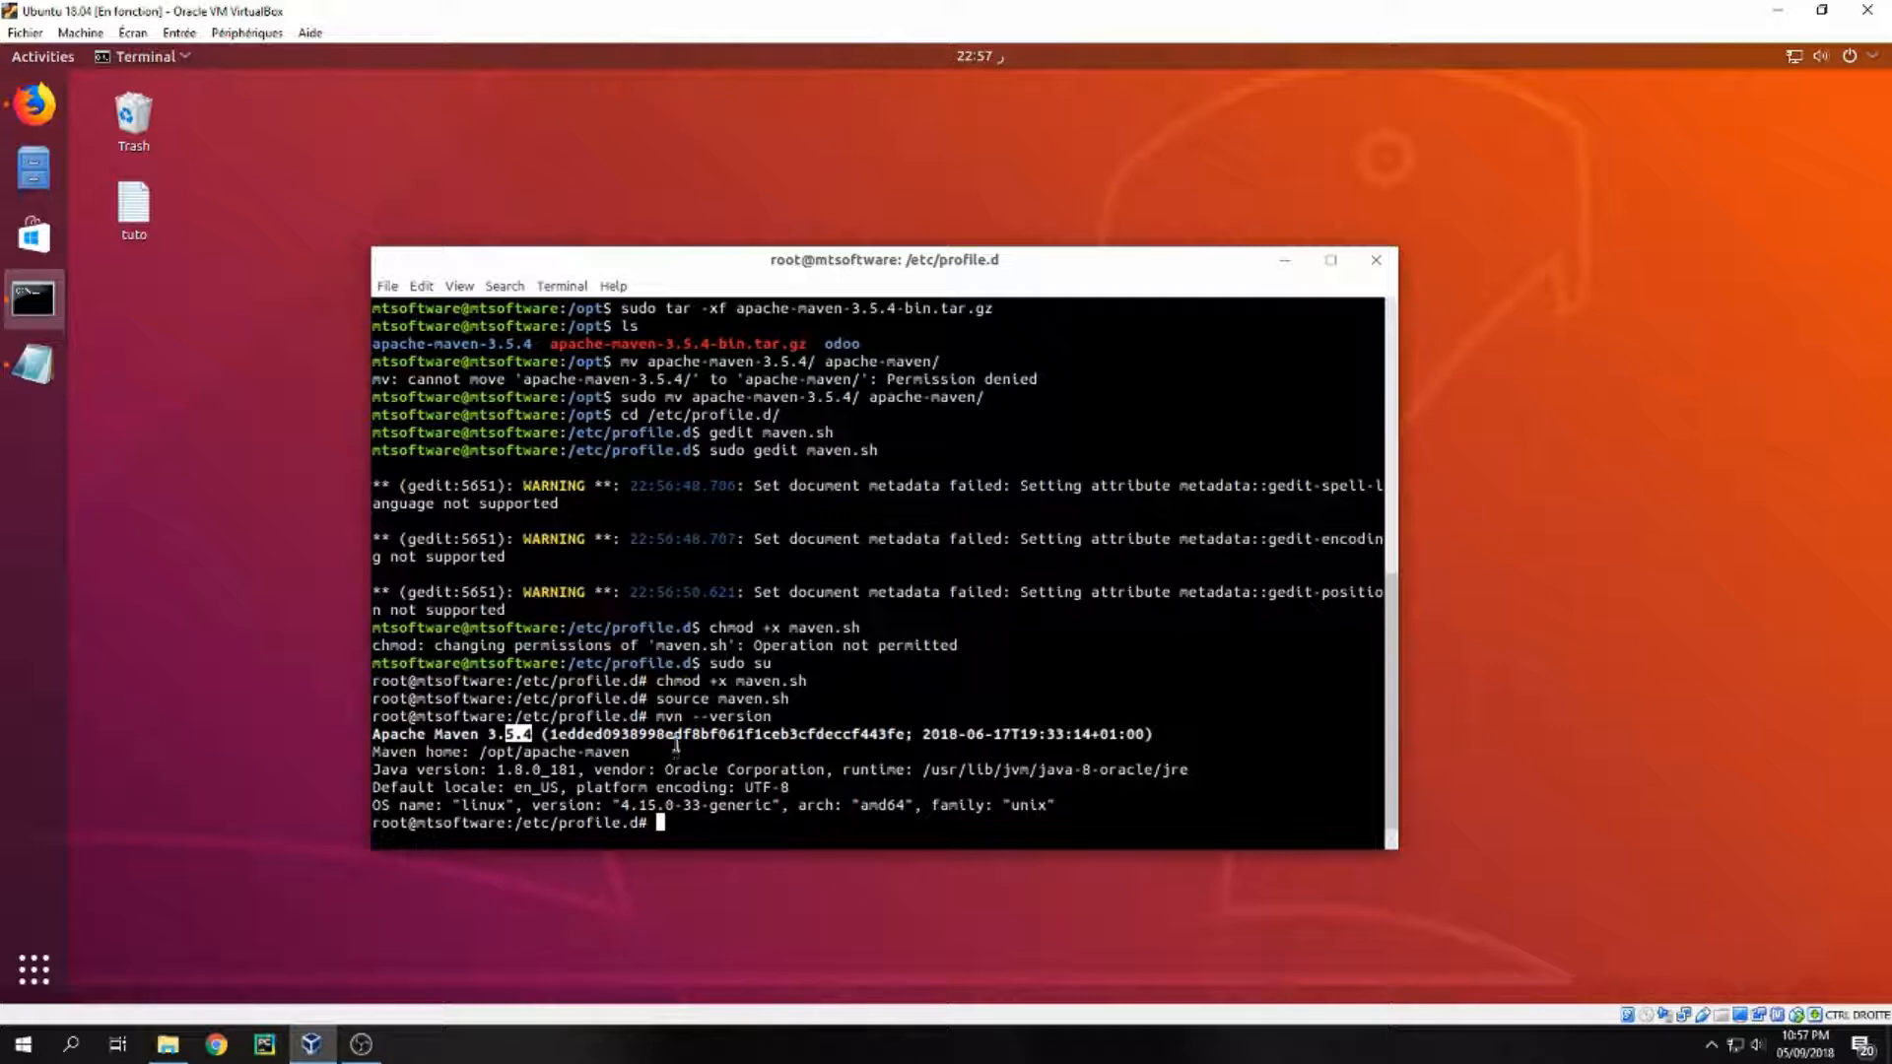
mouse_move(790, 249)
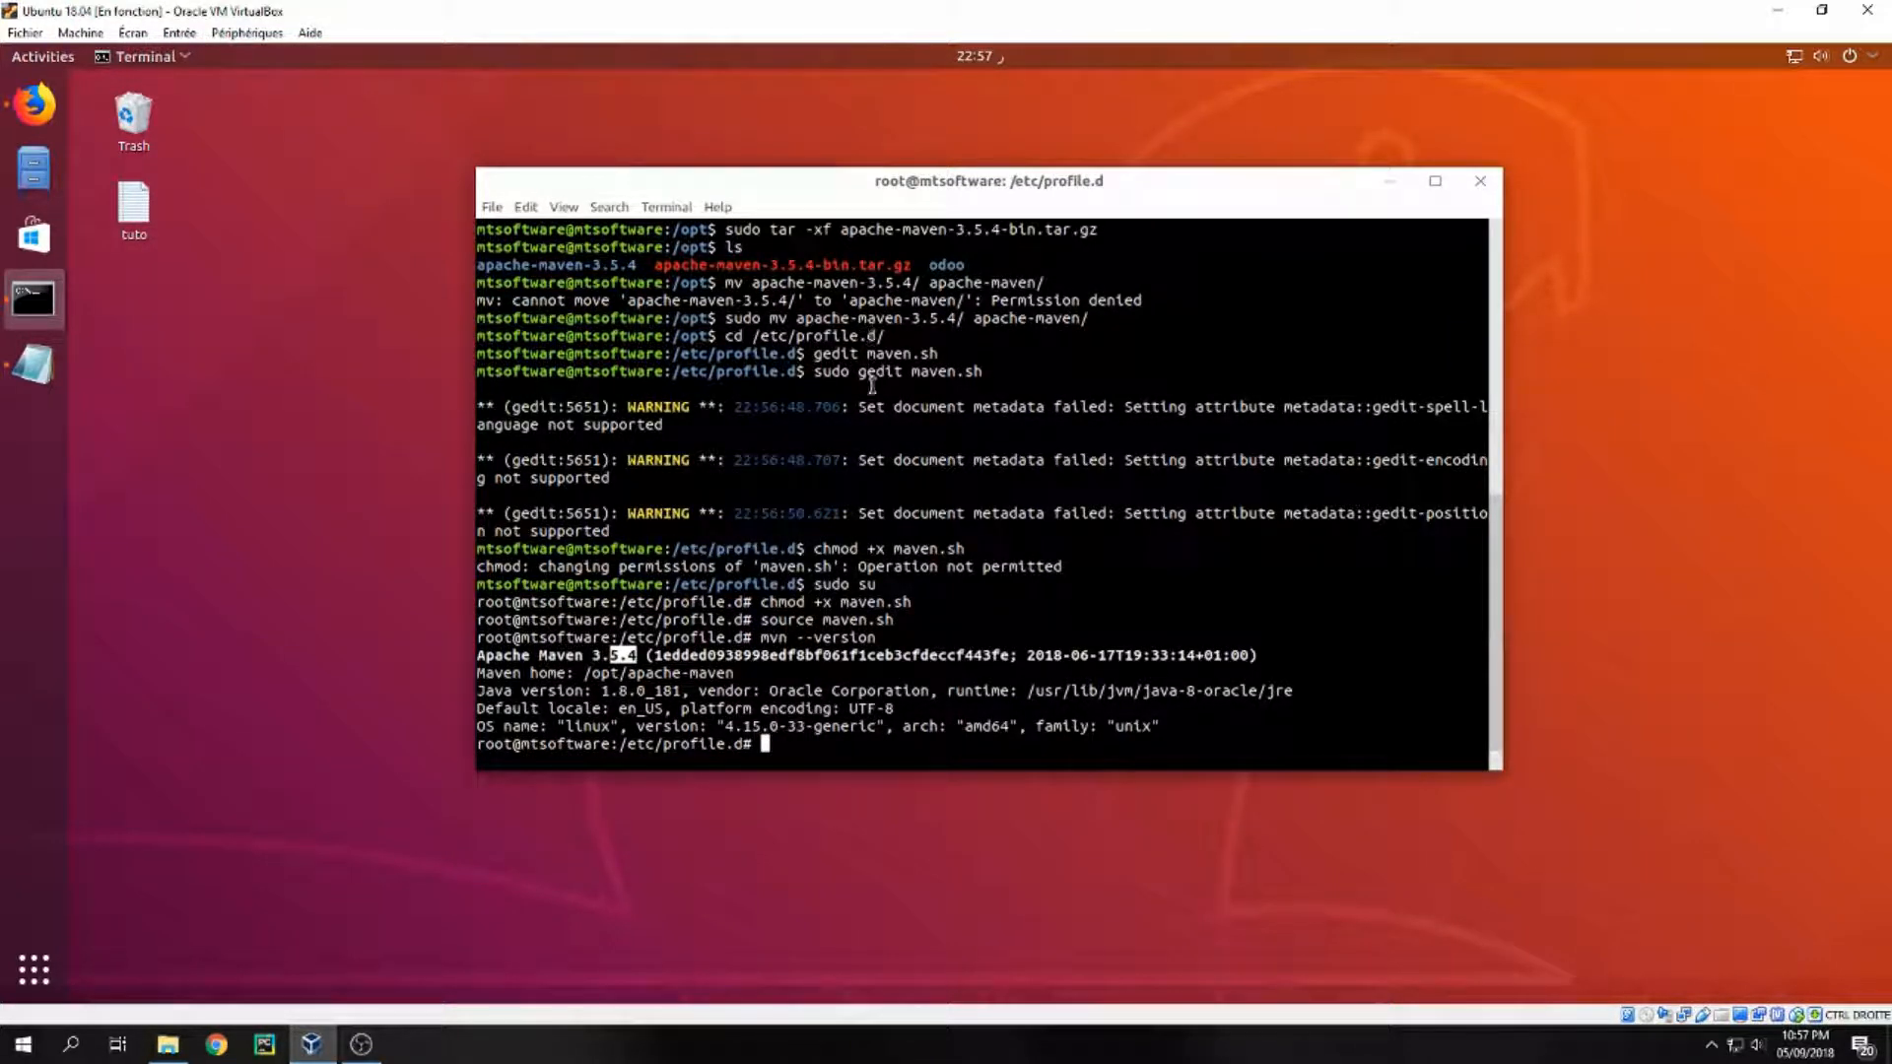
mouse_move(902, 416)
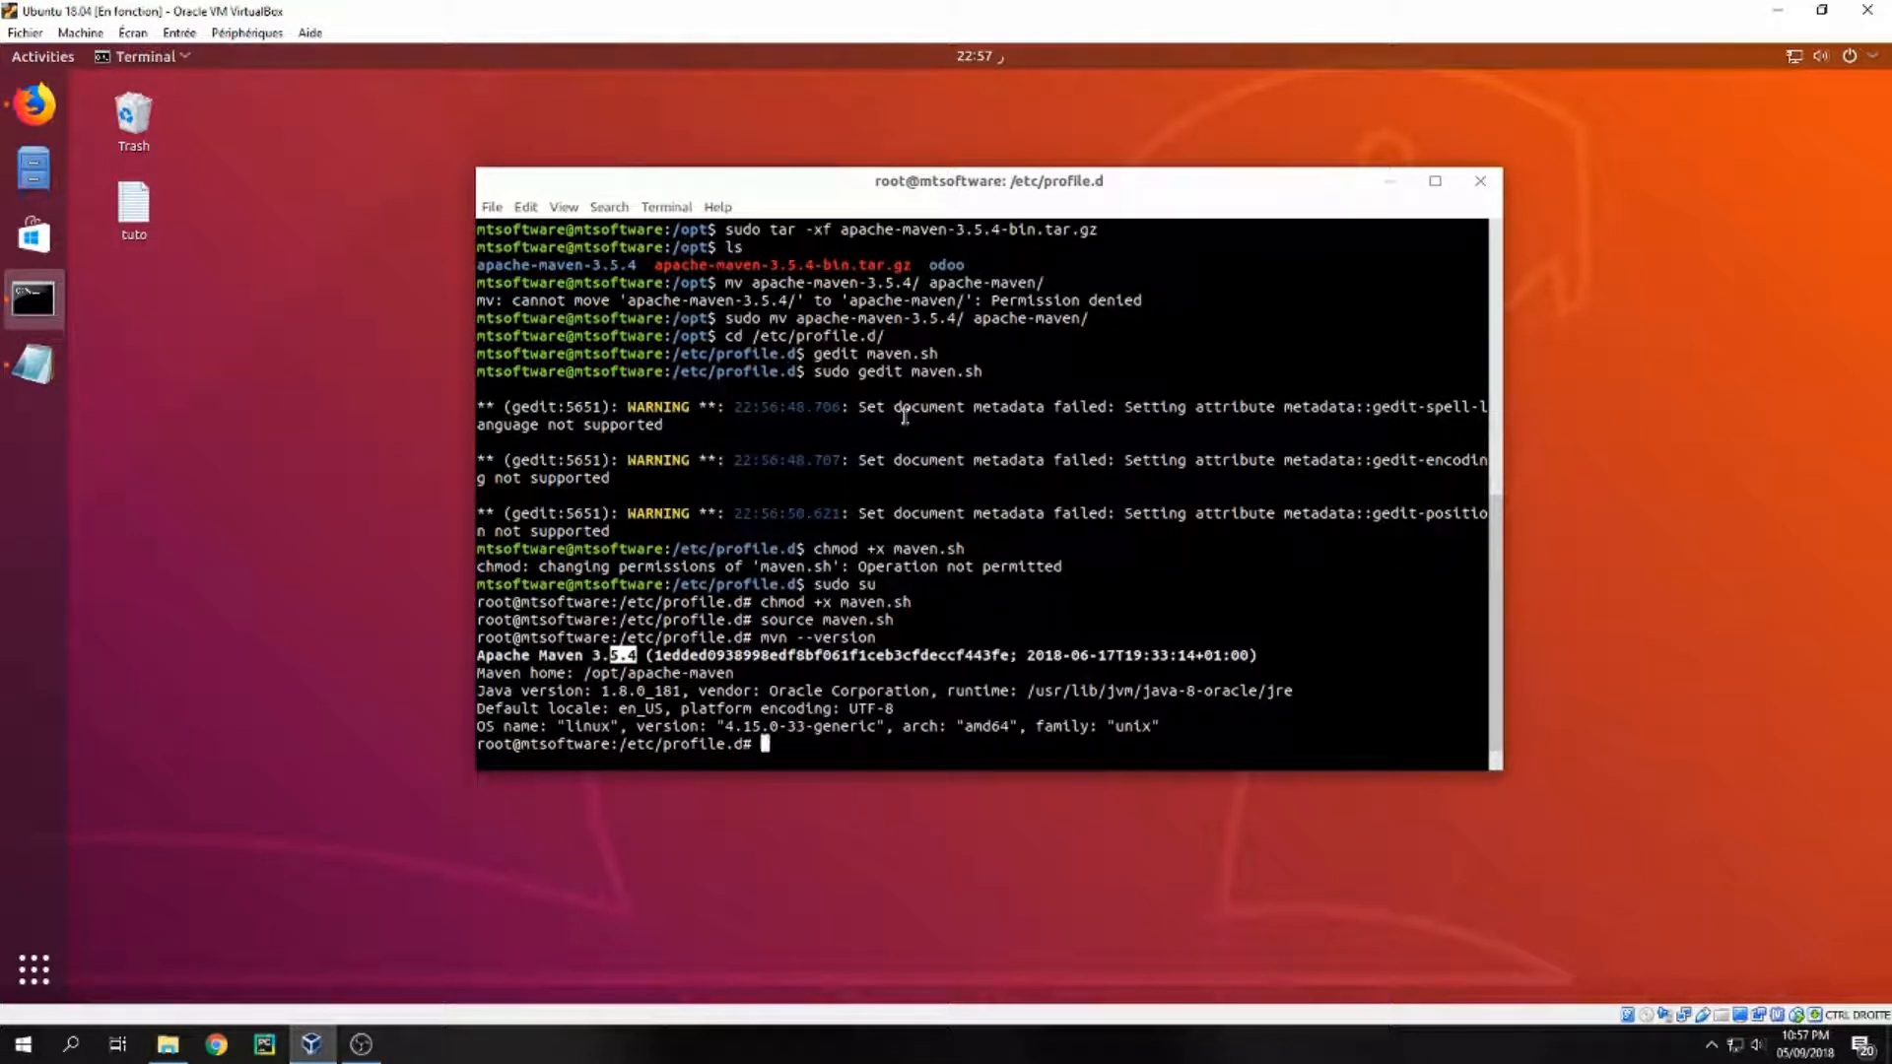